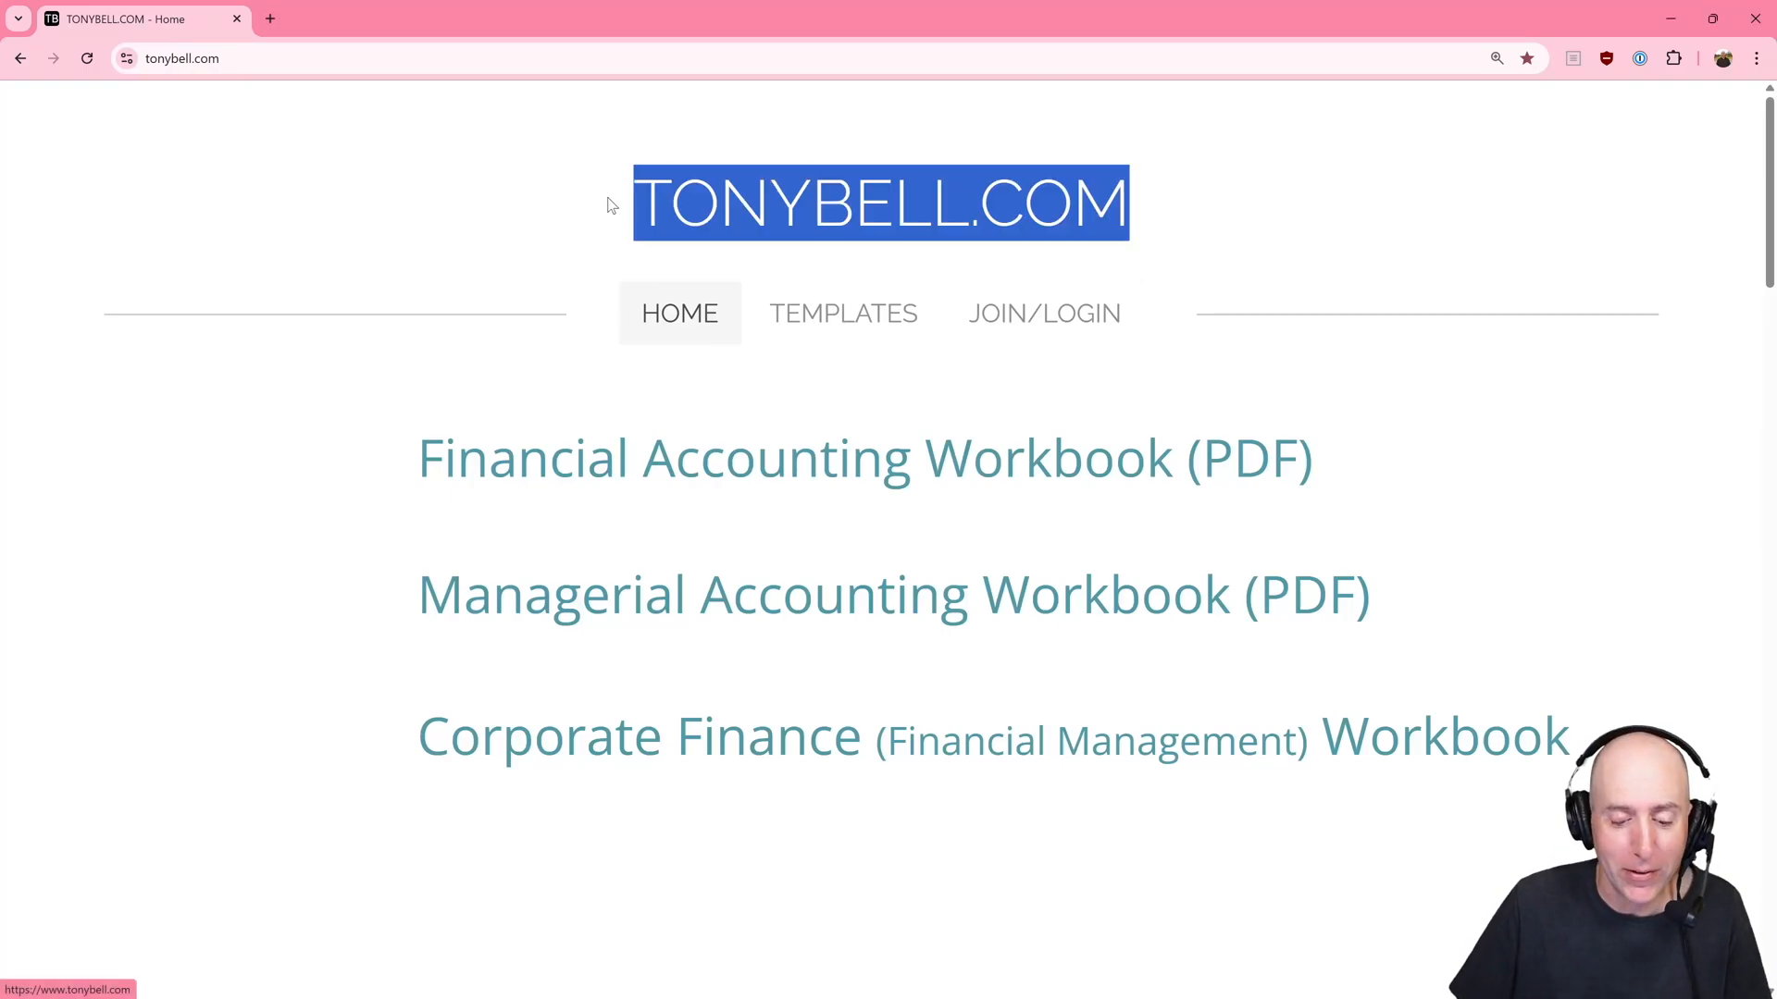
Open the Managerial Accounting Workbook PDF from the tonybell.com home page.
left_click(892, 594)
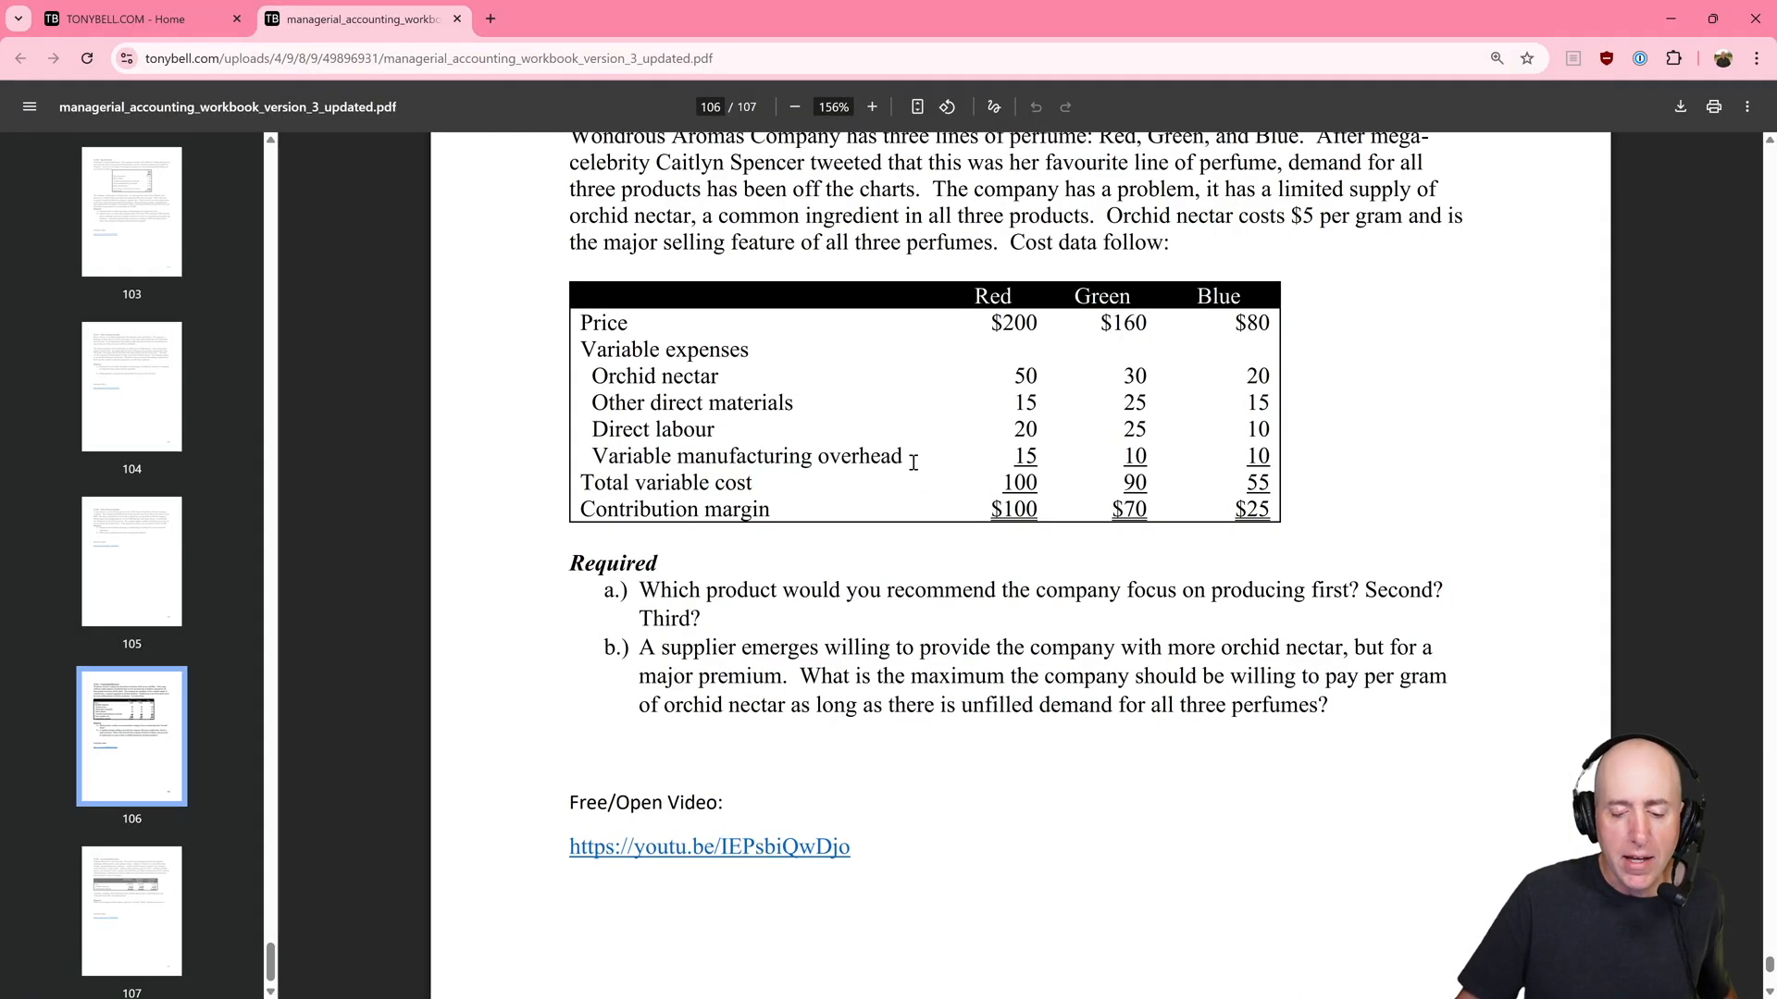
left_click_drag(570, 801, 850, 848)
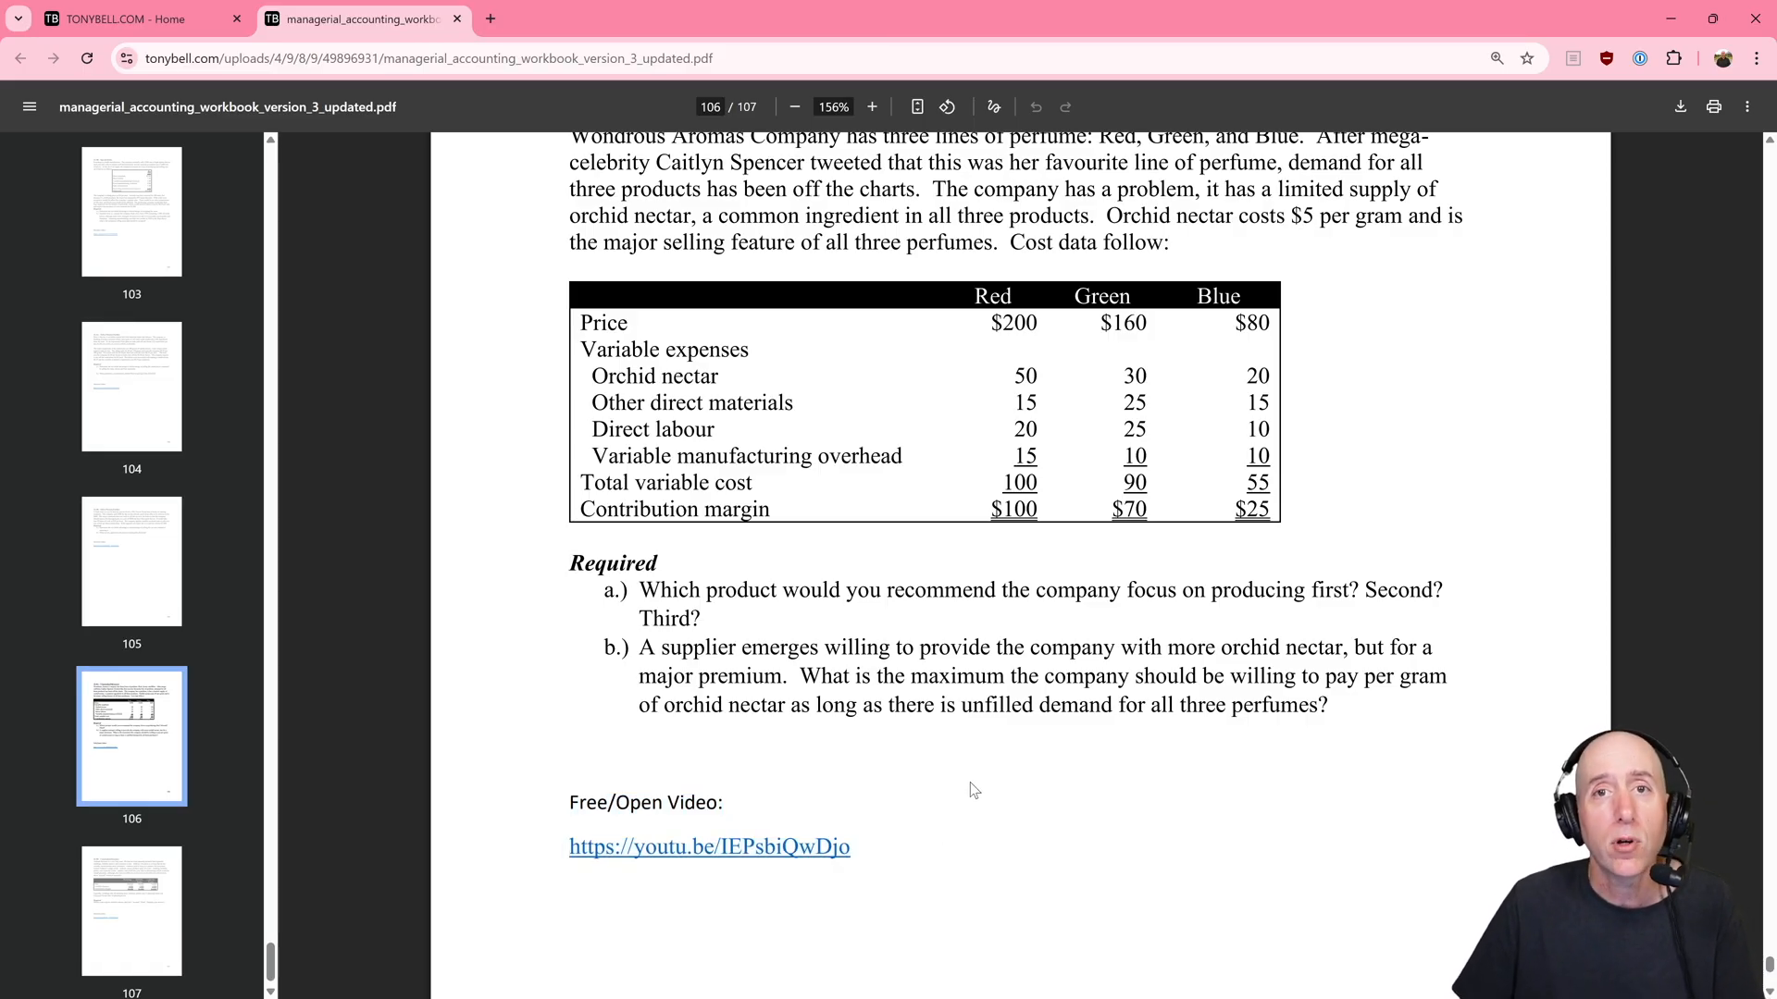
scroll("down", 3)
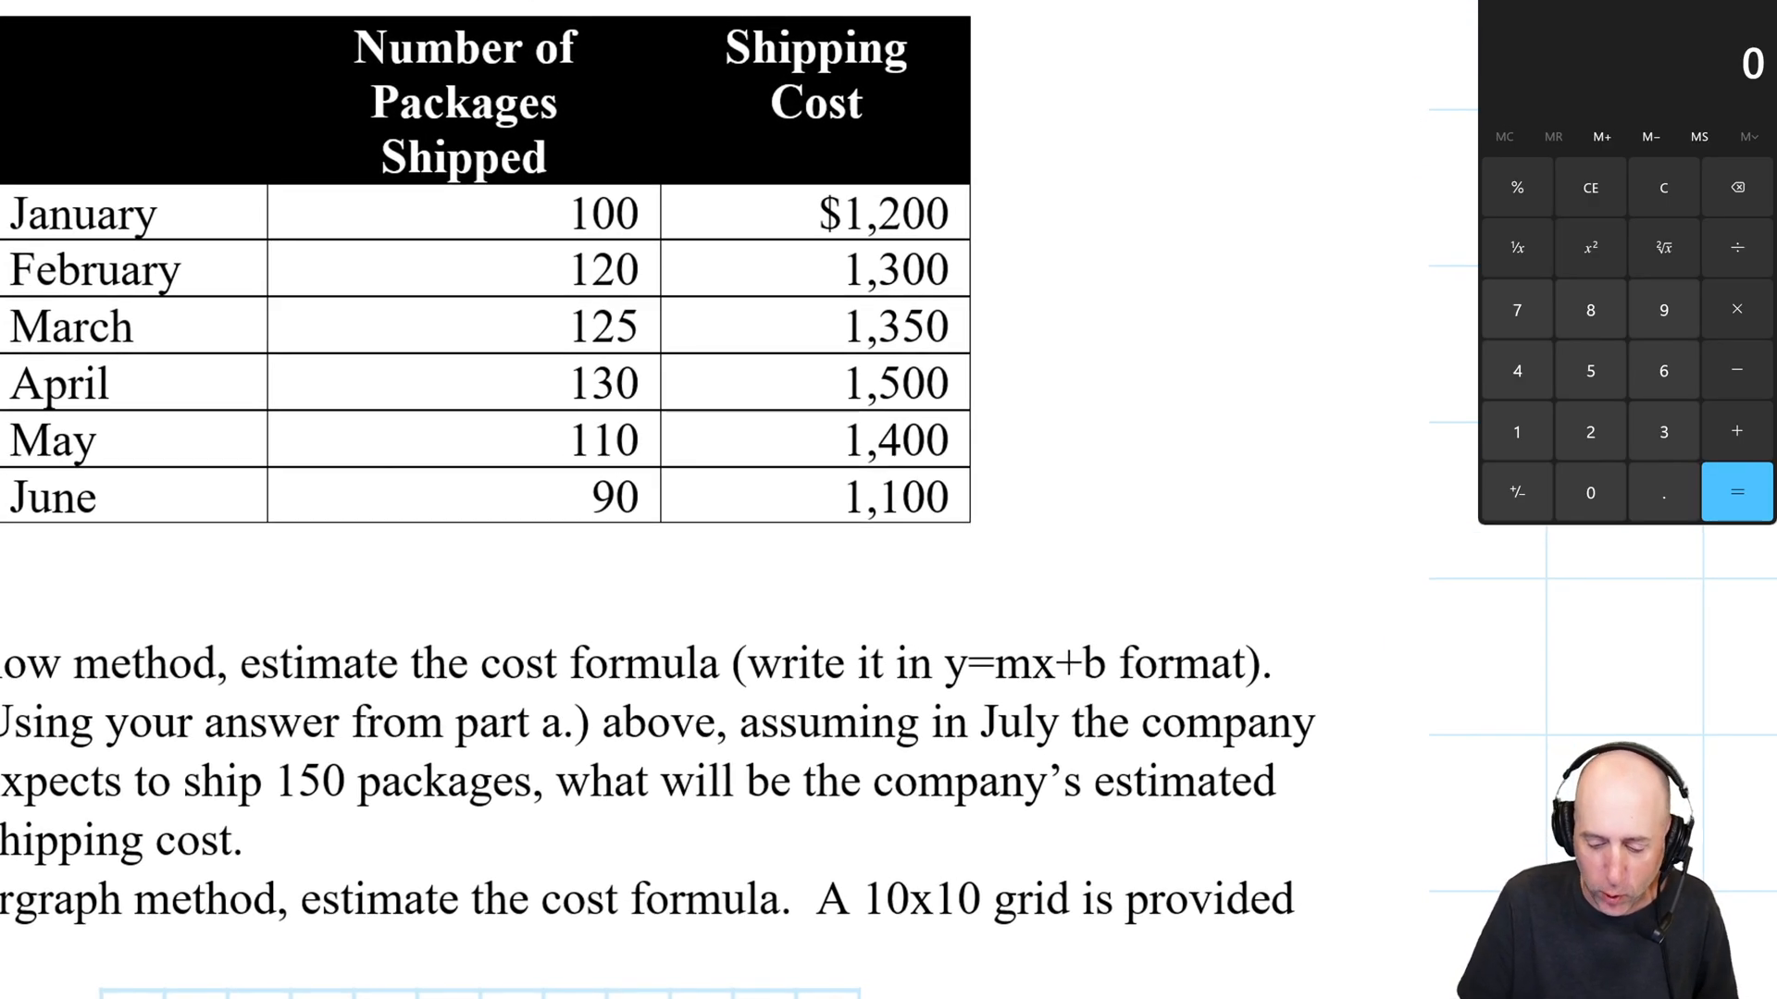
Circle the y=mx+b format in part a of problem 5-2A and scroll to the blank grids.
left_click_drag(918, 634, 1122, 690)
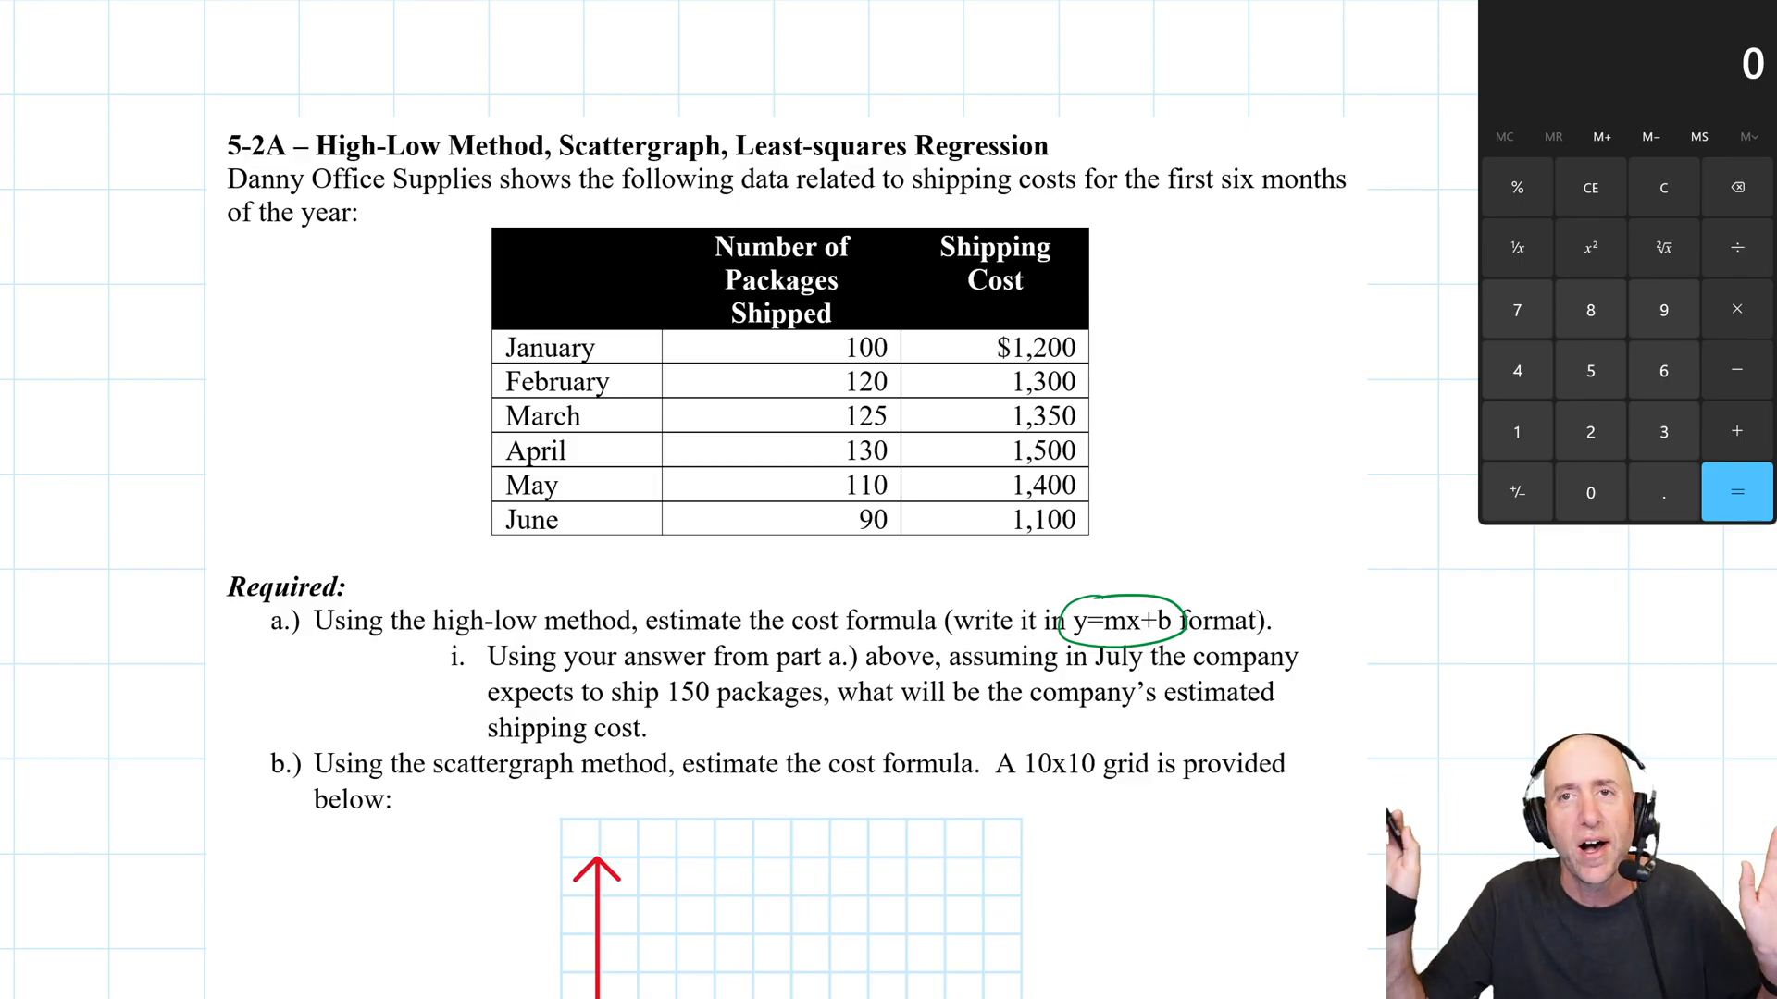
scroll("down", 3)
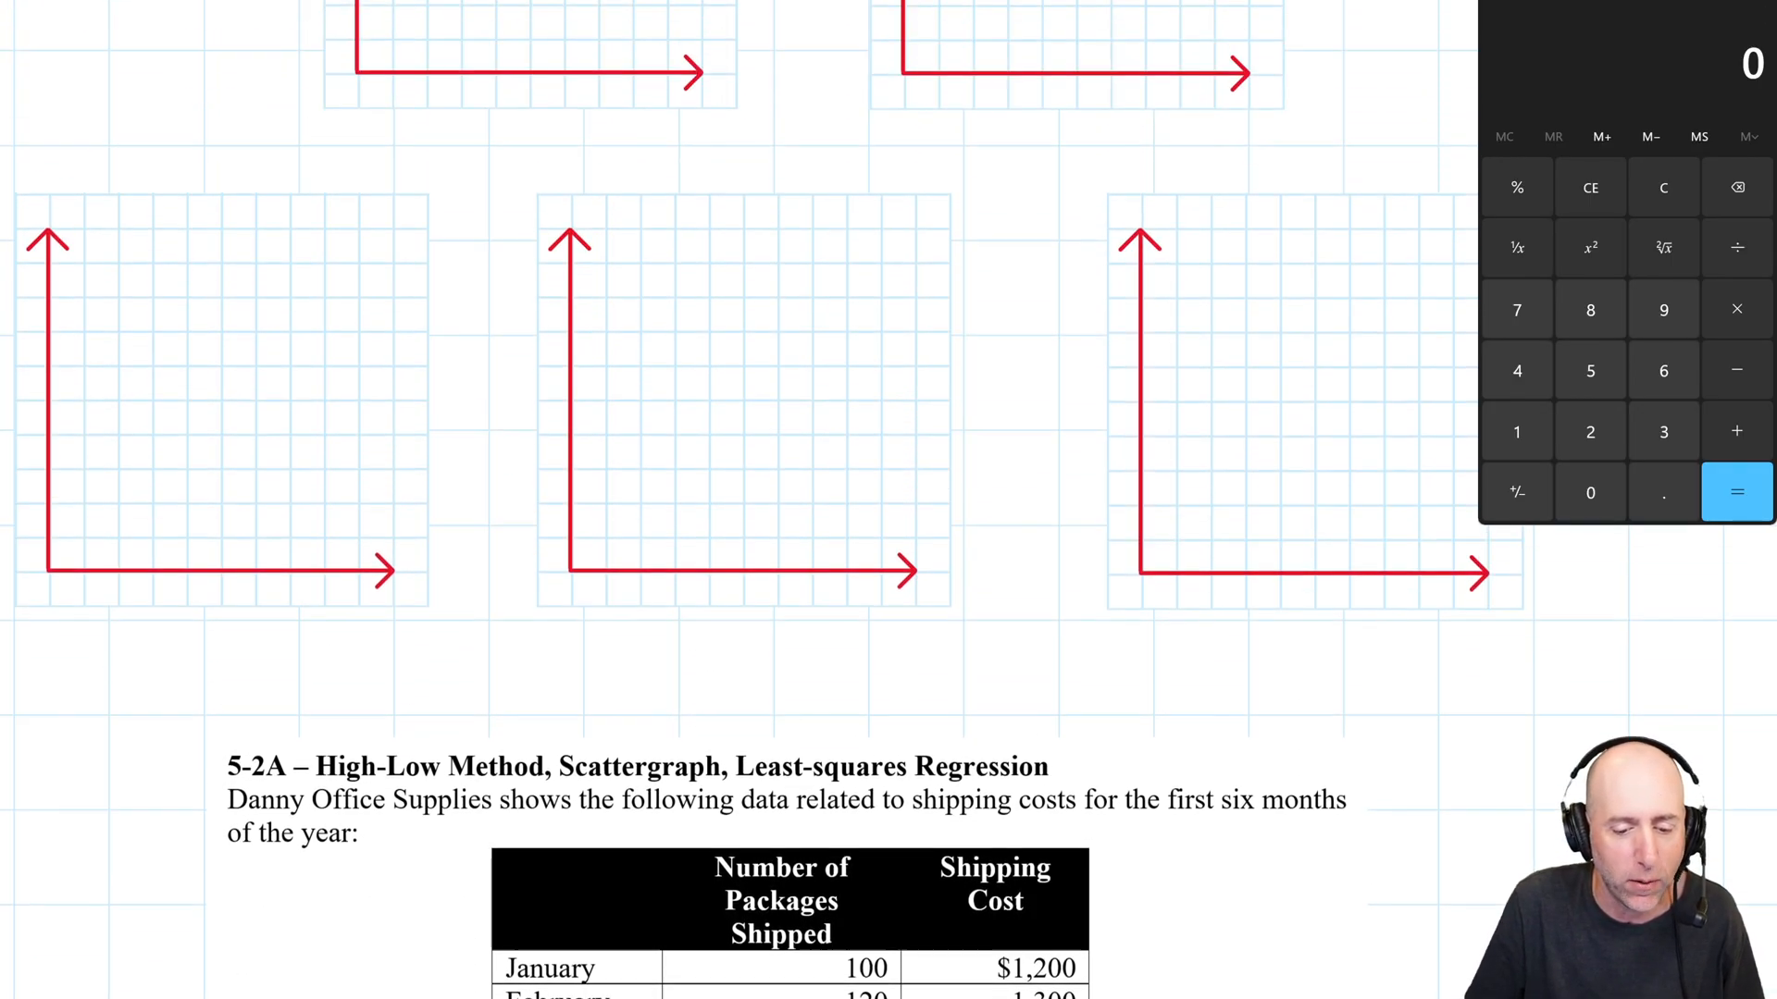
scroll("down", 3)
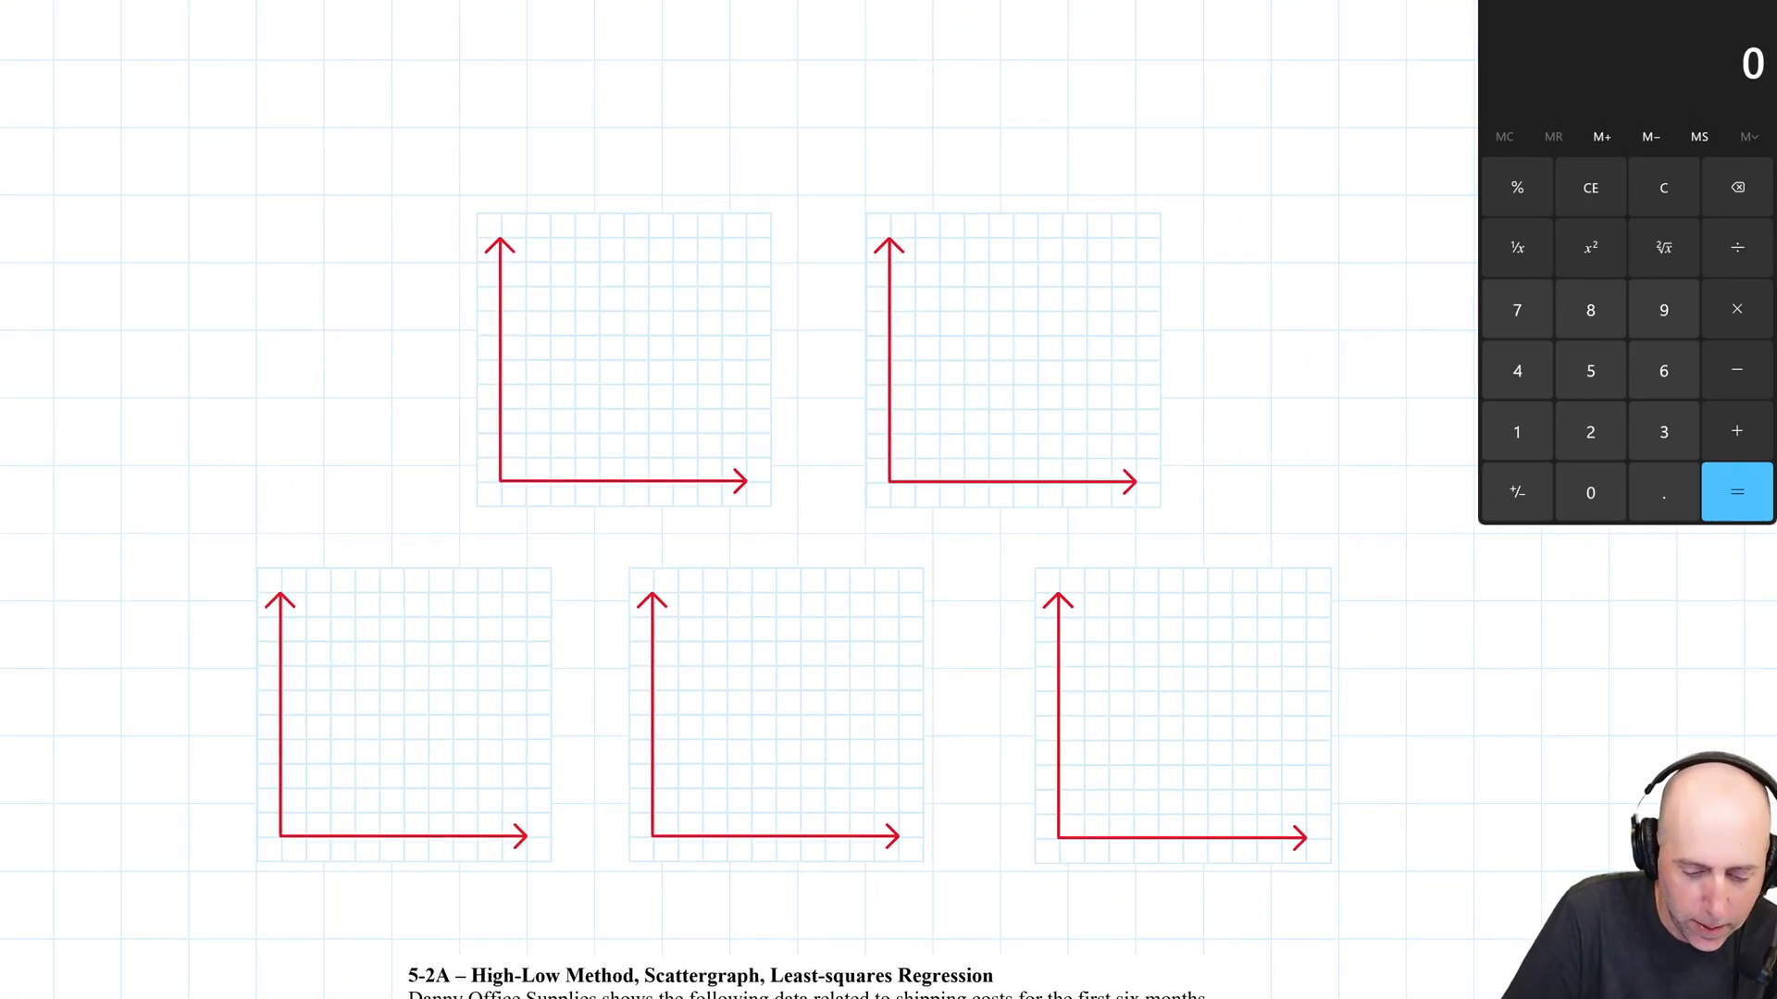
Draw a steadily rising green cost line in the first grid.
left_click_drag(503, 476, 657, 329)
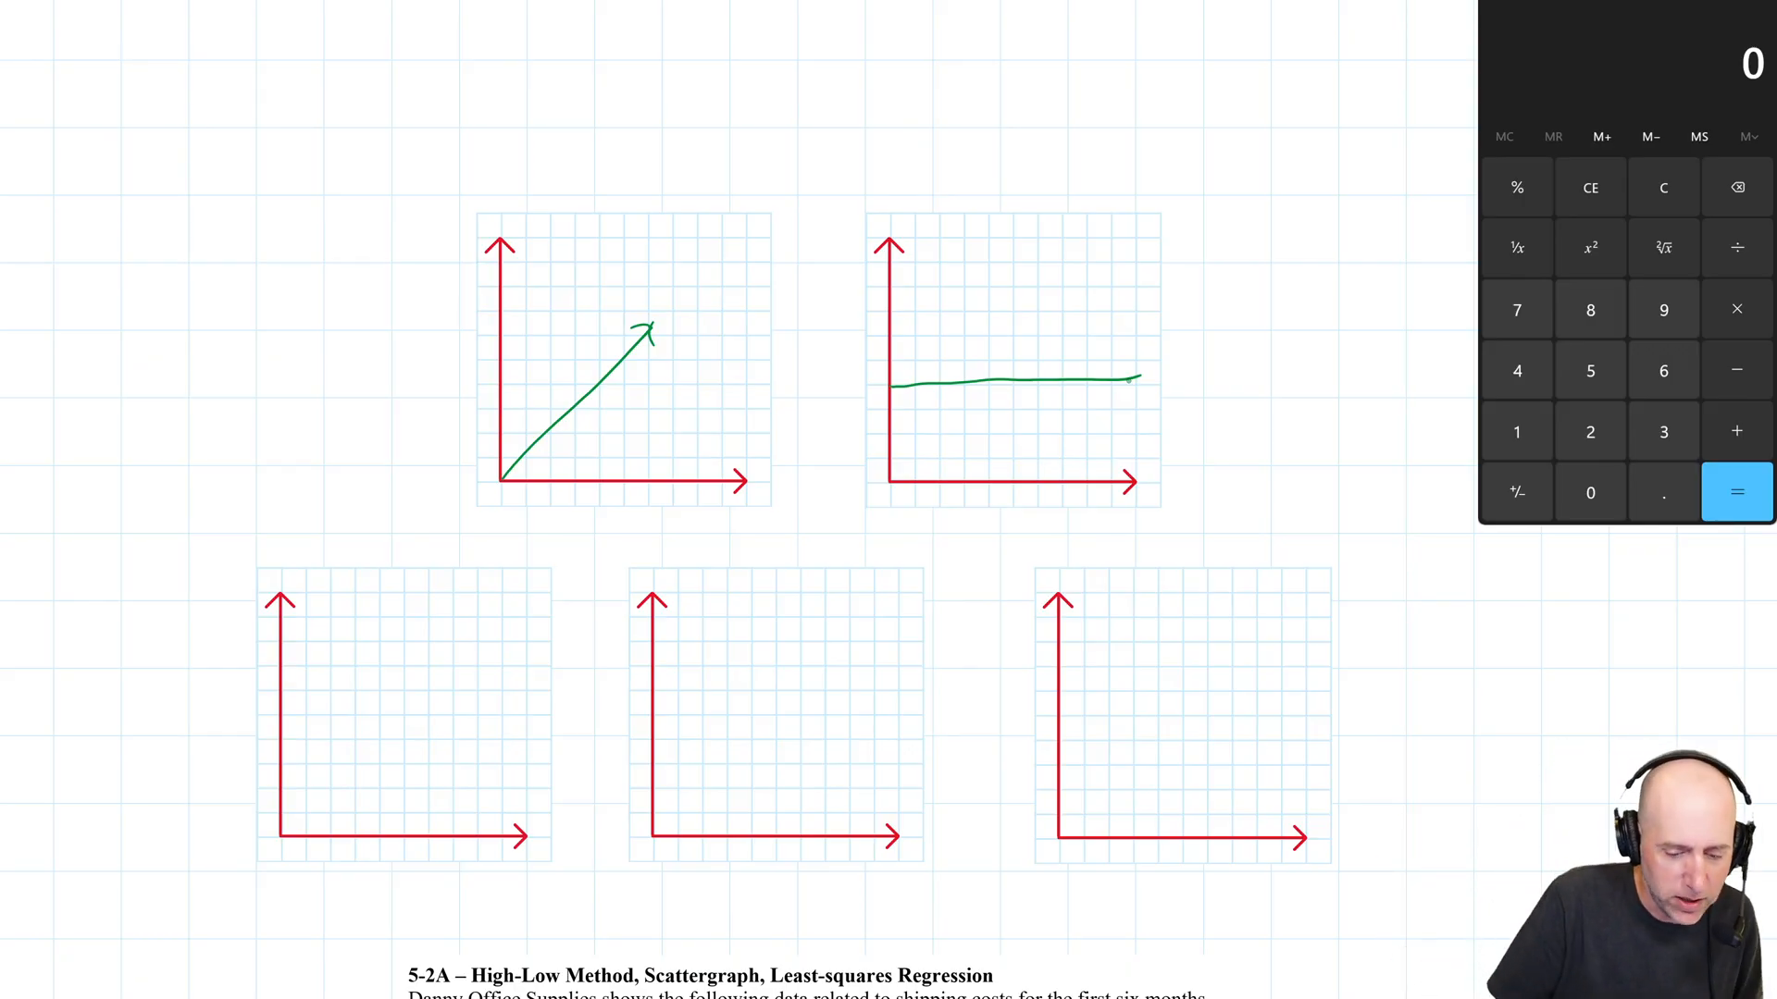
Draw a green staircase in grid three, flat steps in grid four and a curved cost line in grid five.
scroll("down", 3)
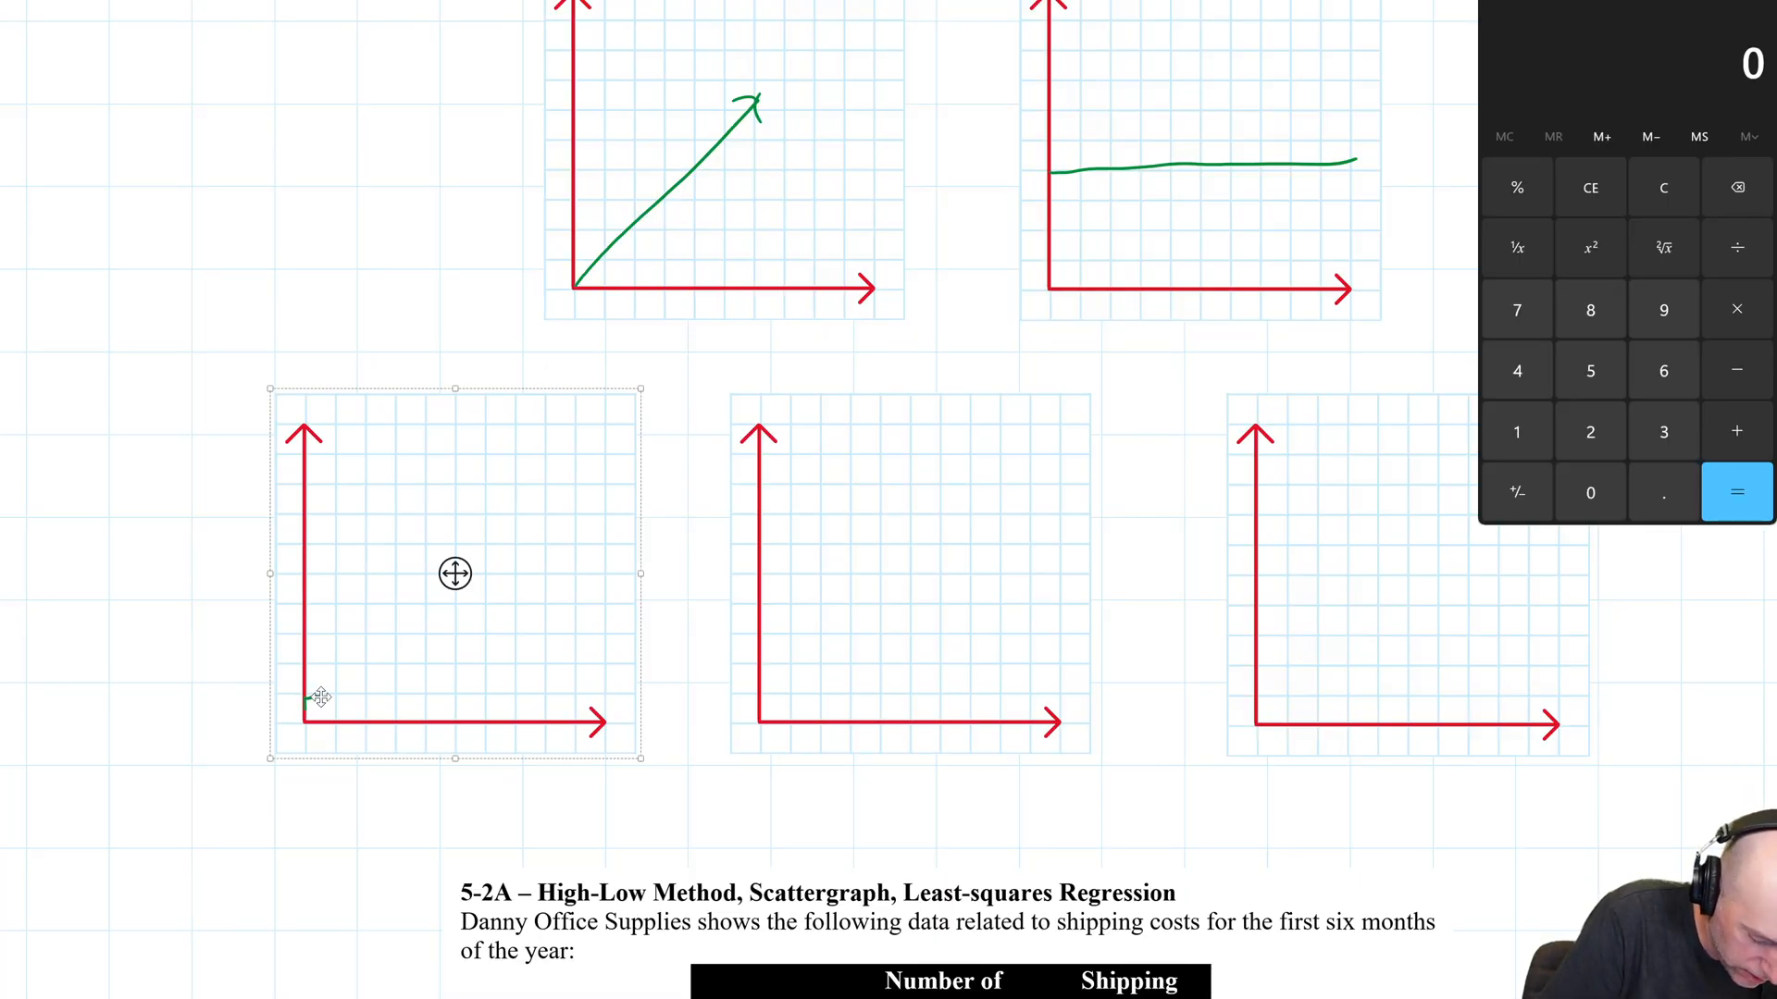
left_click_drag(306, 700, 350, 650)
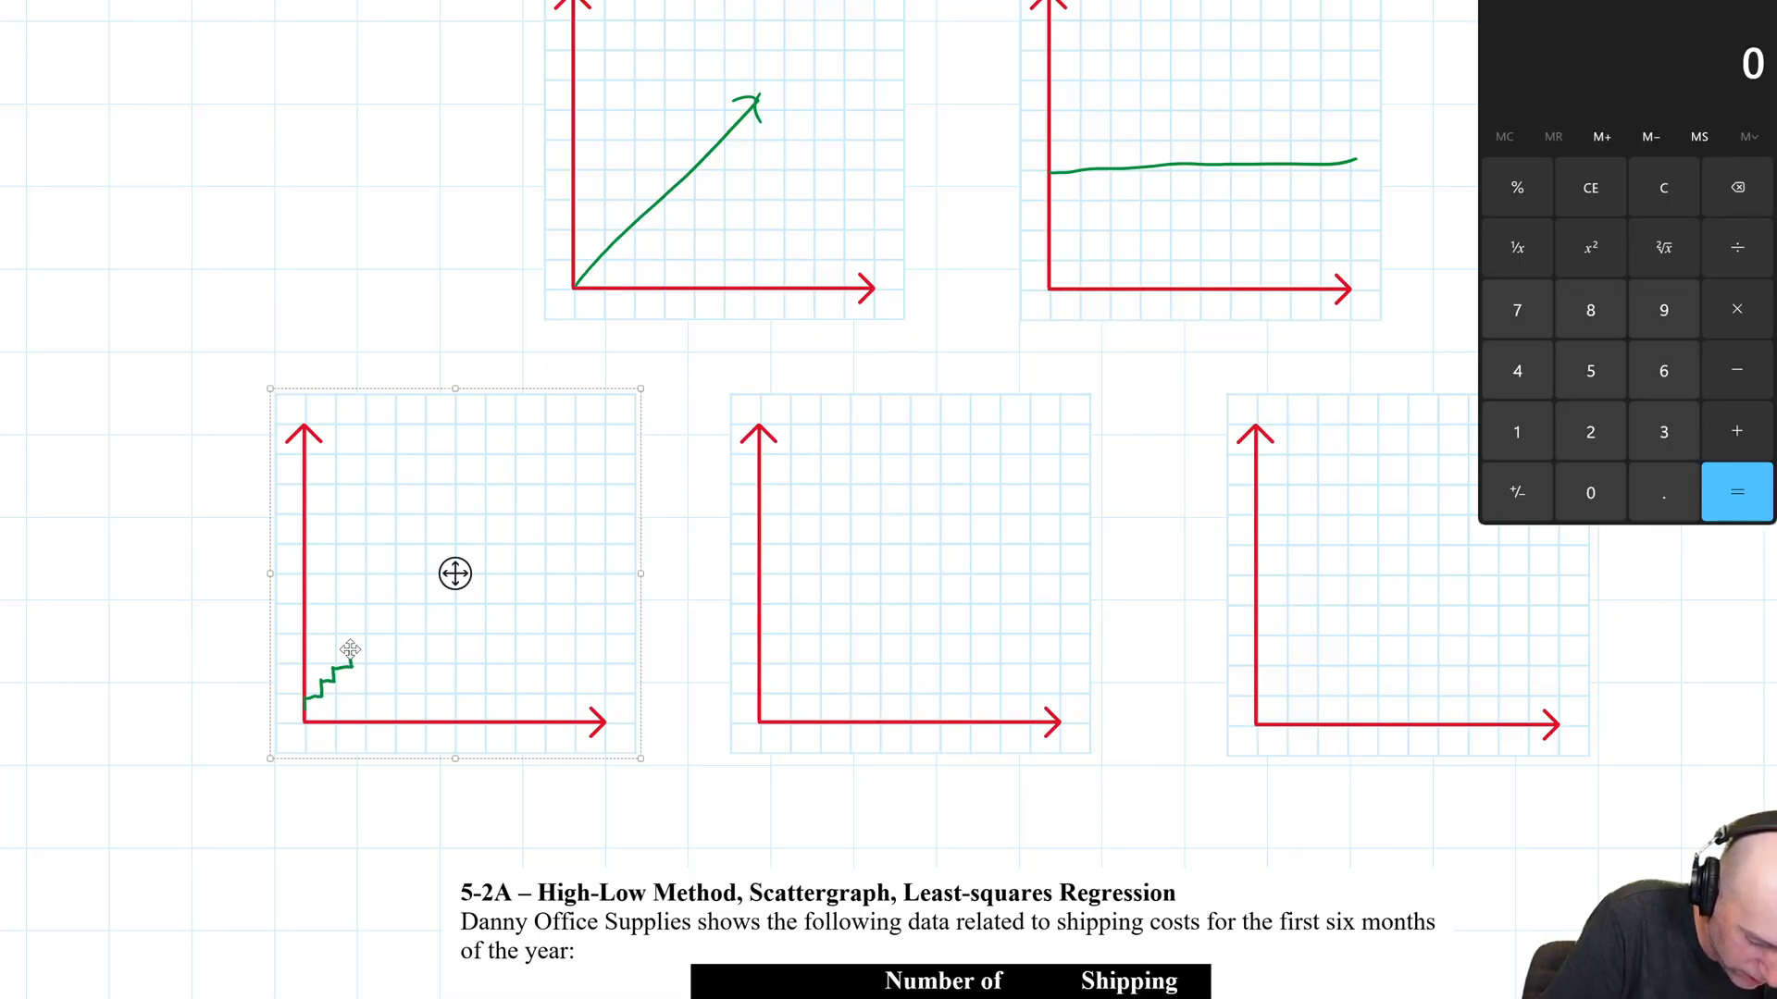
left_click_drag(351, 651, 385, 595)
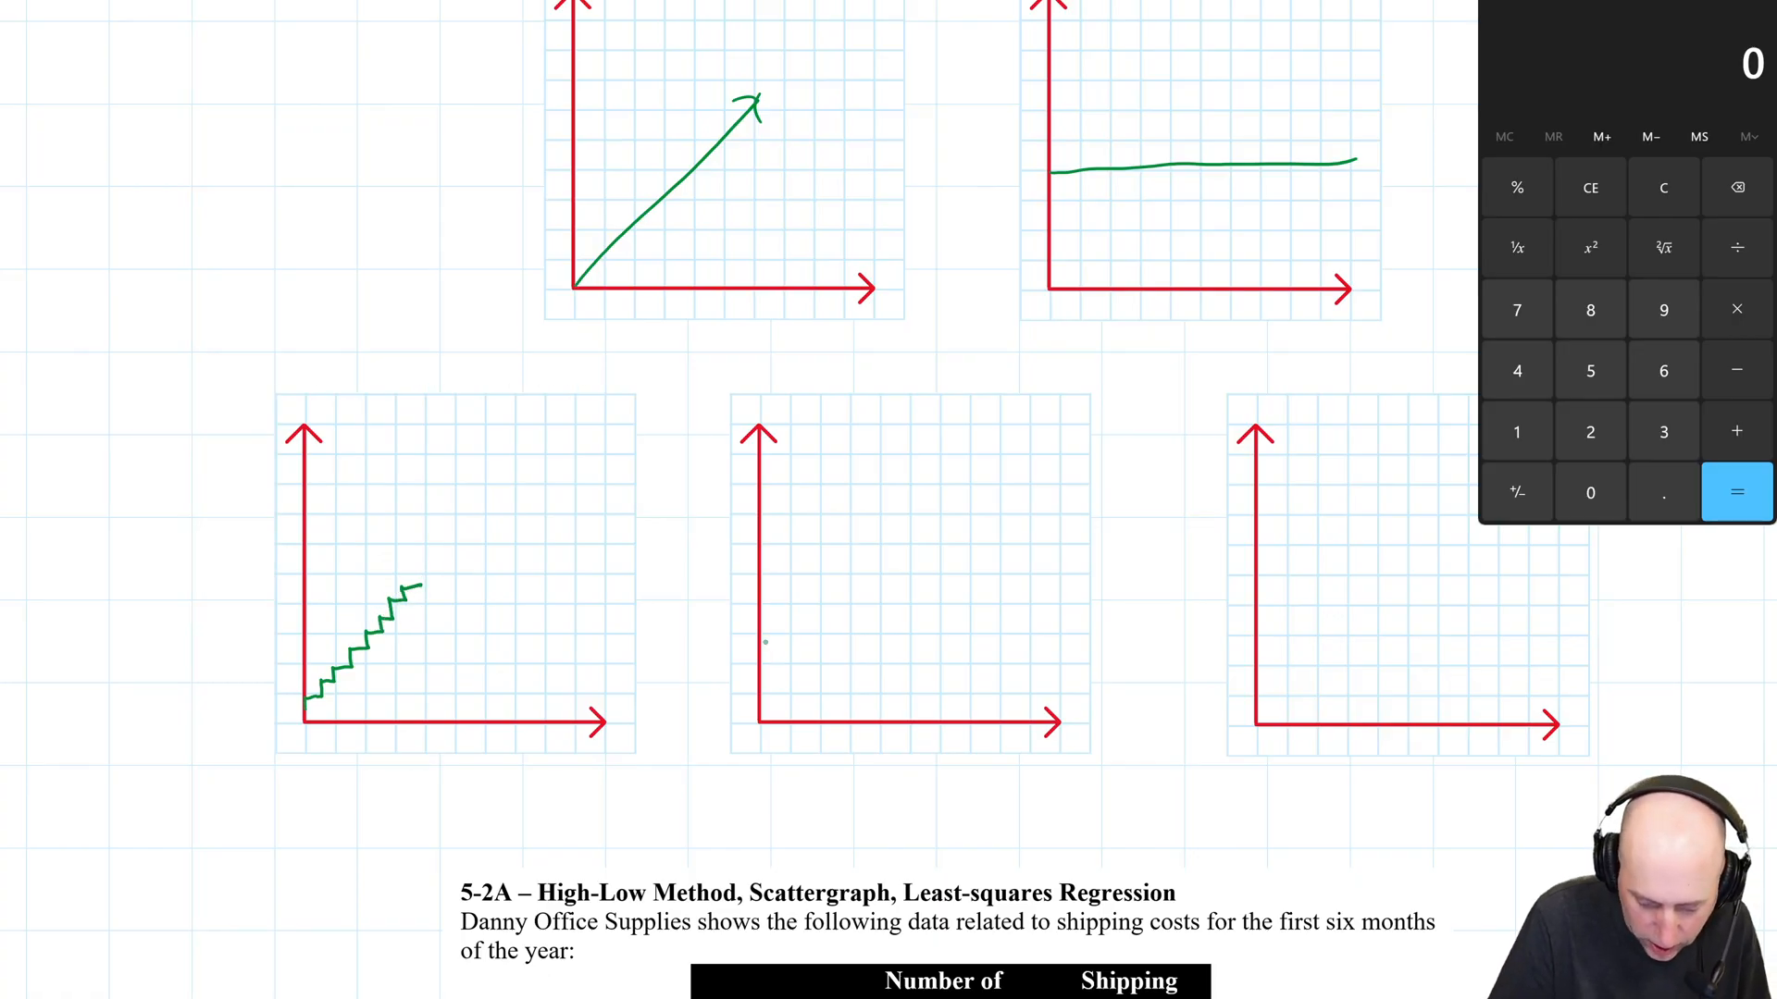
left_click_drag(765, 635, 891, 635)
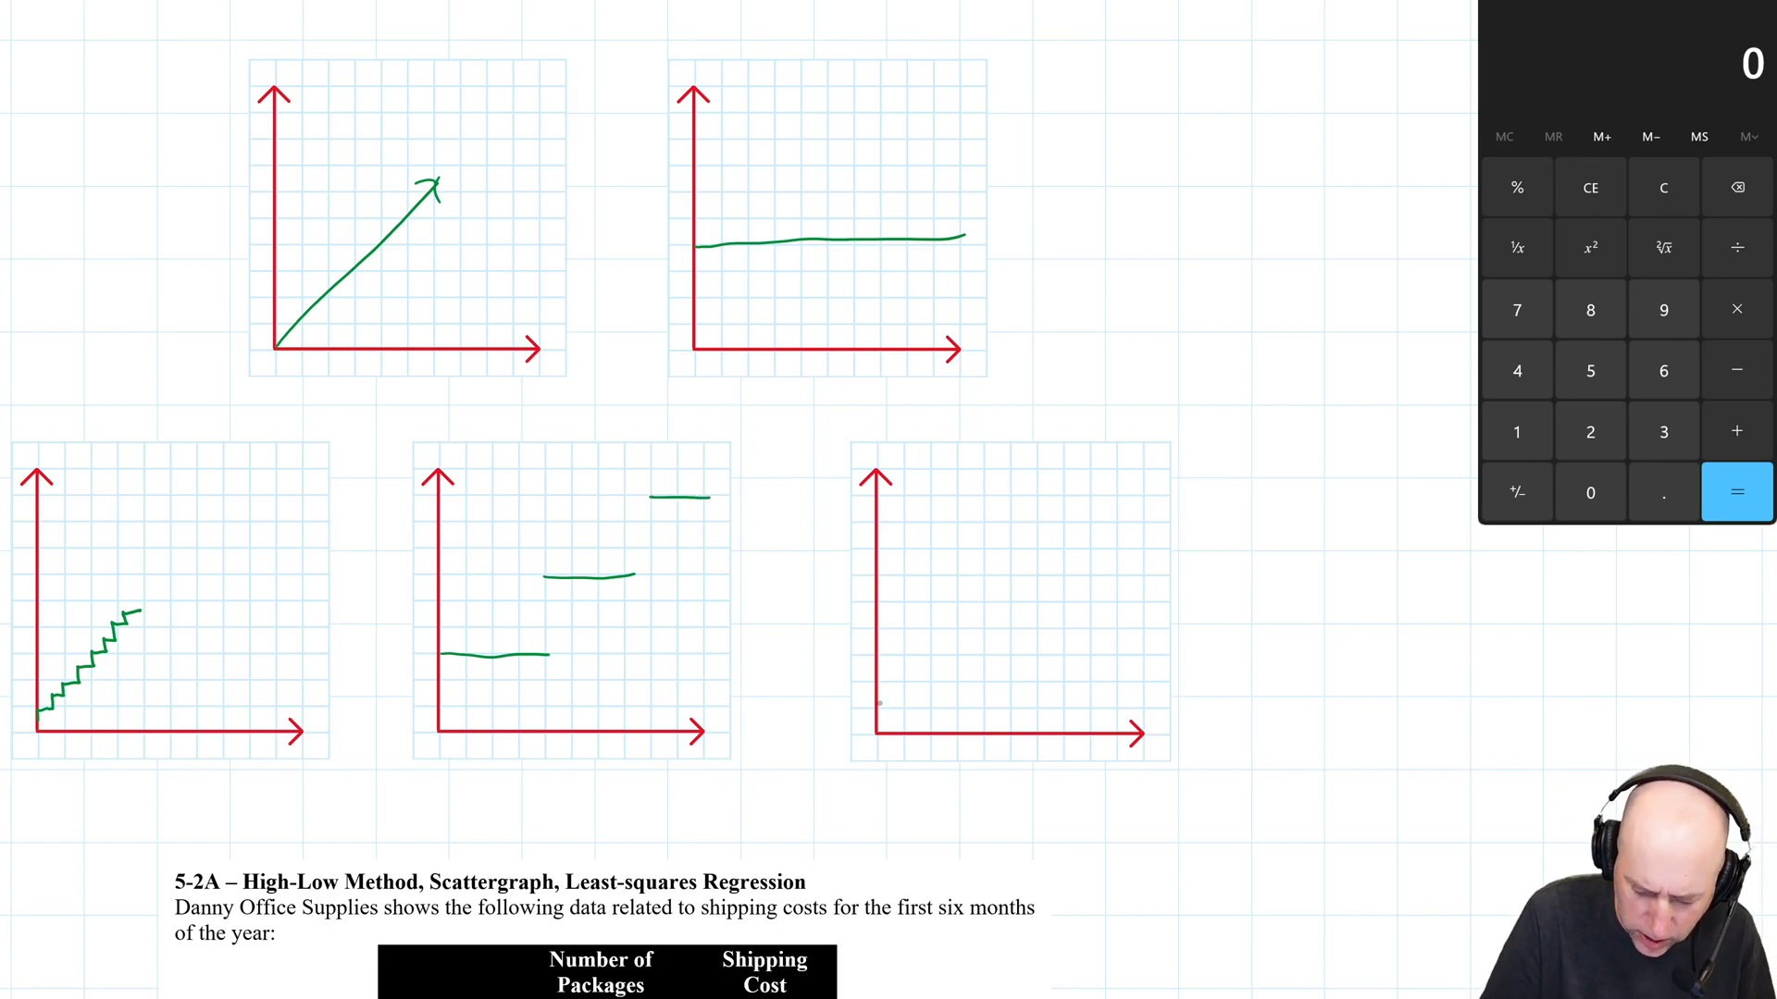
left_click_drag(877, 699, 1127, 527)
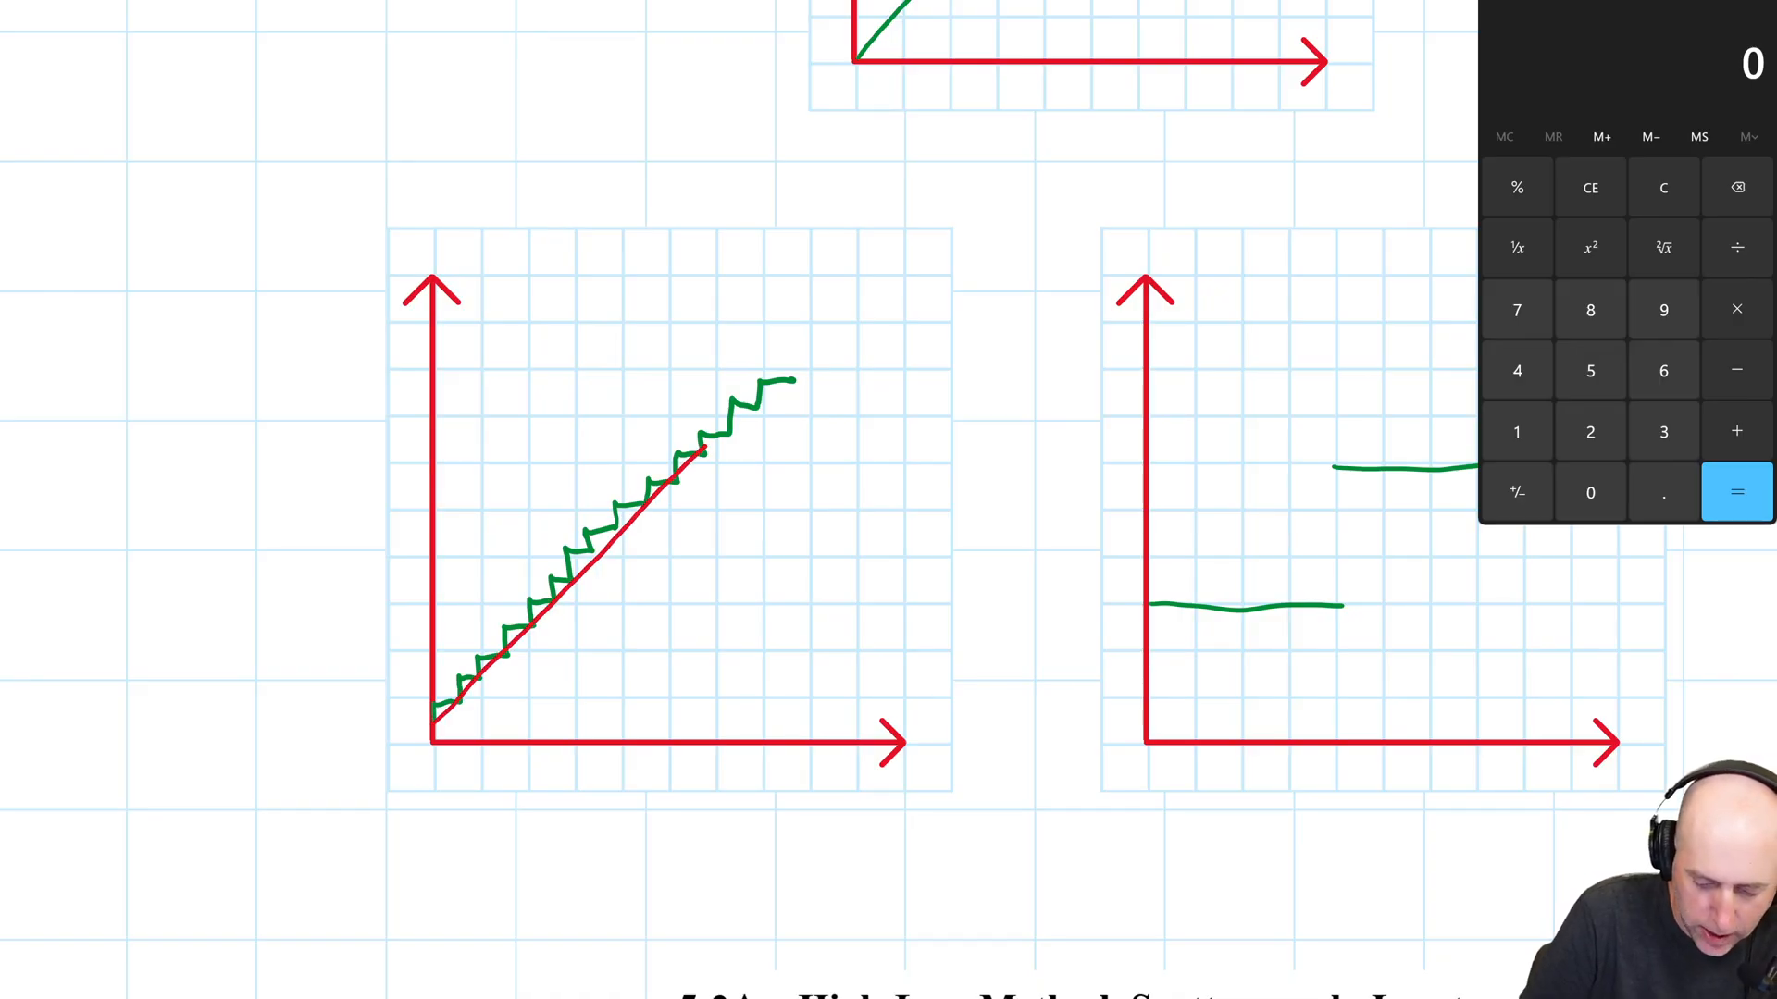
Draw a red trend line over the staircase and vertical range boundaries in the fourth grid.
left_click_drag(697, 453, 906, 260)
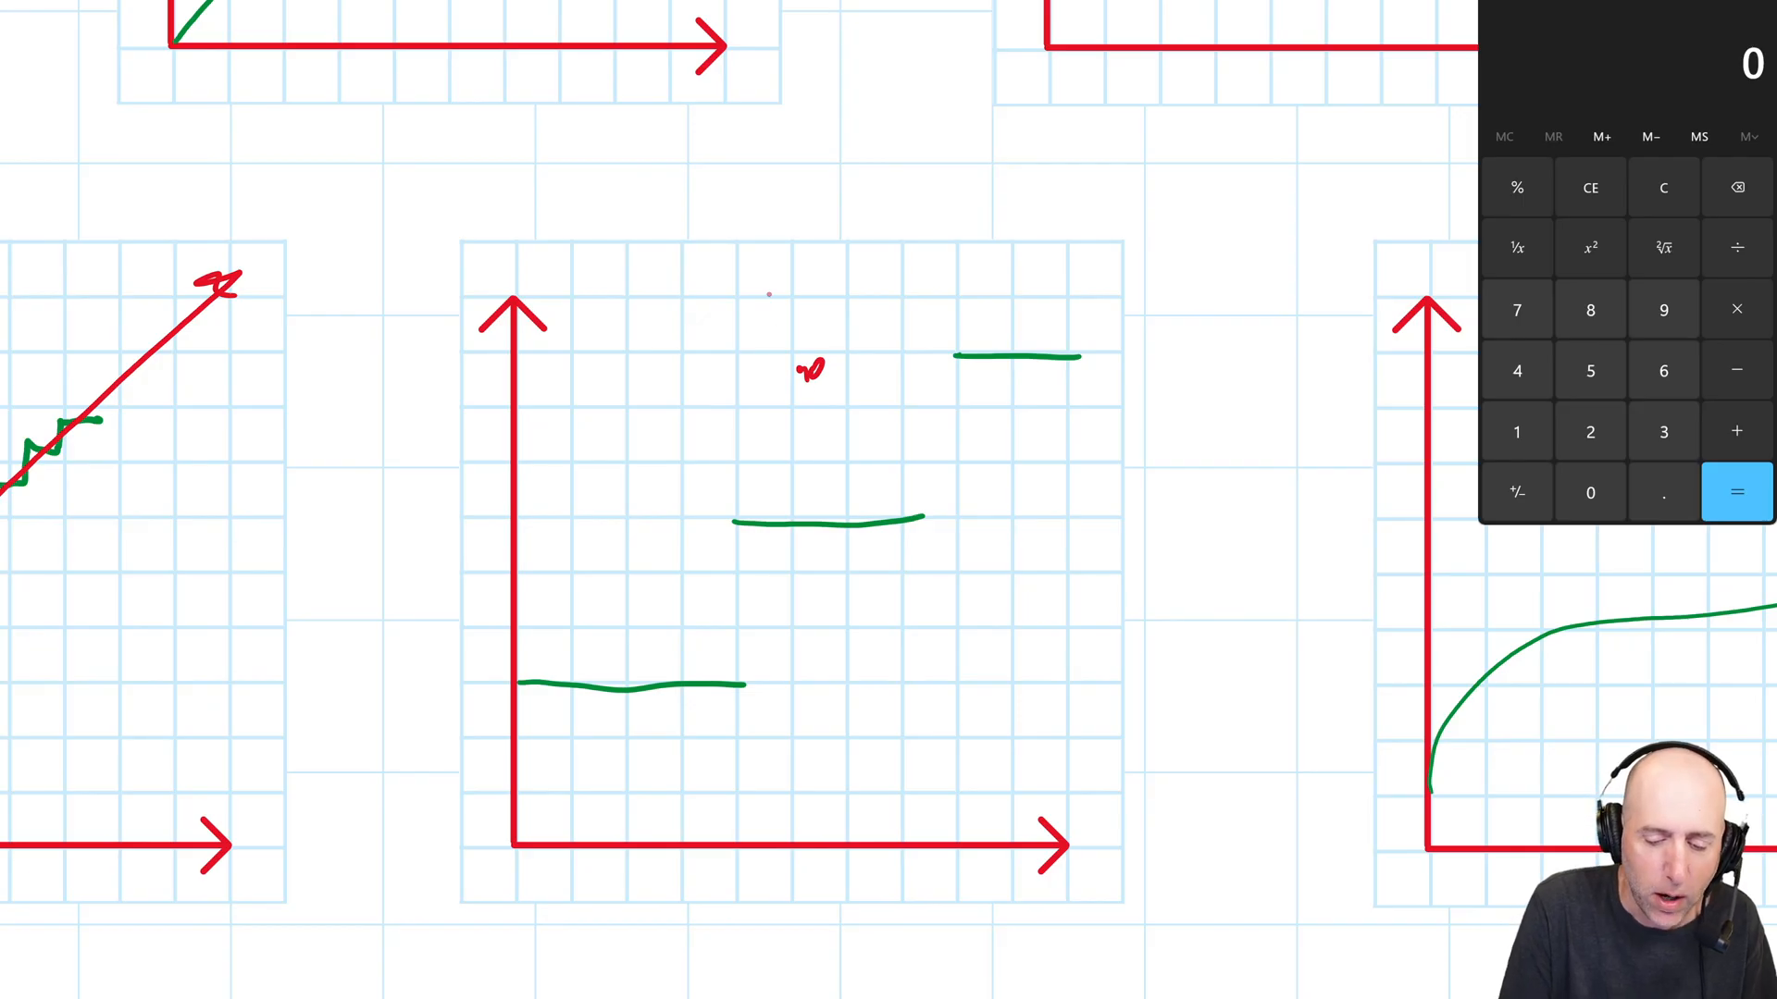
left_click_drag(768, 267, 775, 907)
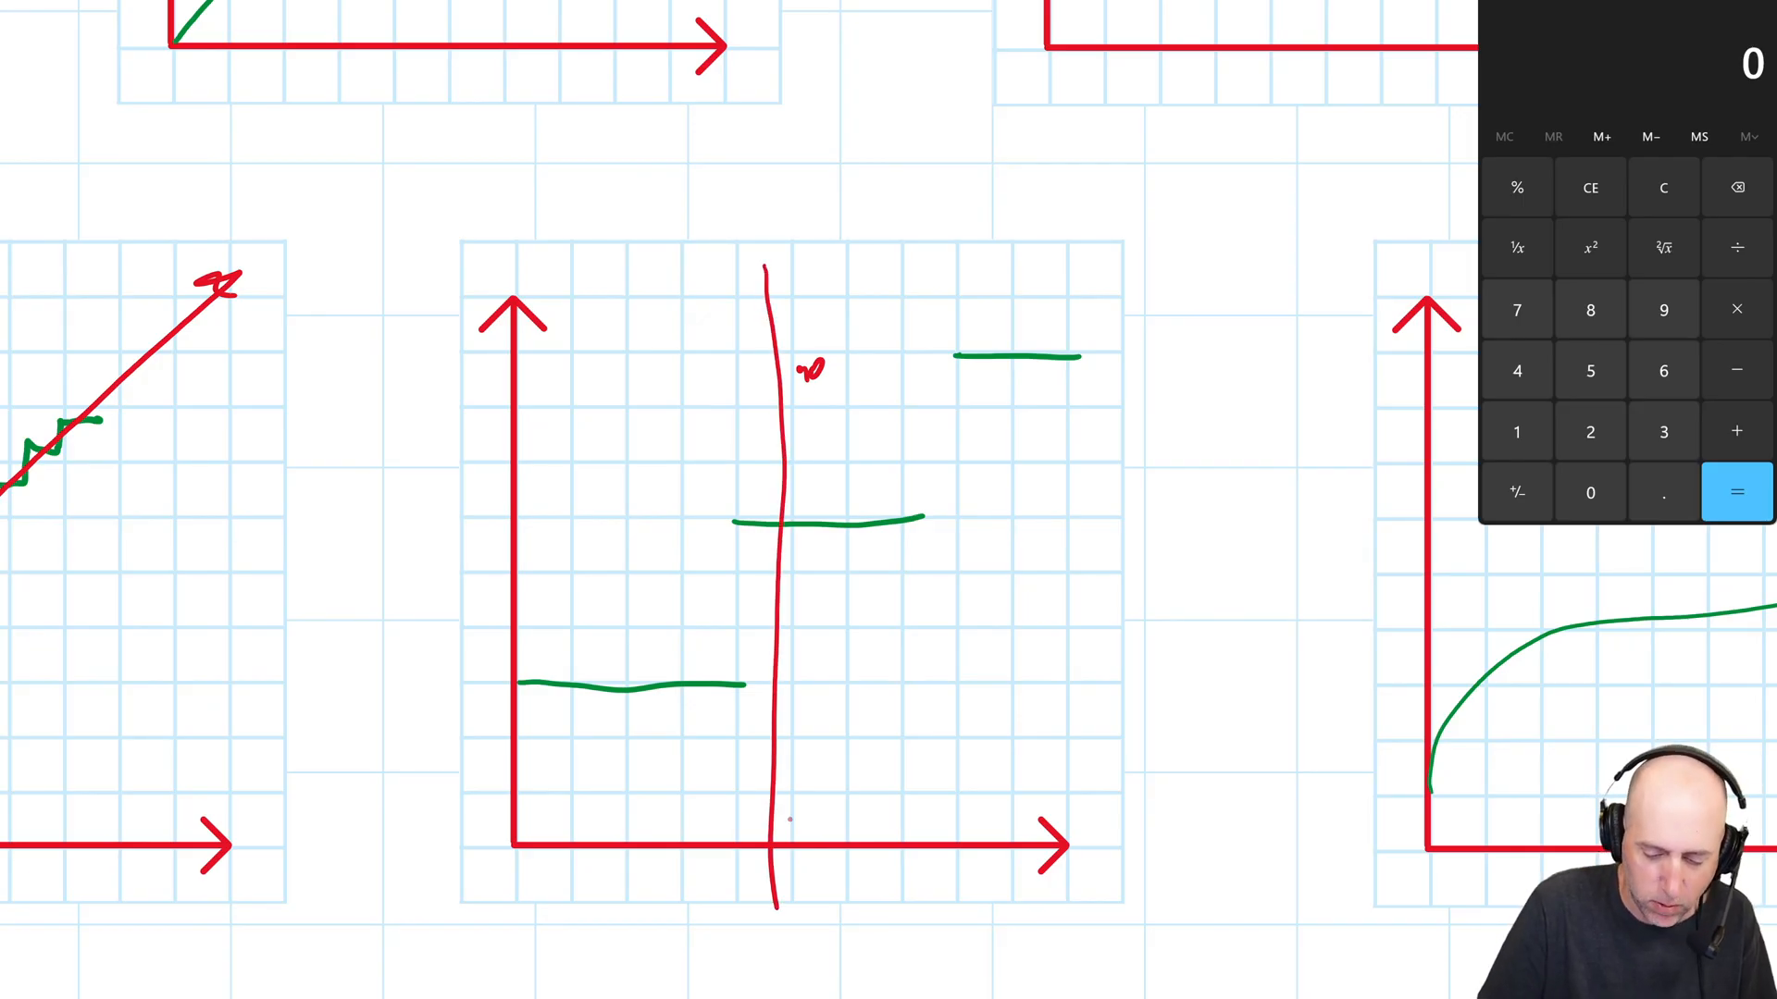
left_click_drag(872, 266, 867, 901)
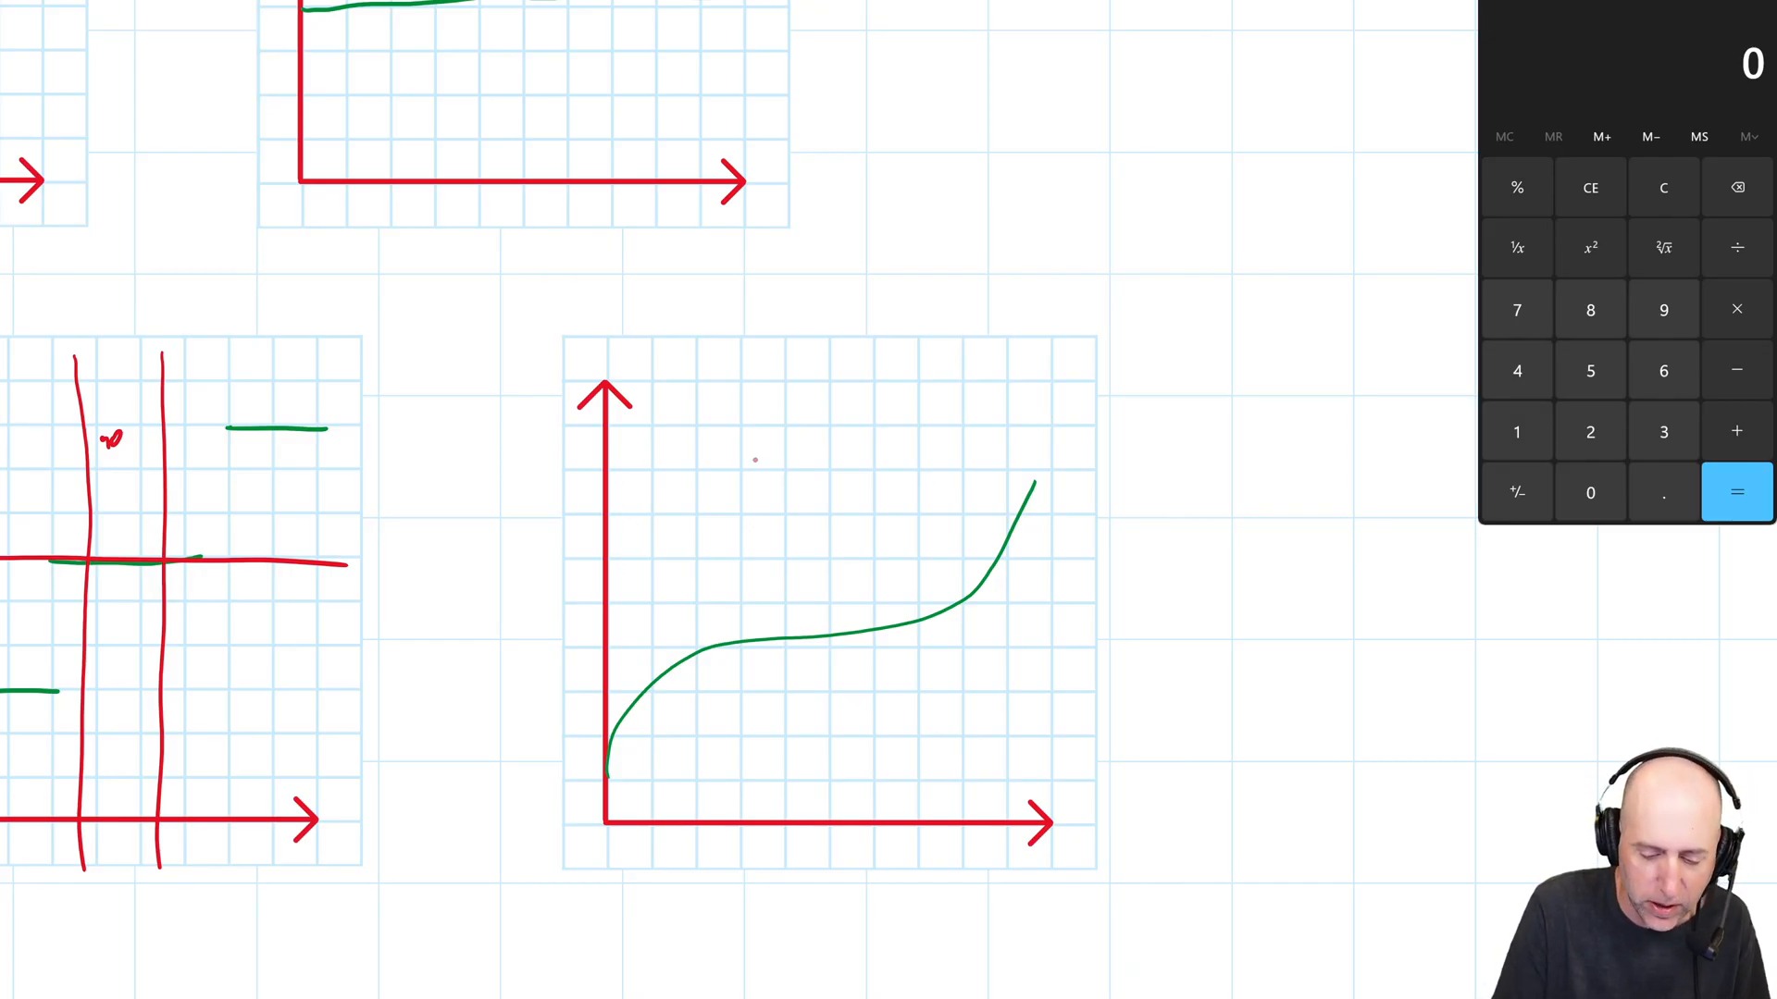
Mark a range on the curve with vertical lines and draw a straight red line through it.
left_click_drag(735, 400, 744, 720)
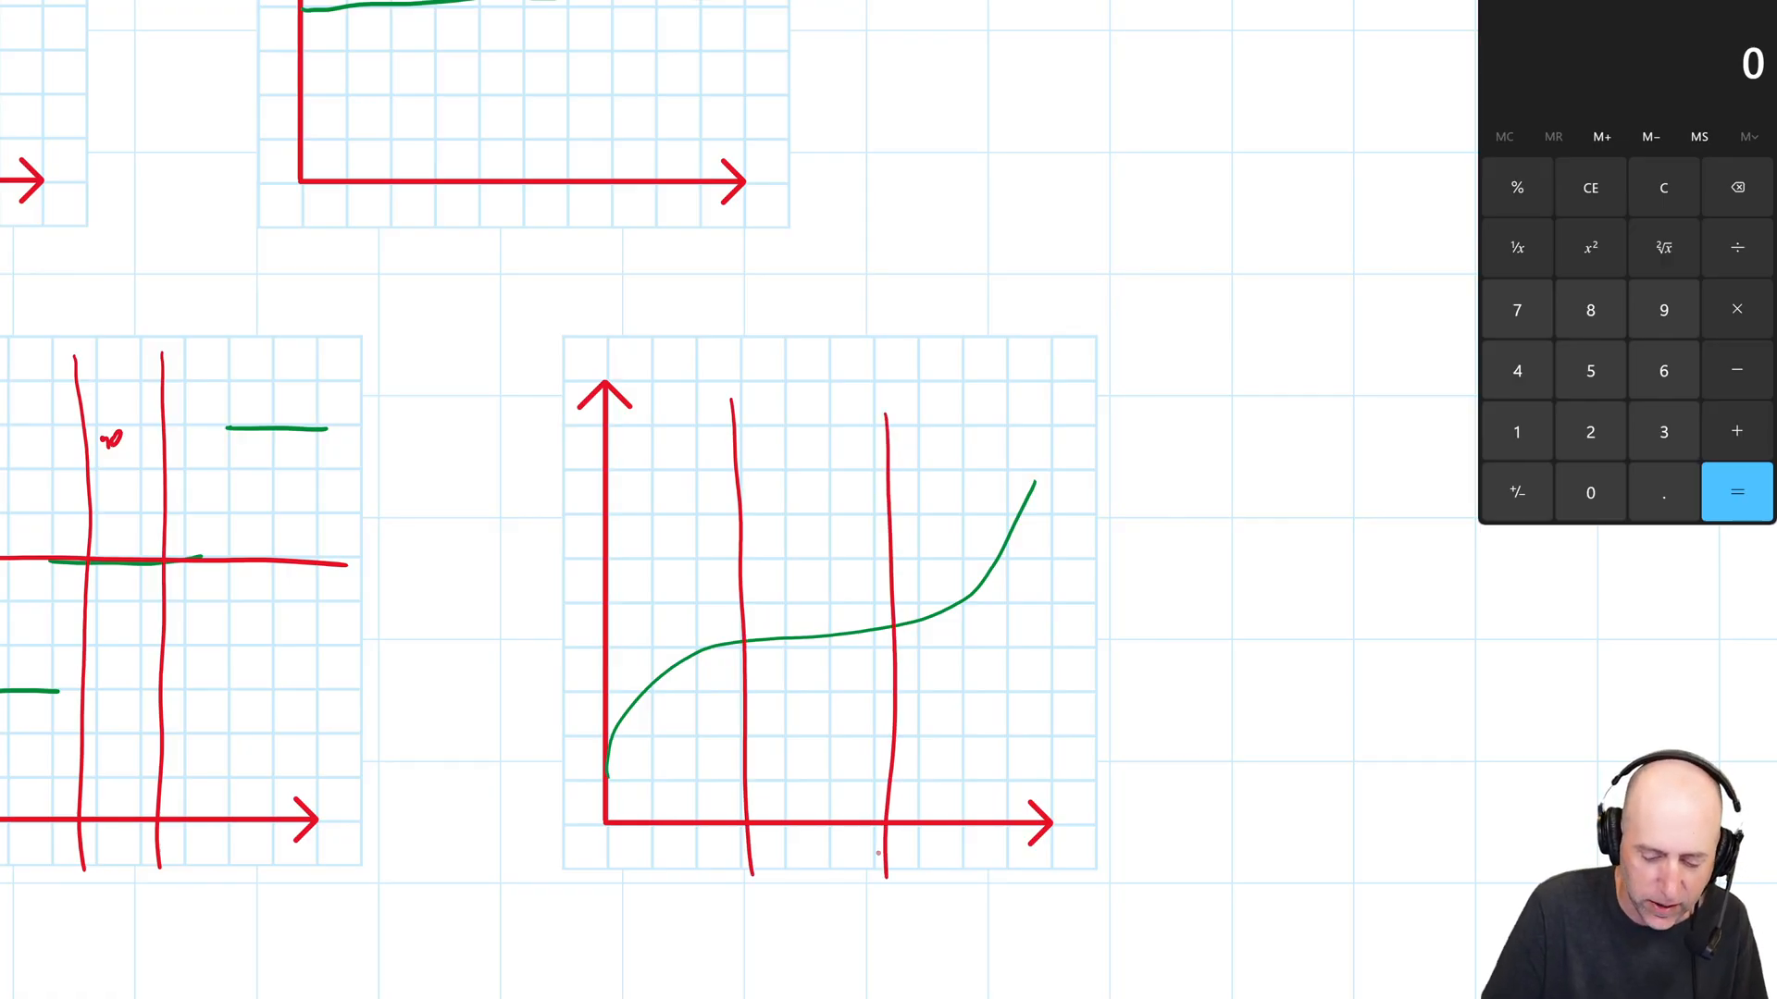
left_click_drag(600, 674, 871, 629)
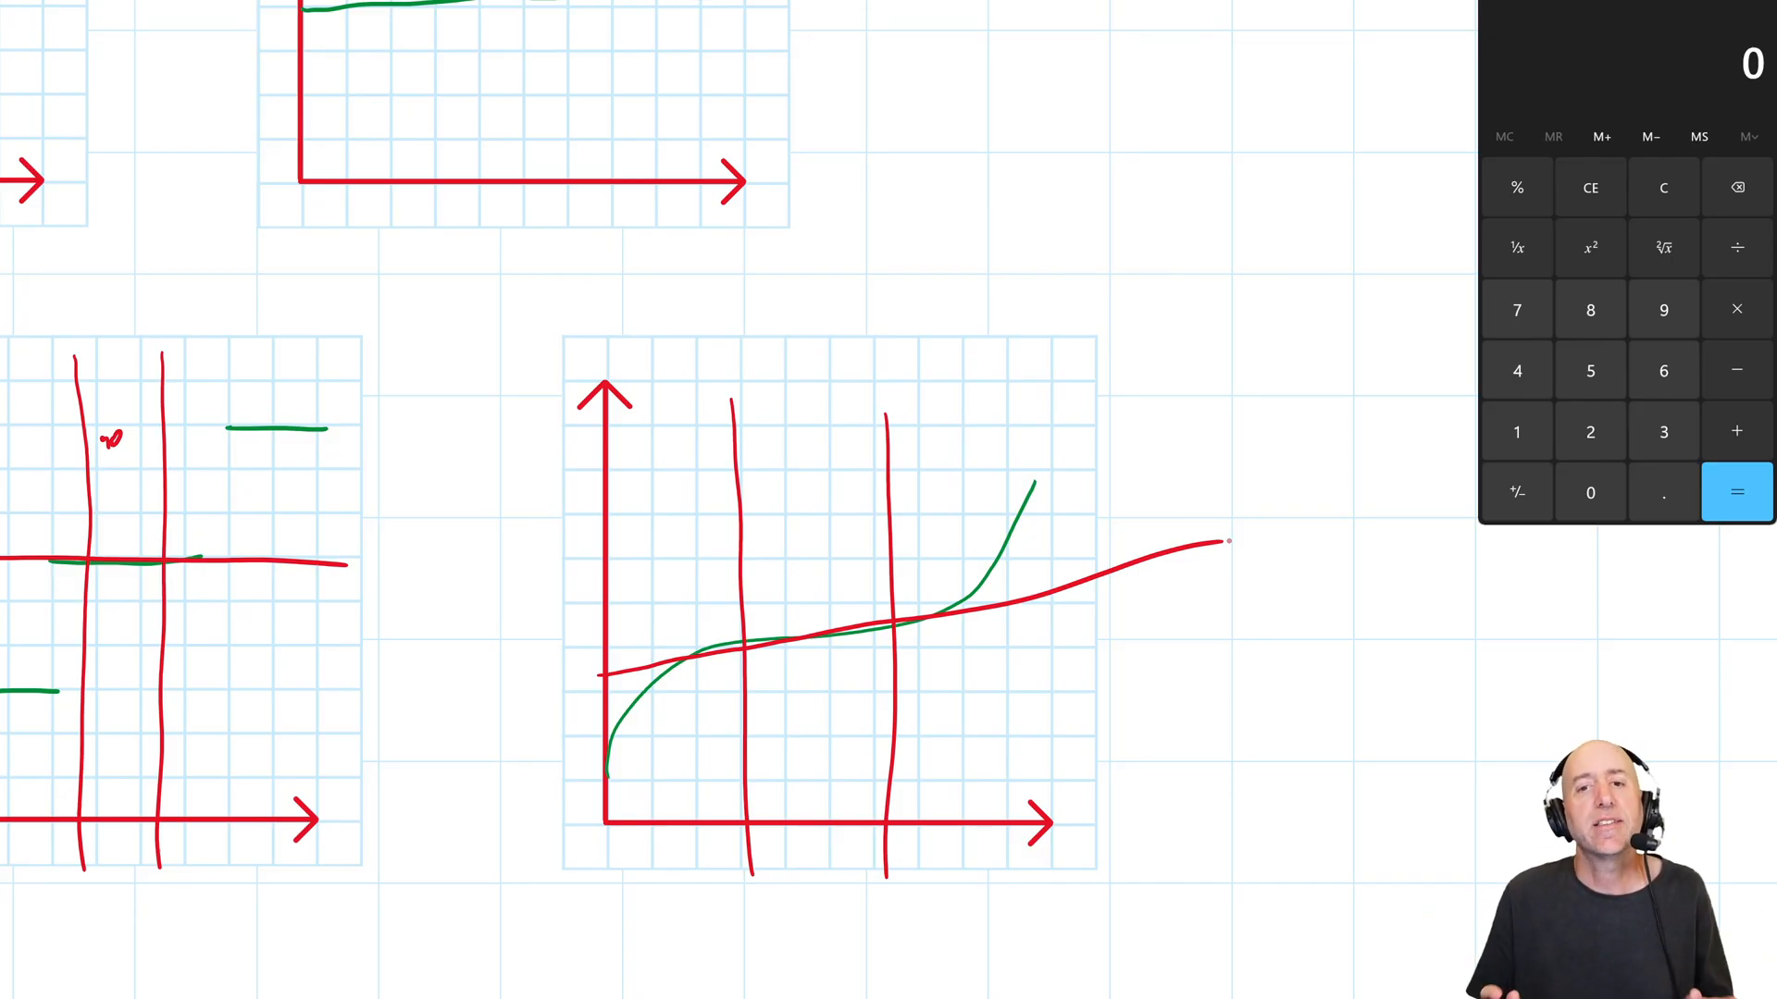
scroll("down", 3)
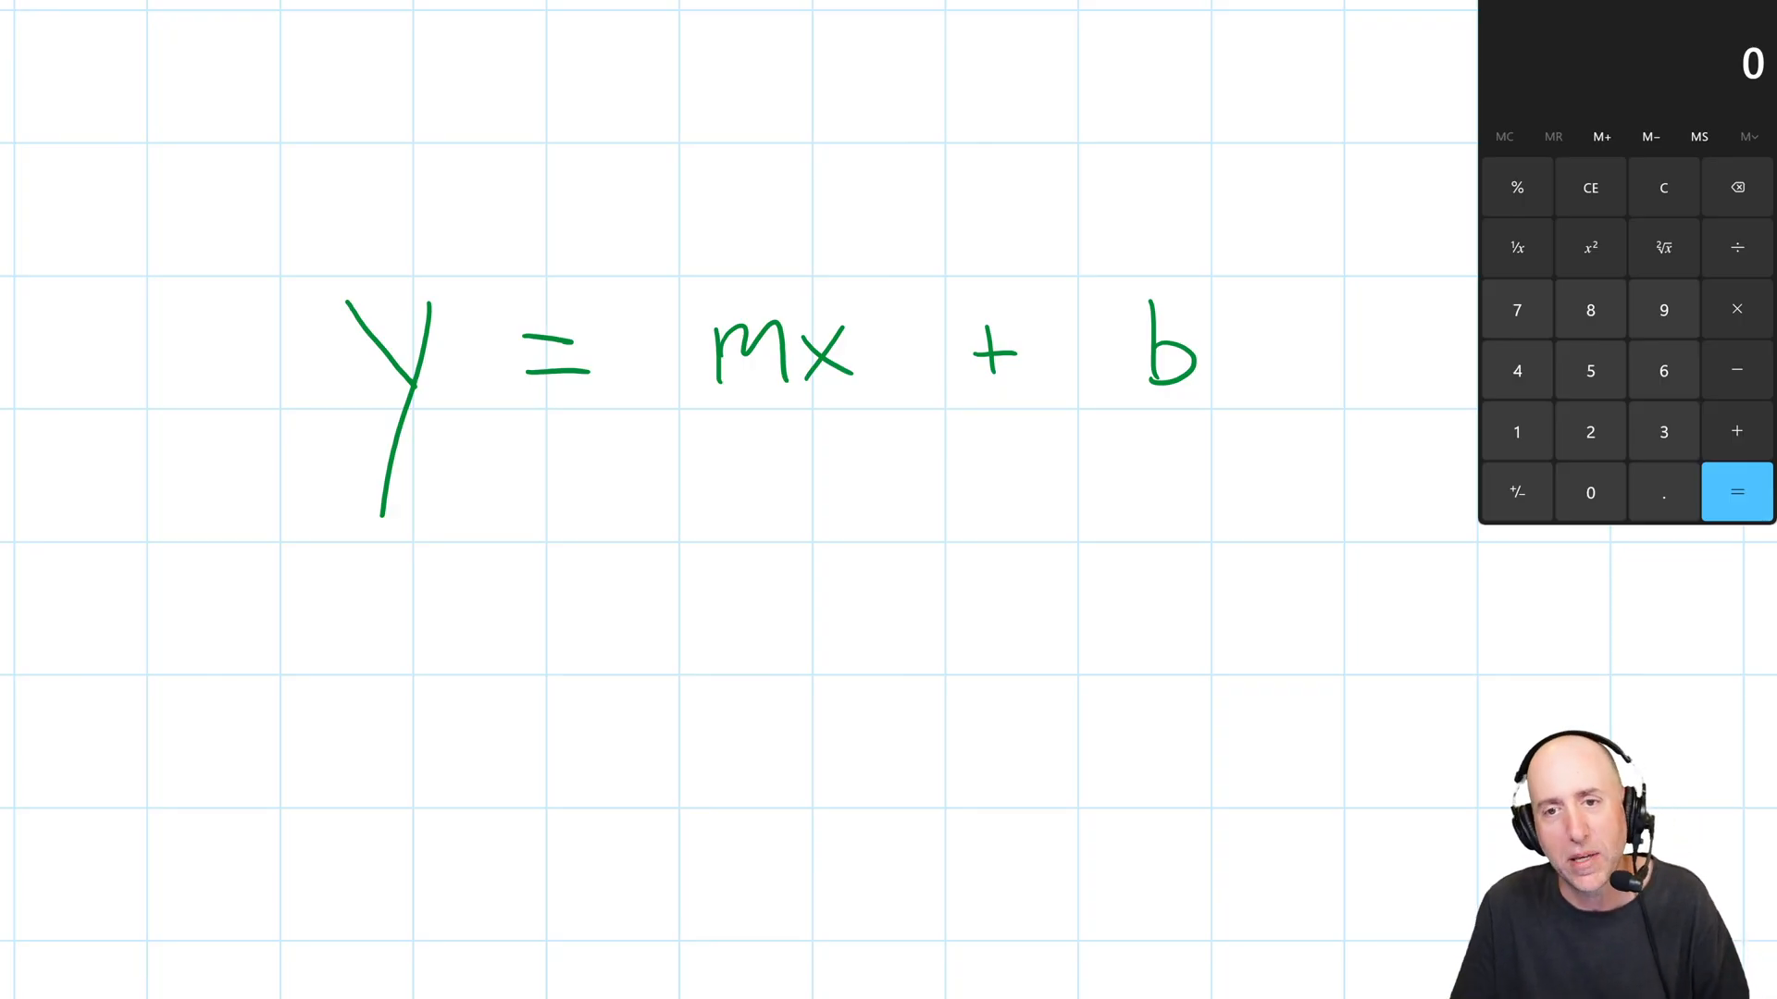
Add a leader line under y and label y Total Cost and m Variable Cost/Unit.
left_click_drag(405, 433, 396, 577)
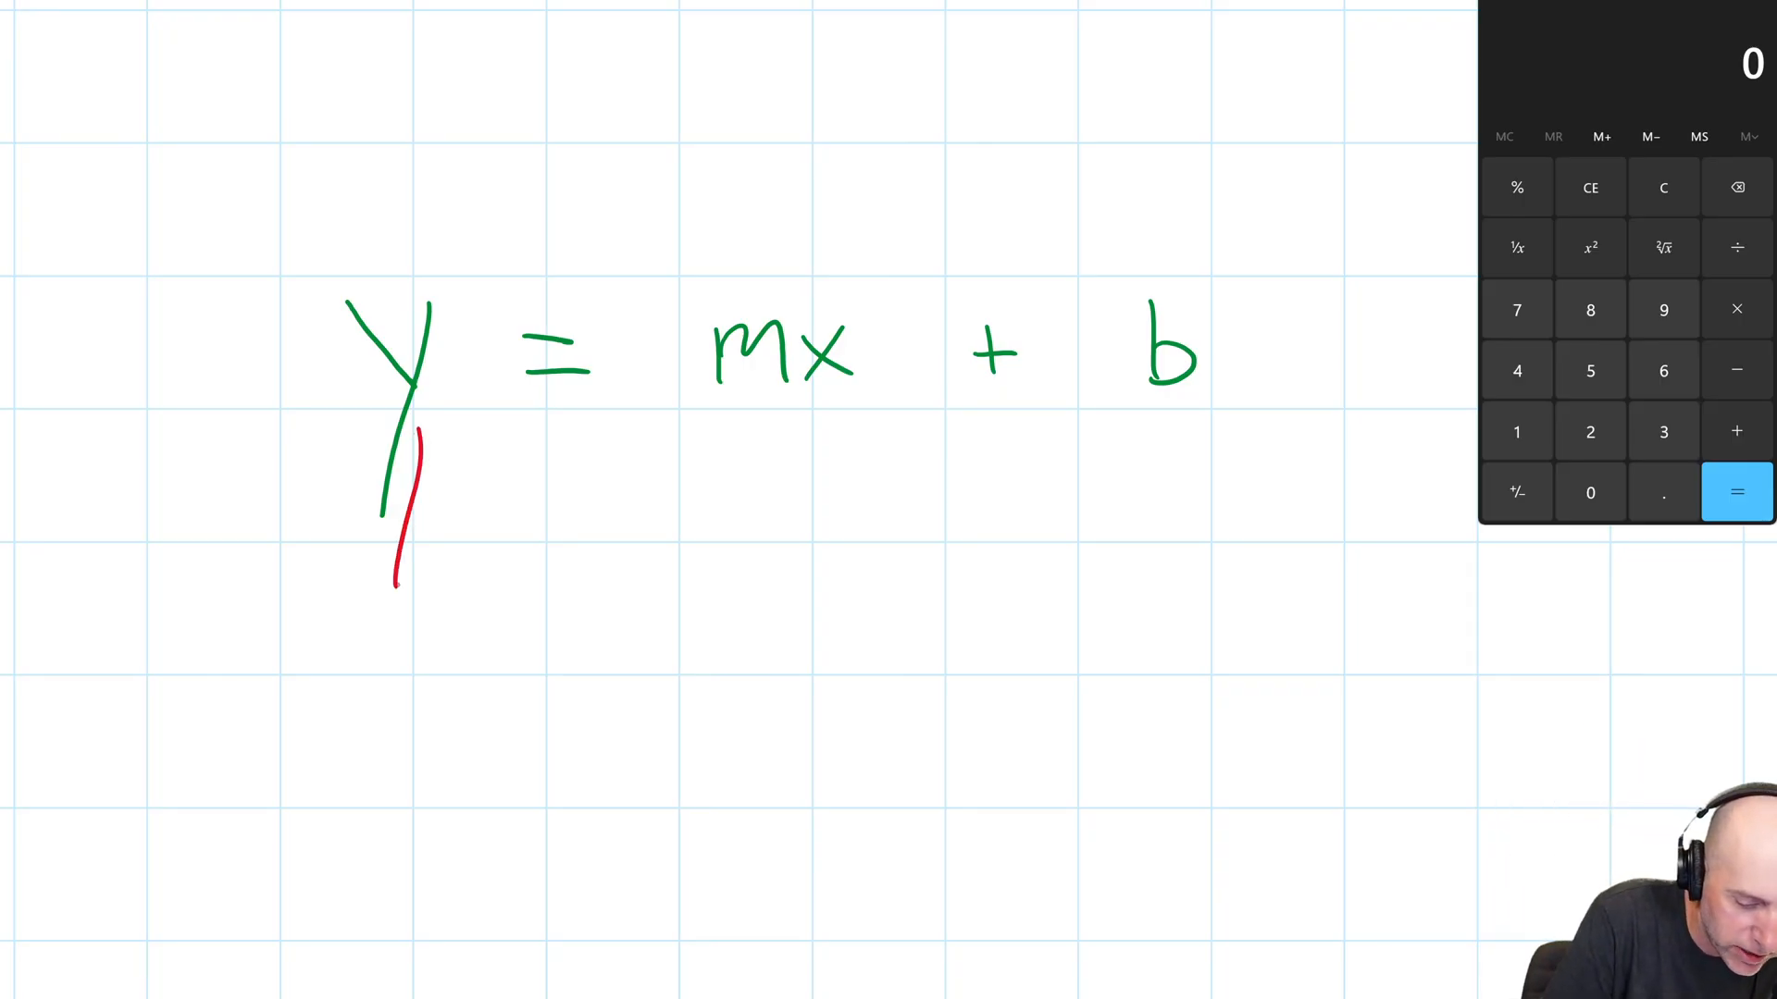
left_click_drag(316, 623, 340, 646)
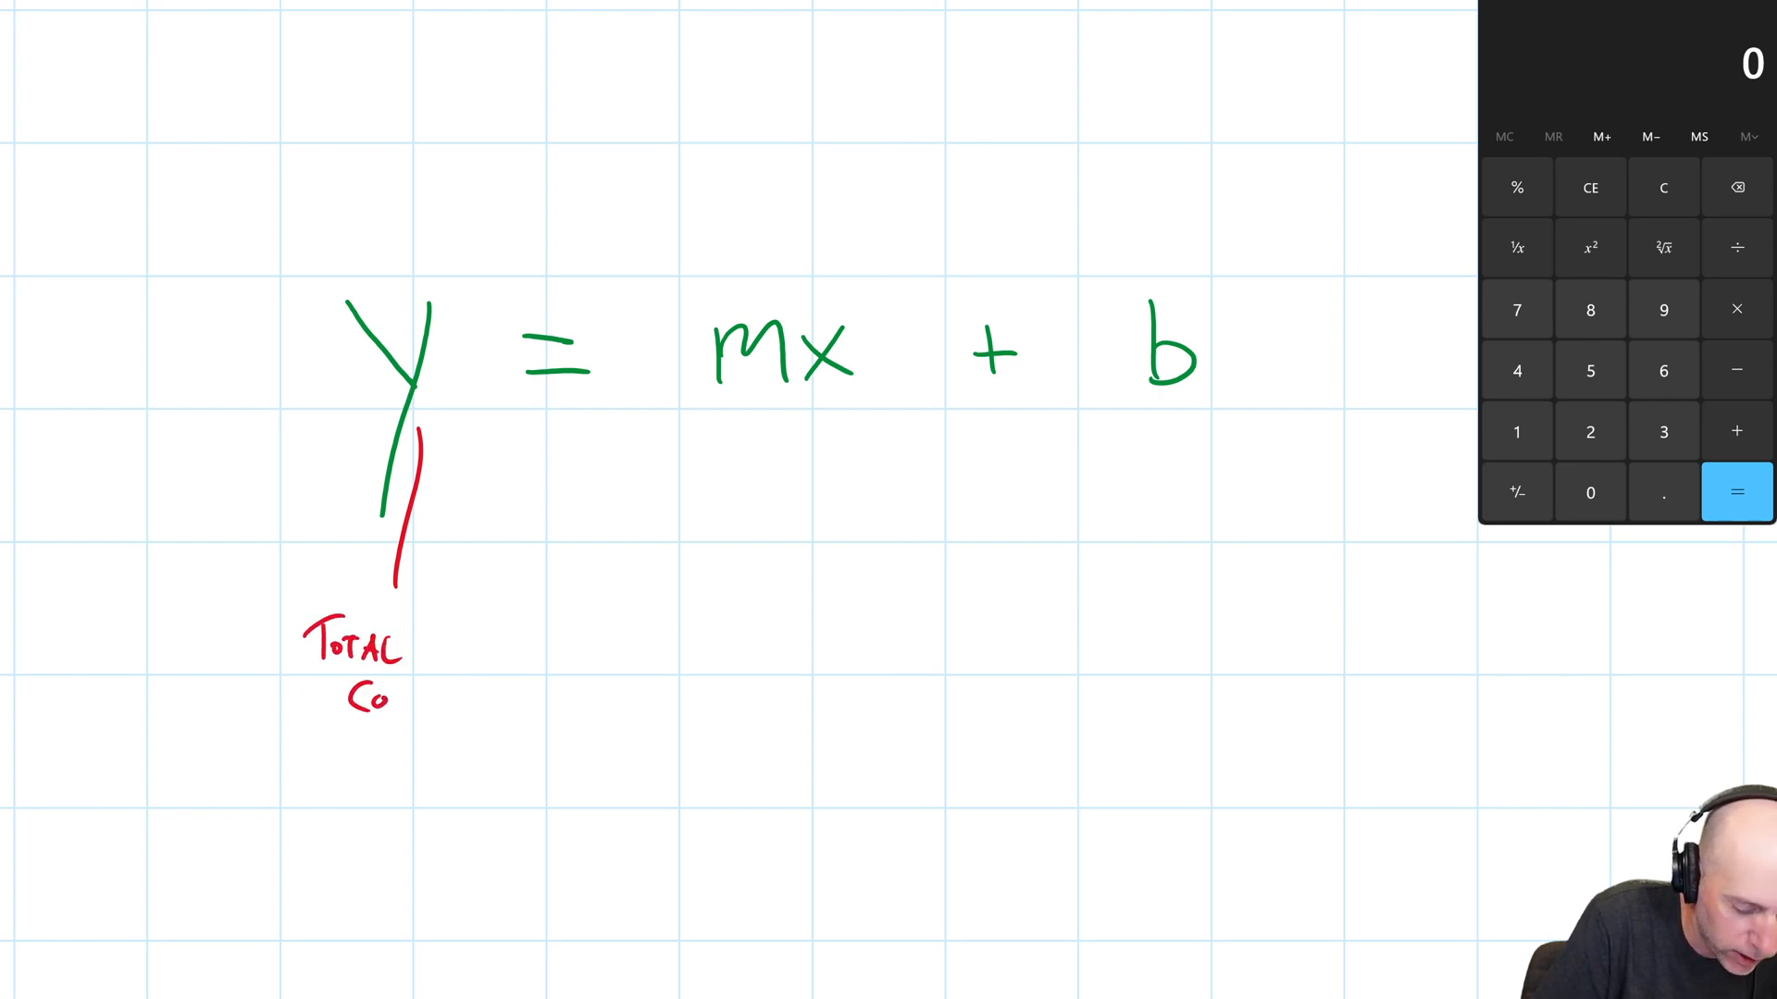
left_click_drag(373, 697, 432, 698)
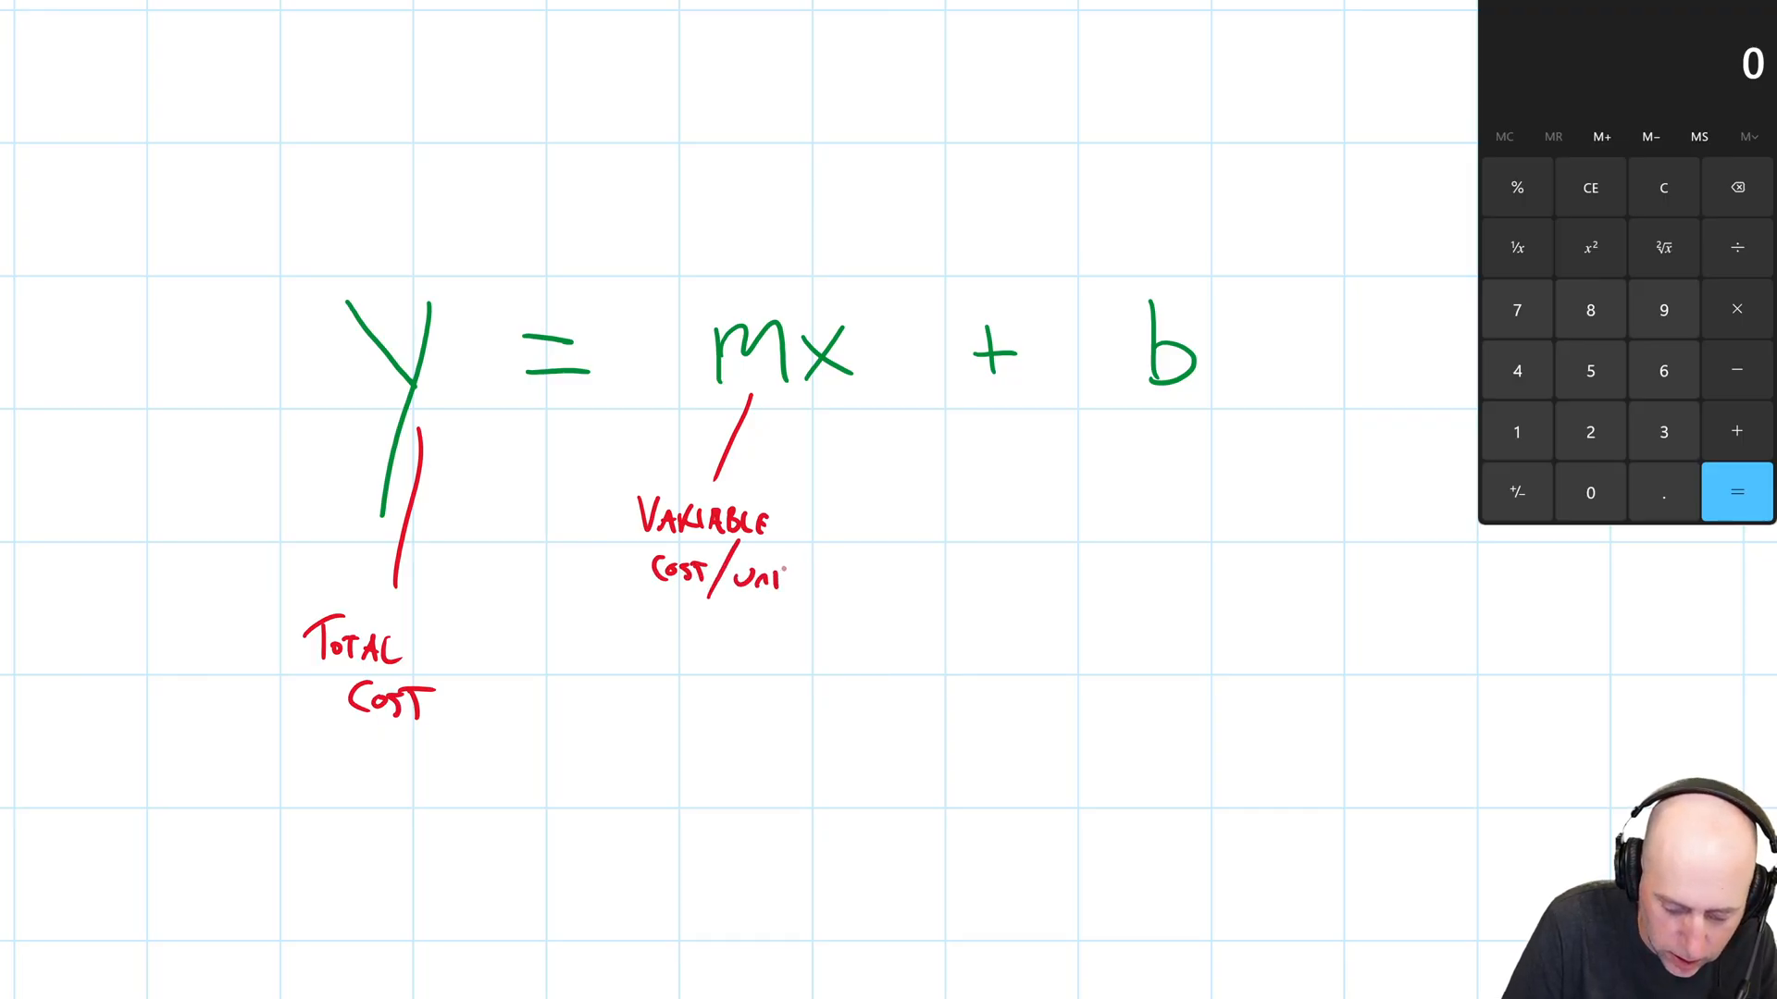
Add a leader line under x and begin labeling it Activity.
left_click_drag(860, 385, 885, 476)
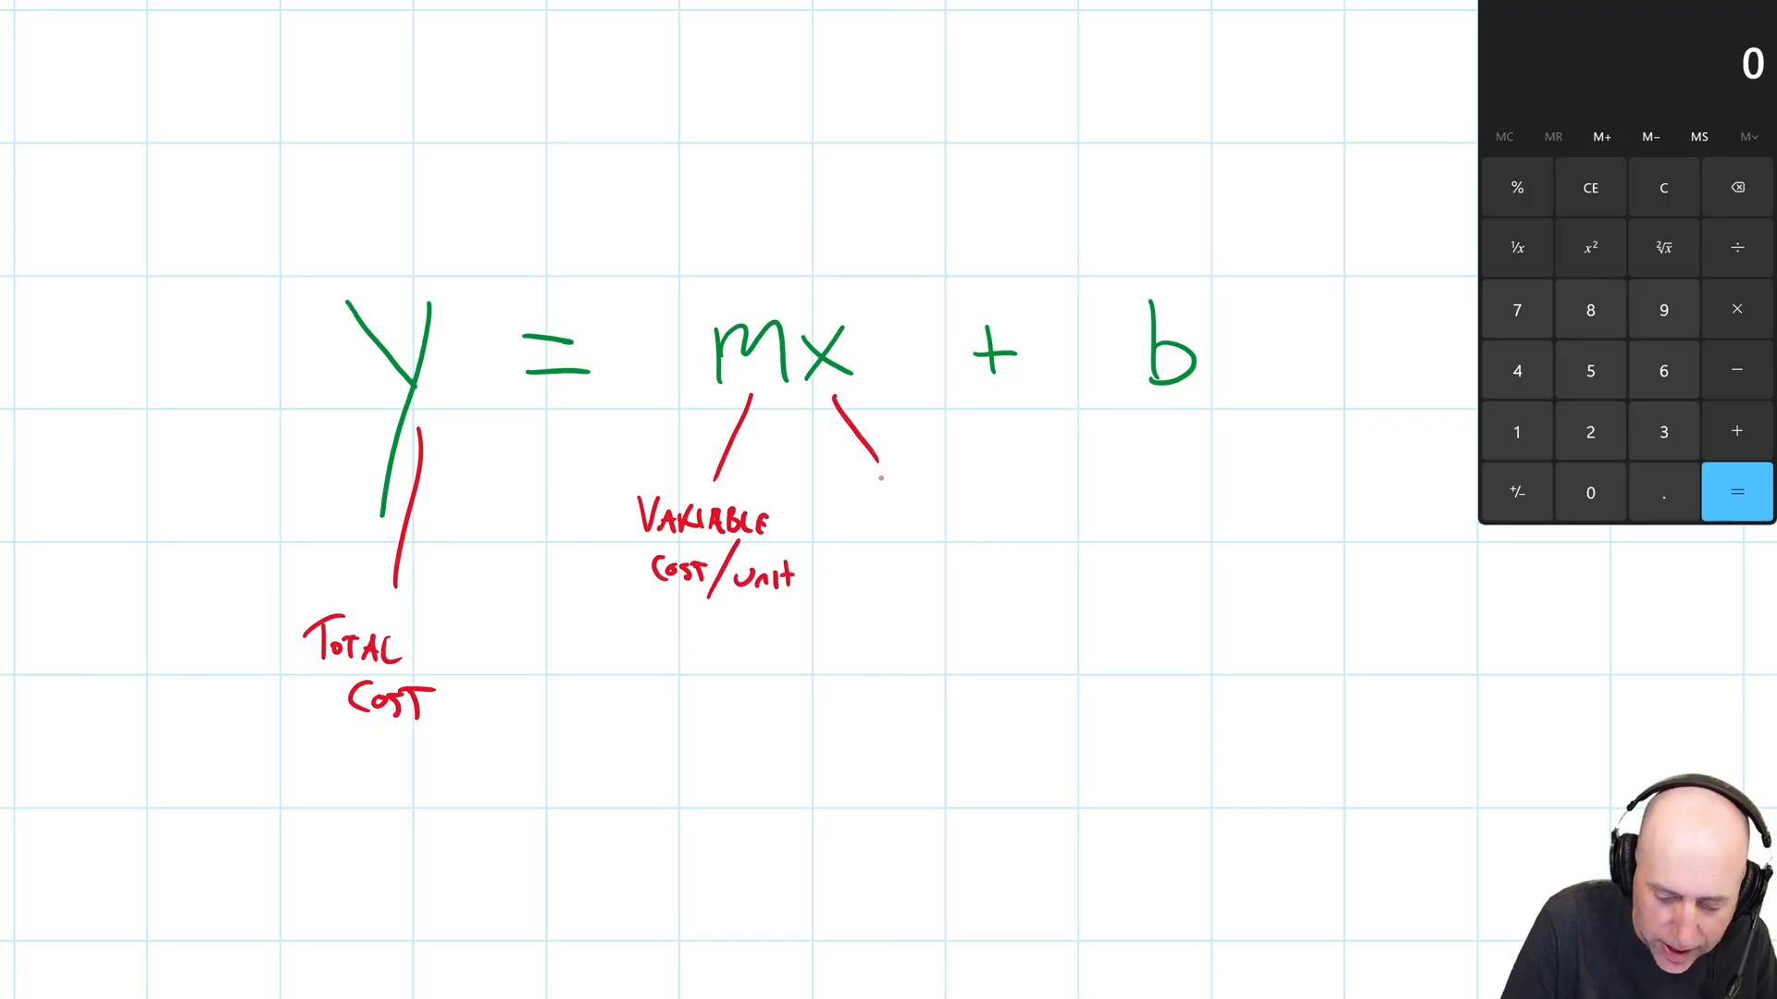
type("Activ")
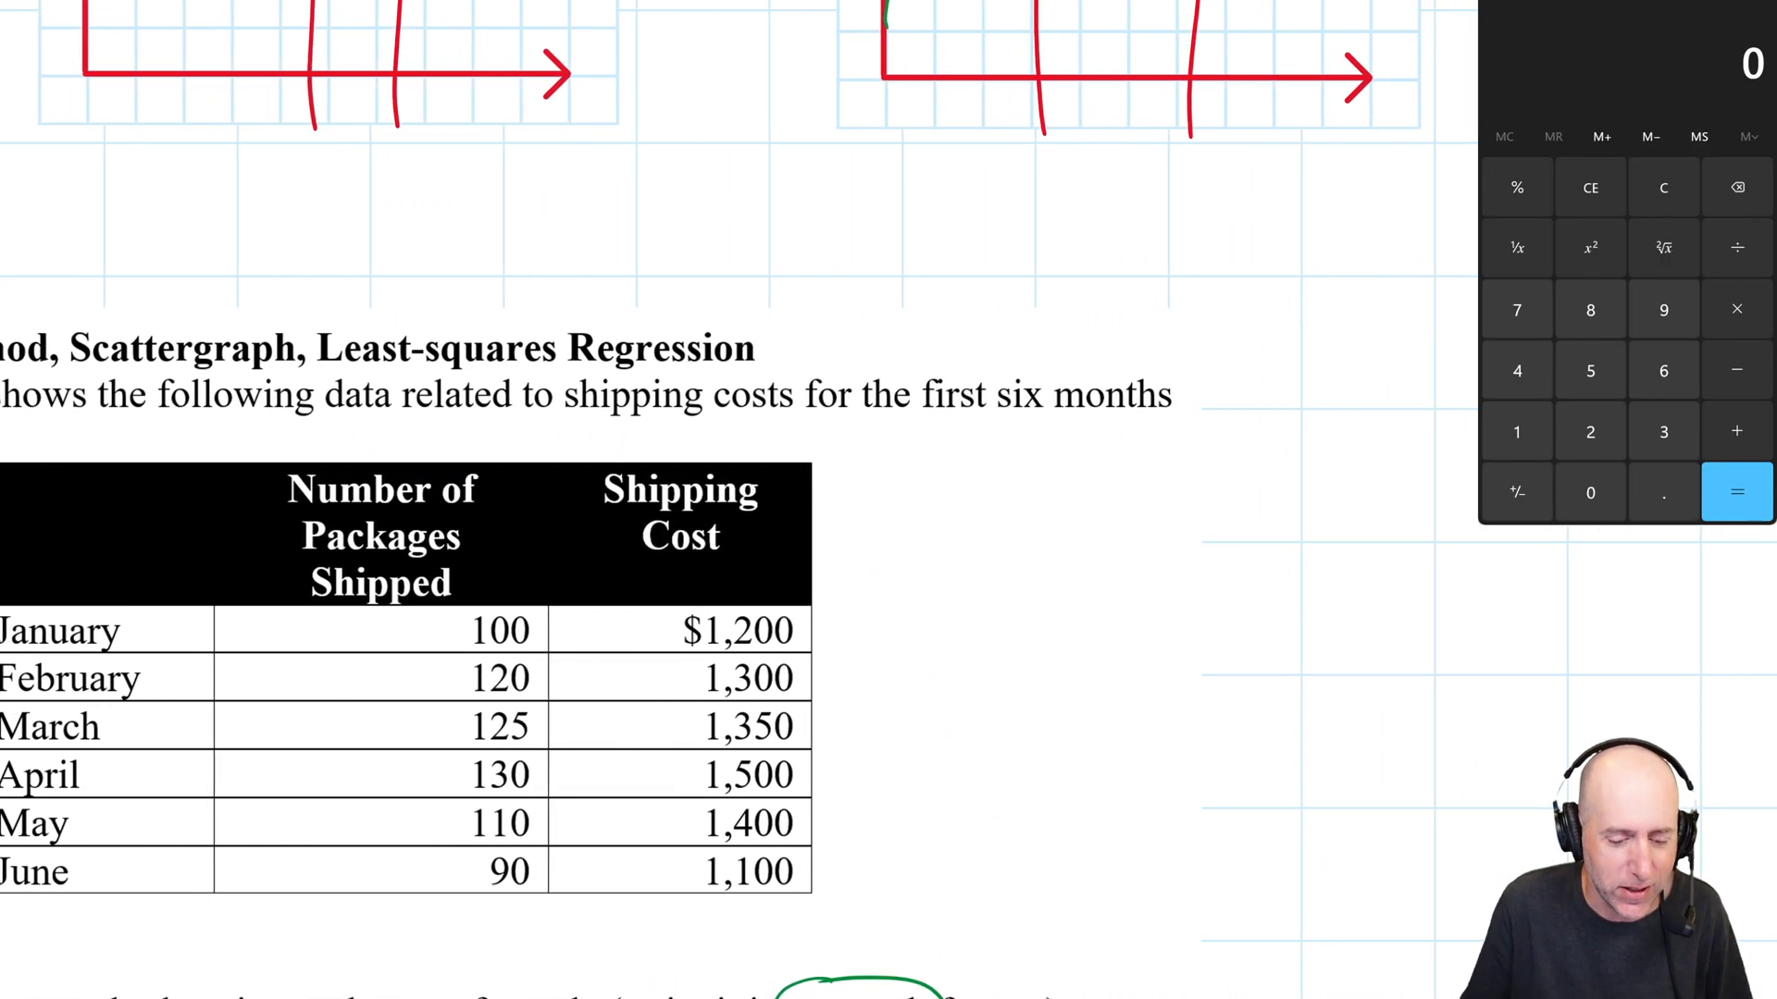
scroll("down", 3)
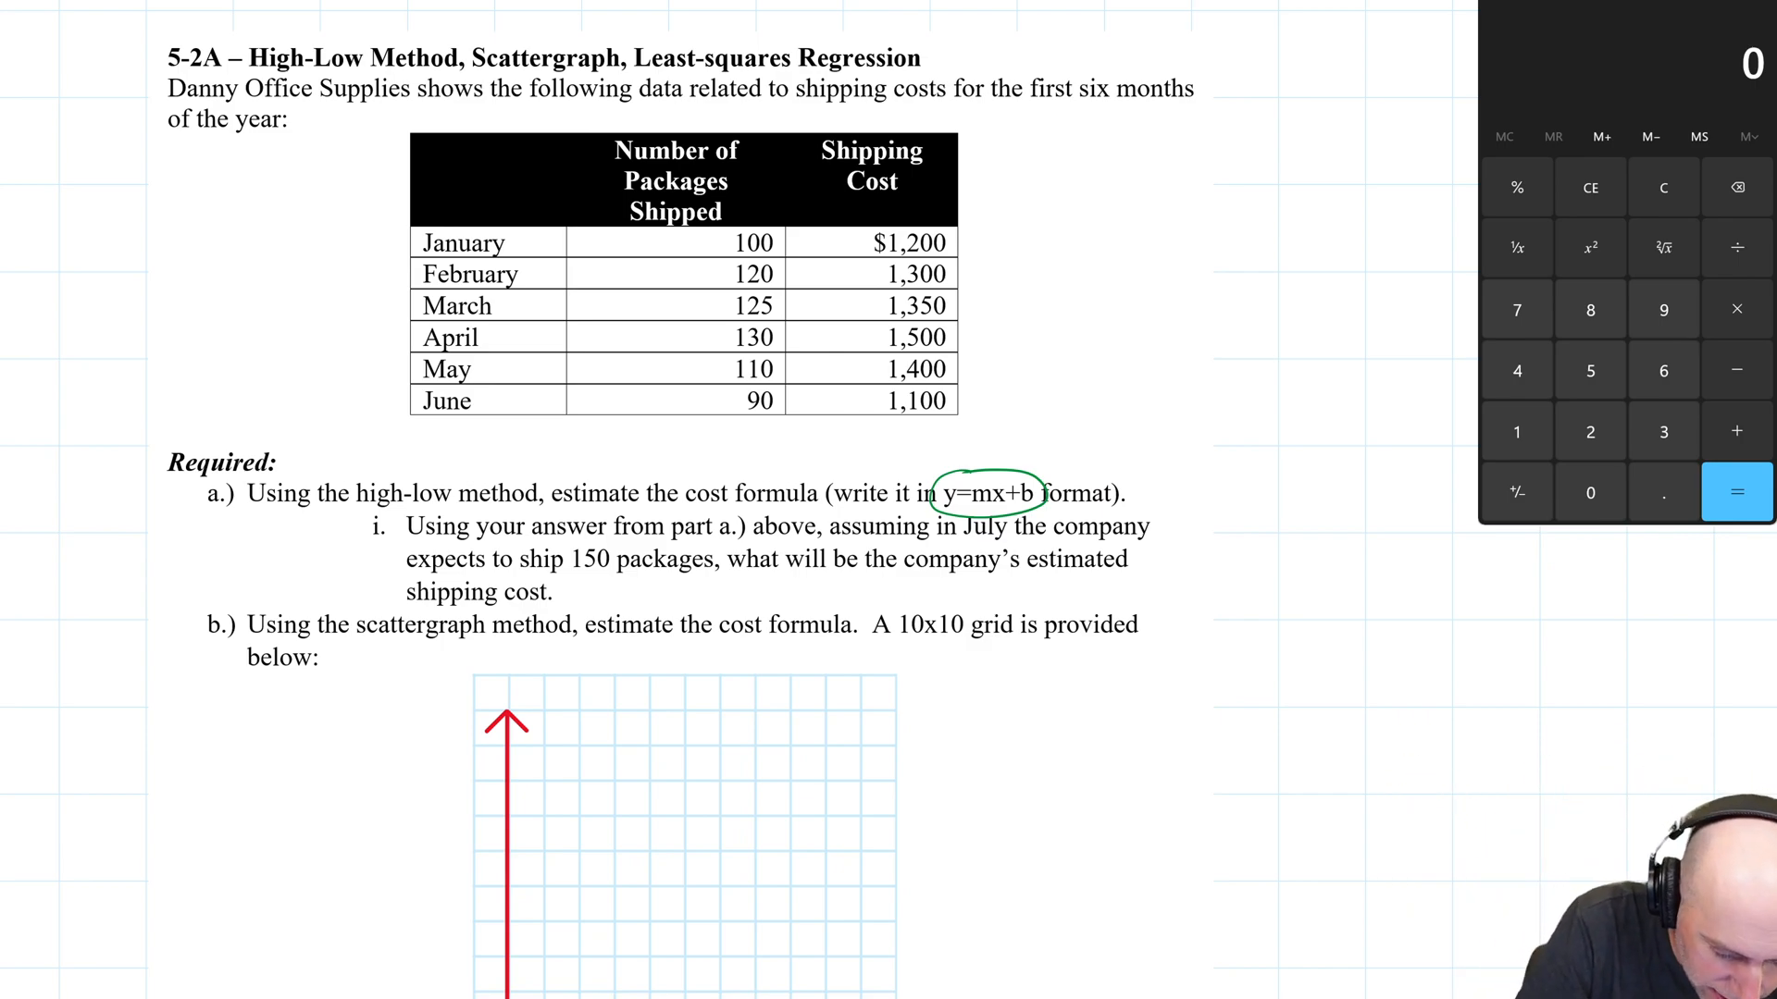
Highlight April's row yellow as the high point and June's row blue as the low point.
left_click_drag(420, 337, 770, 337)
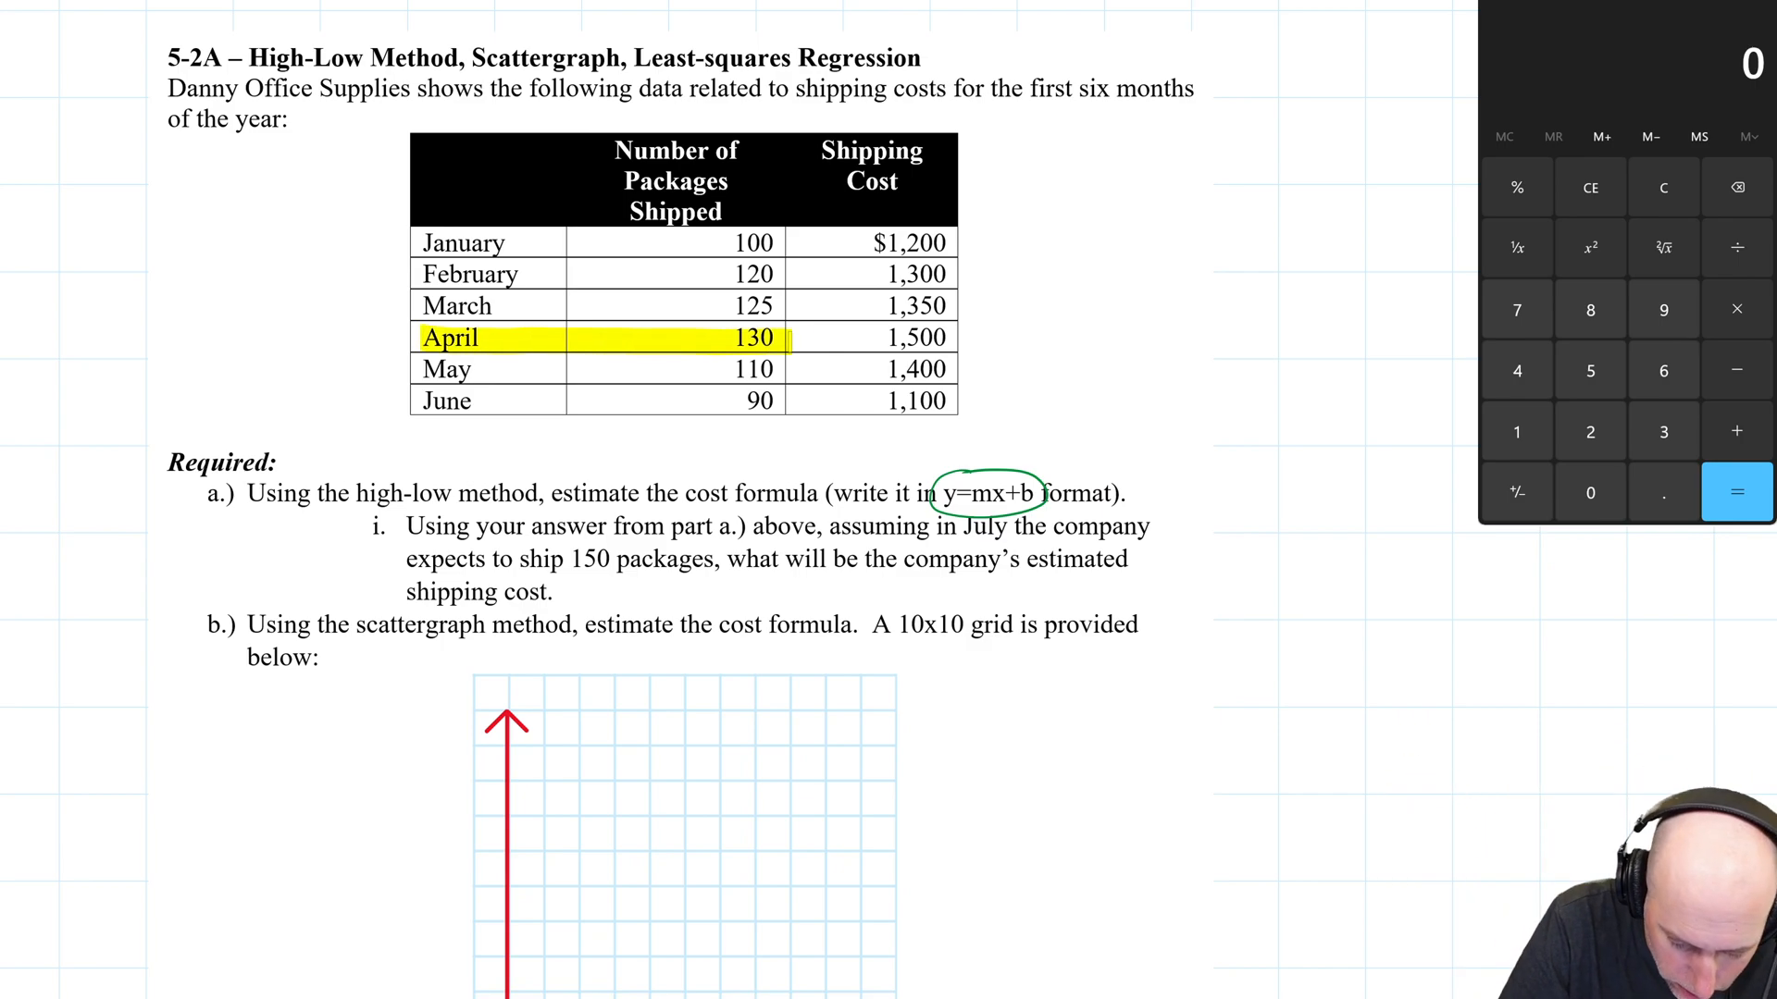
left_click_drag(794, 337, 1003, 337)
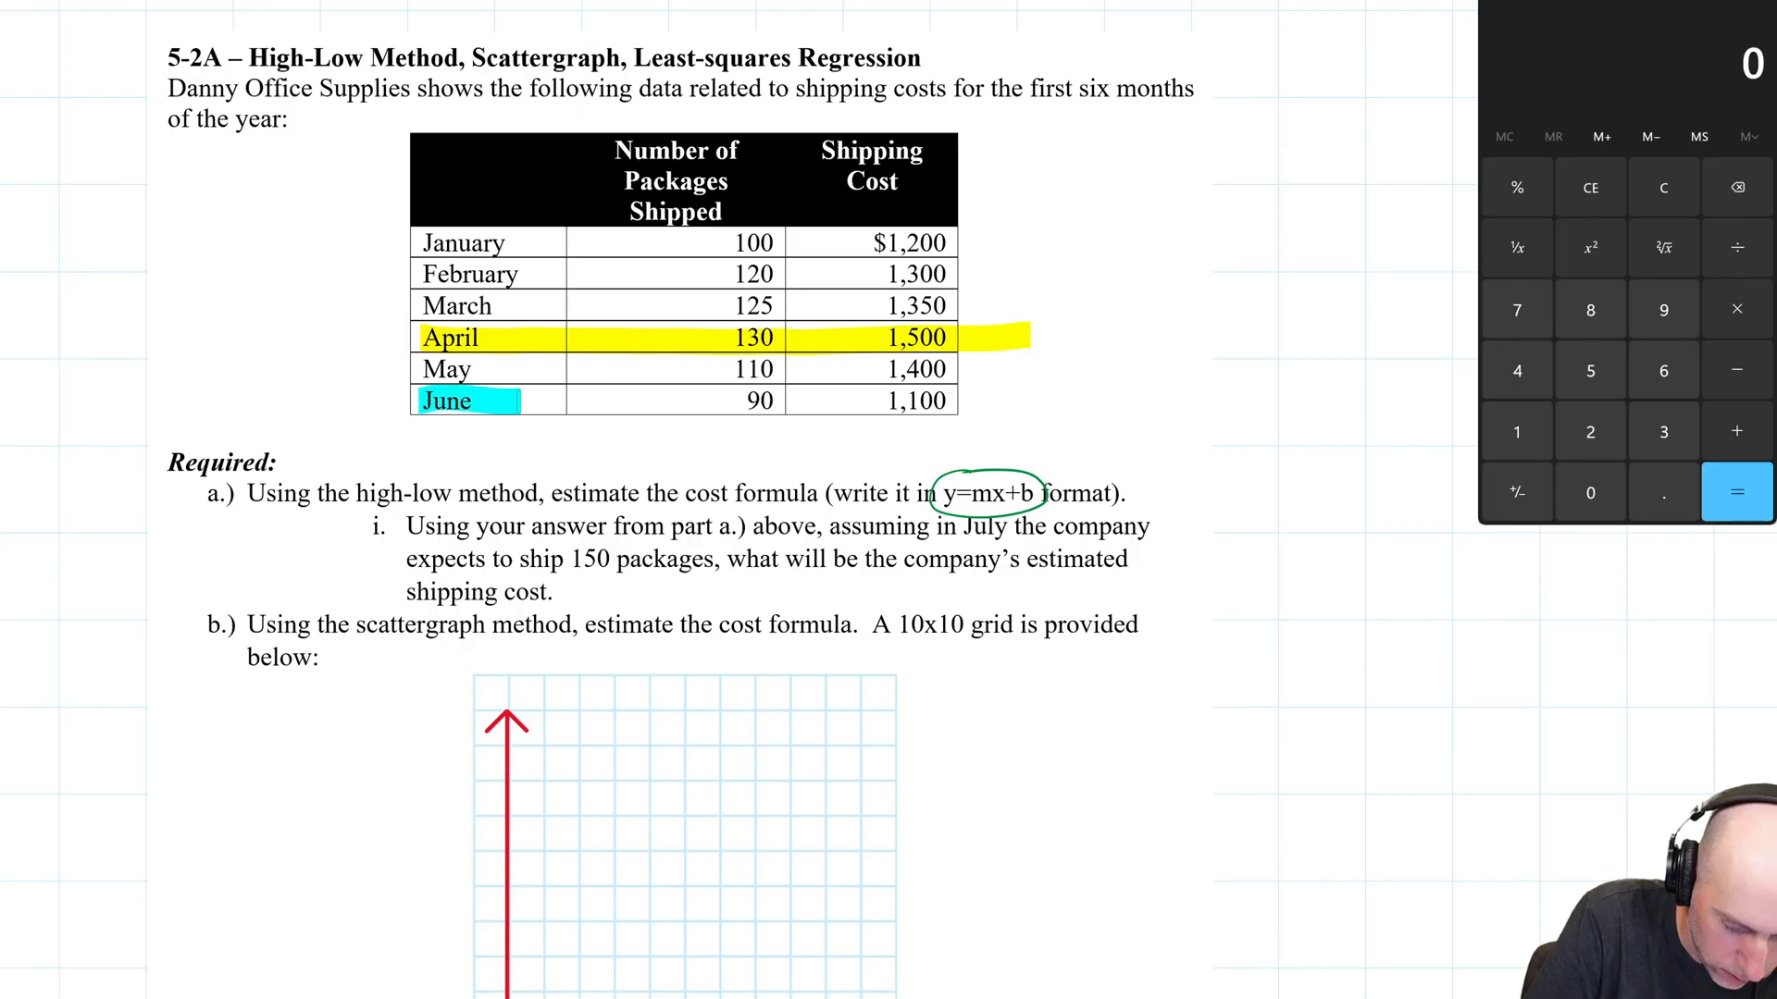
left_click_drag(522, 400, 1003, 400)
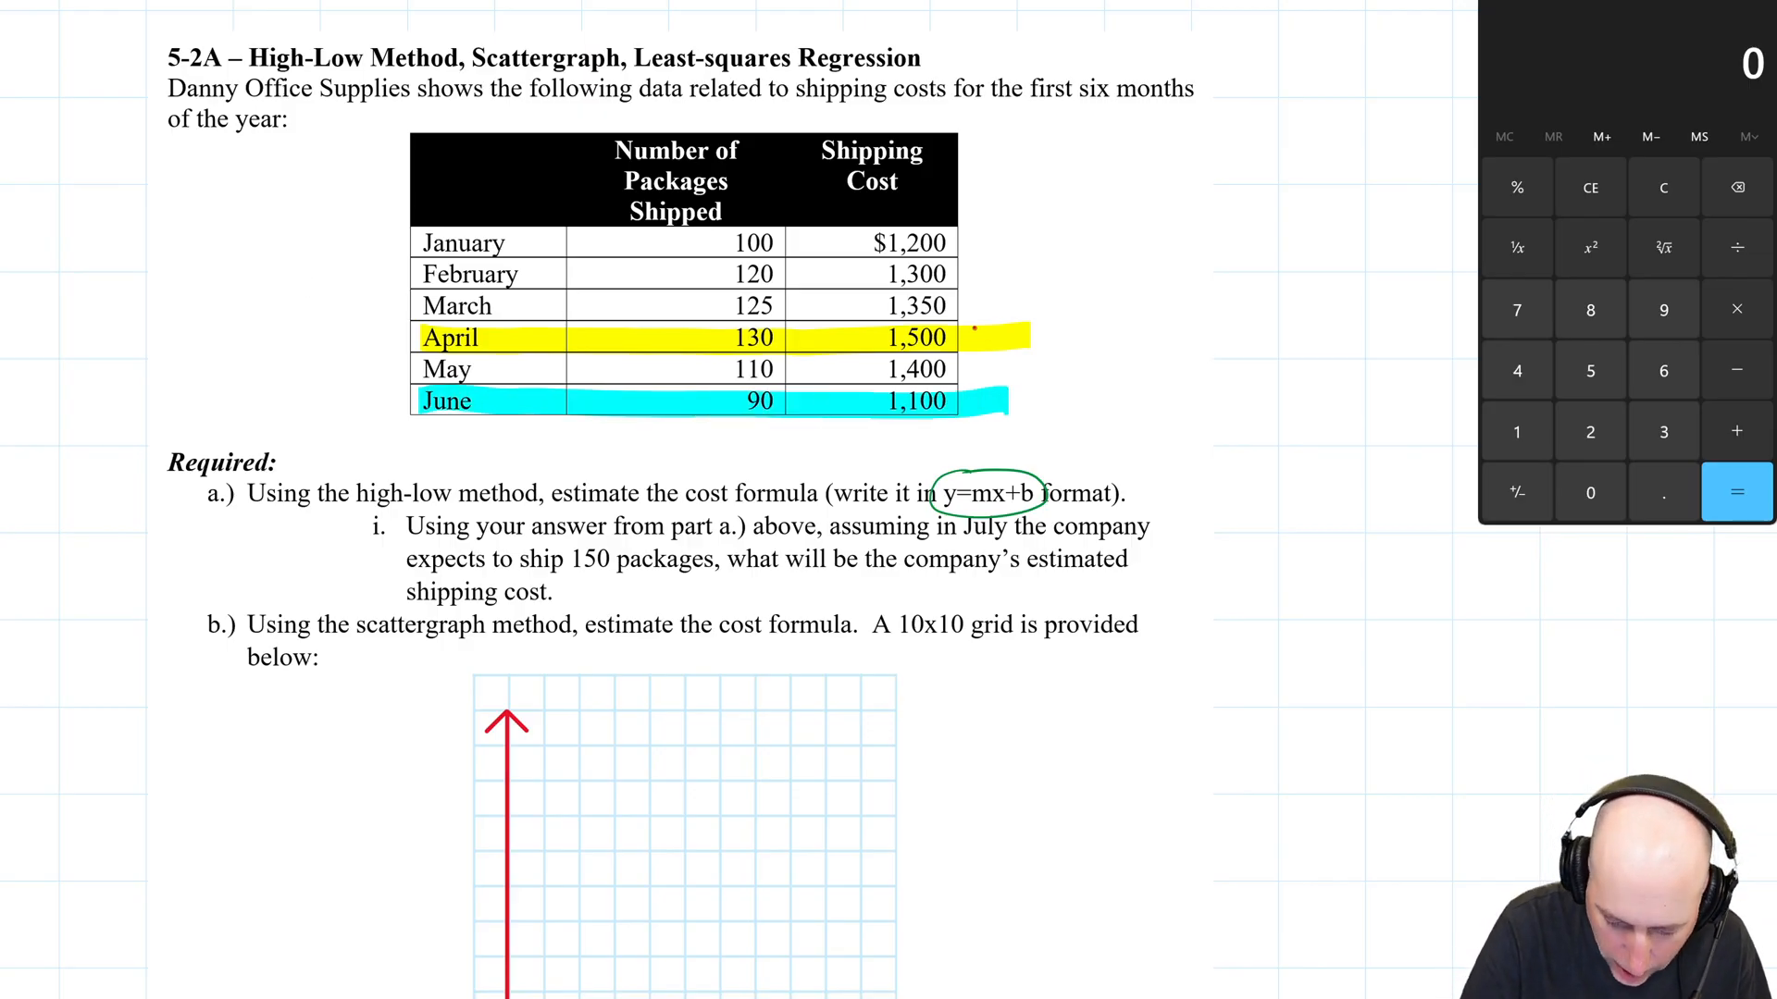
Write HIGH beside April's row and the numerator High Cost − Low Cost.
type("HIGH")
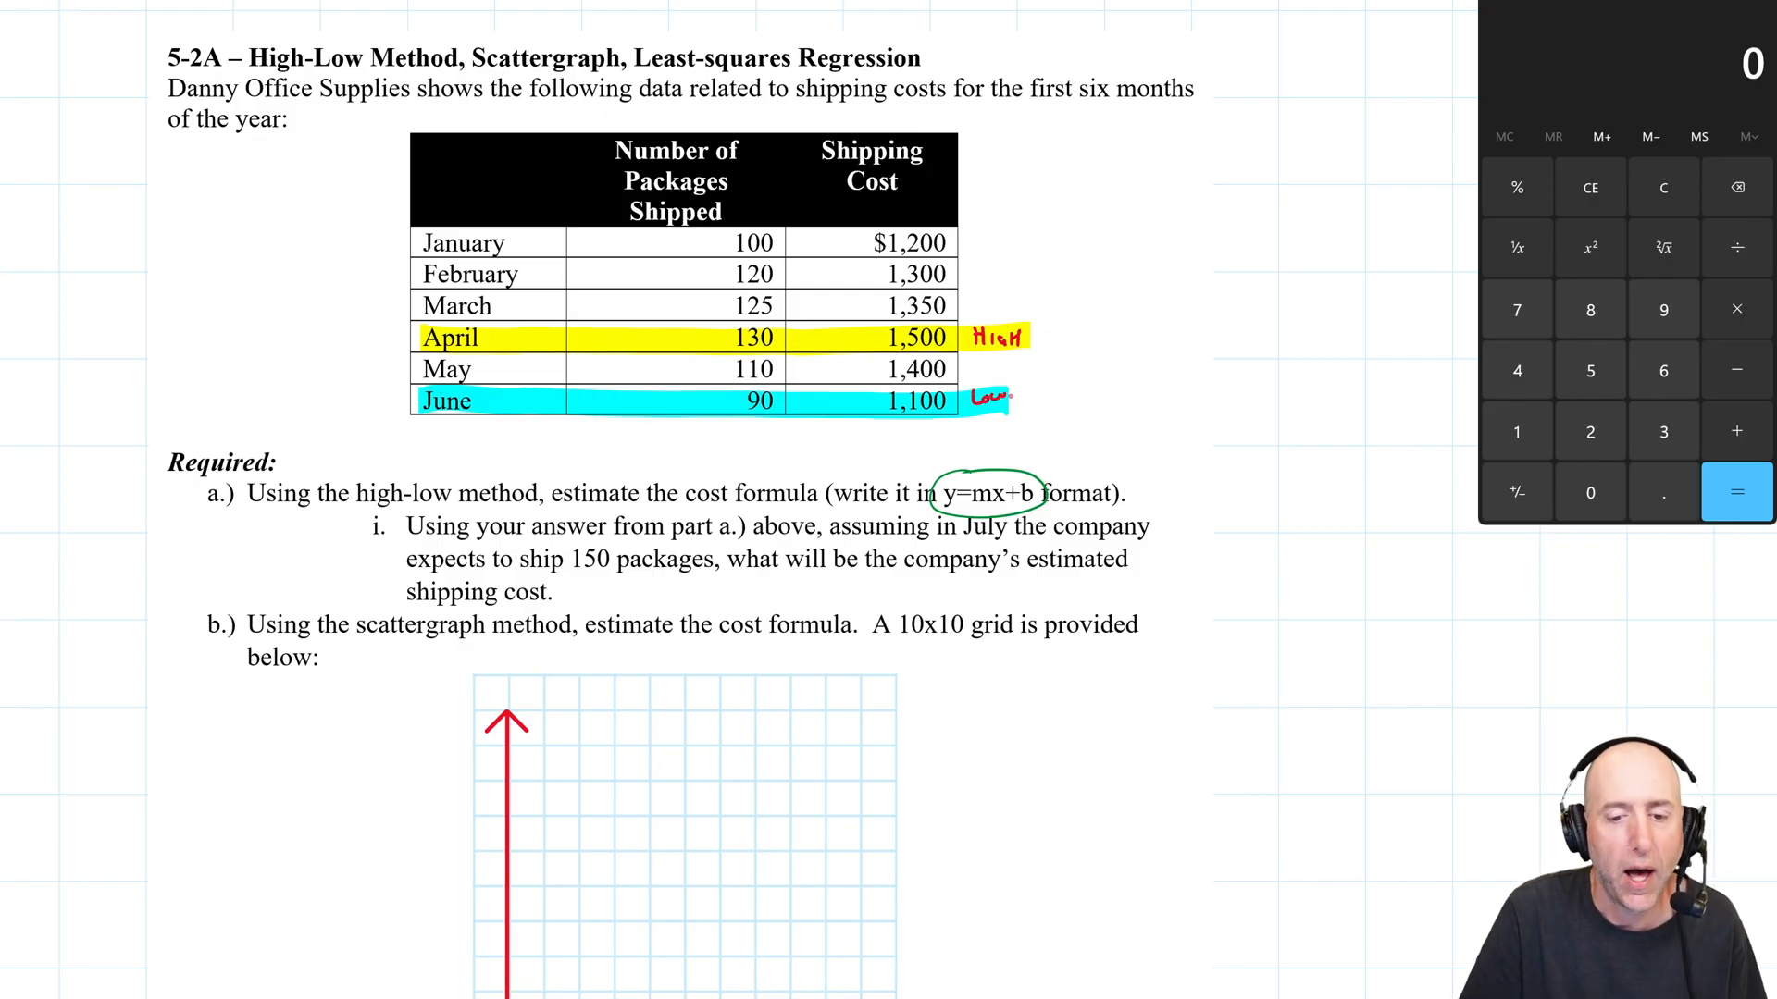
scroll("down", 3)
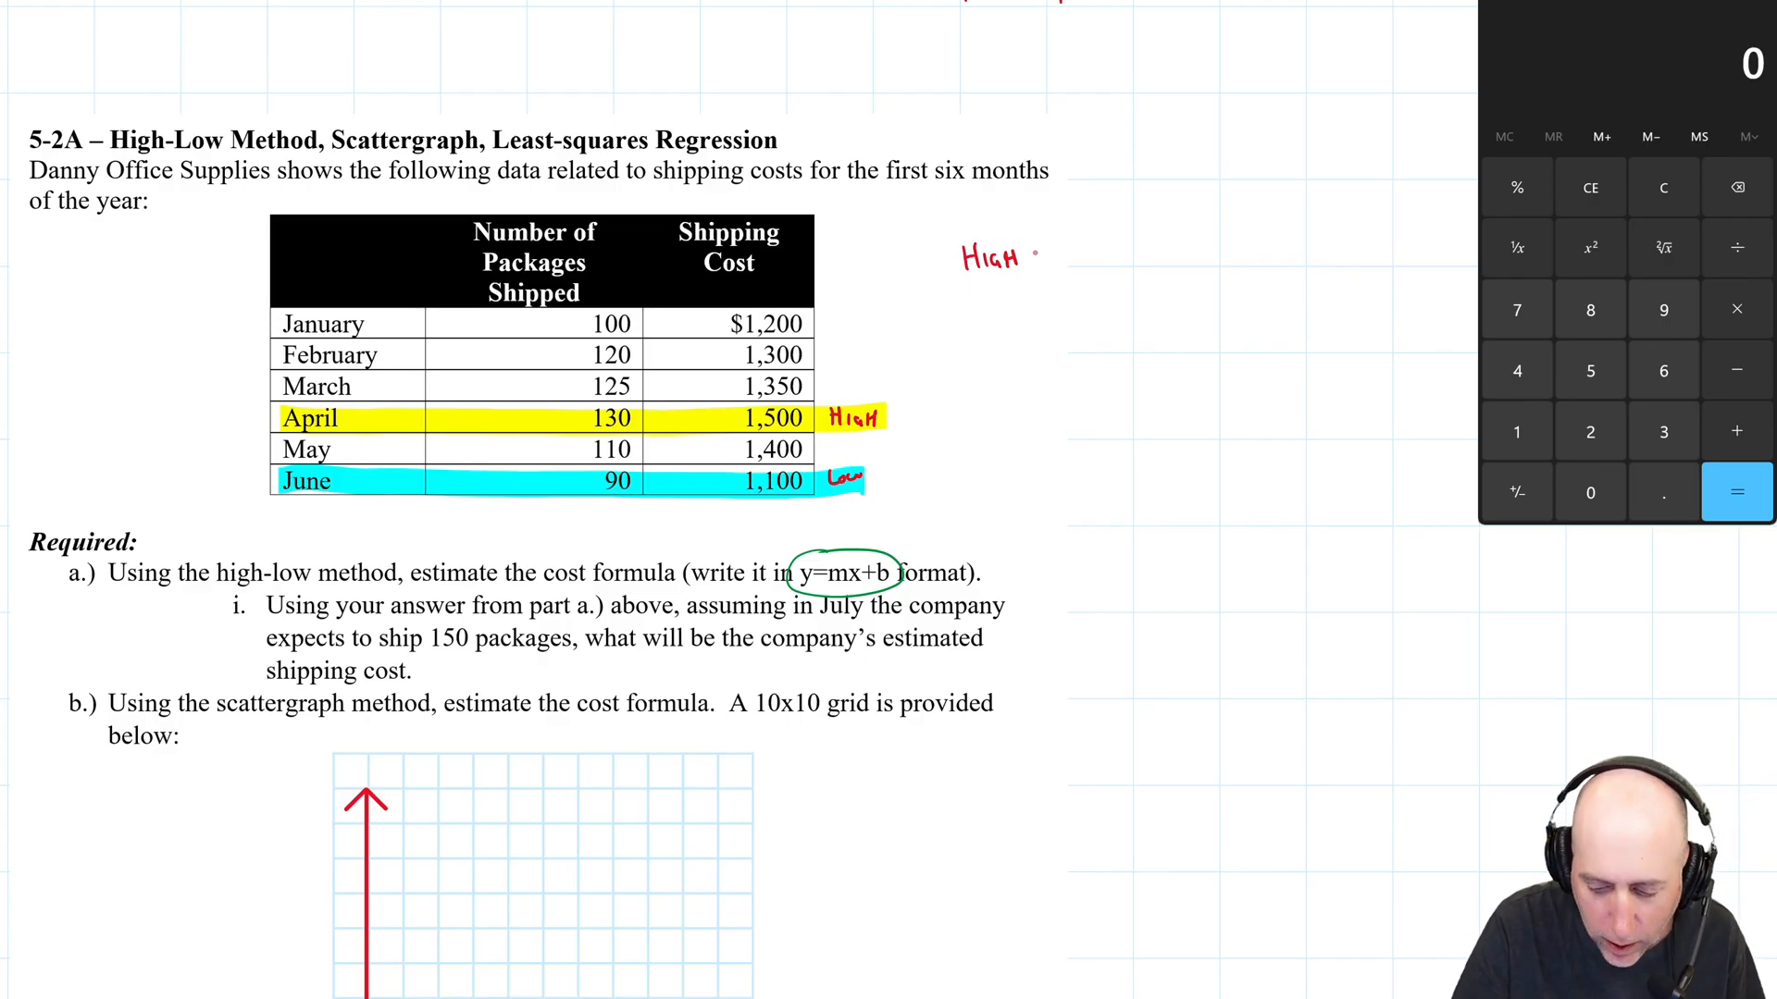
type("Cost")
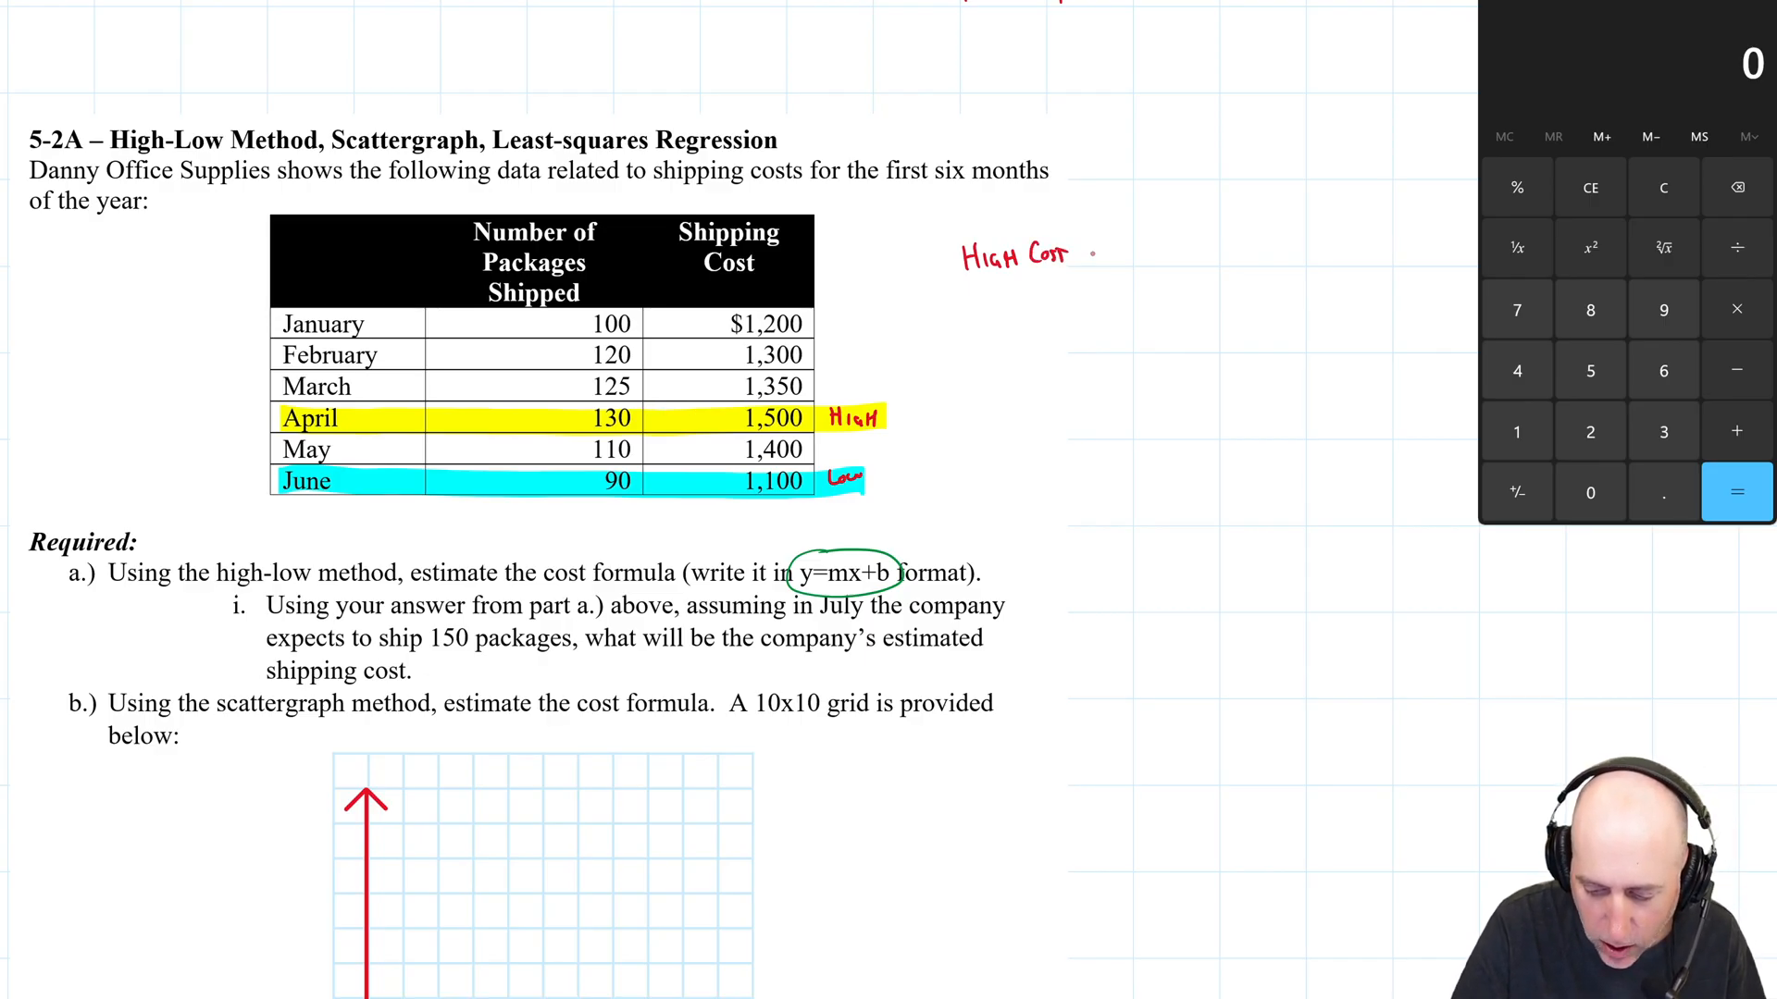
type("-Low Cost)")
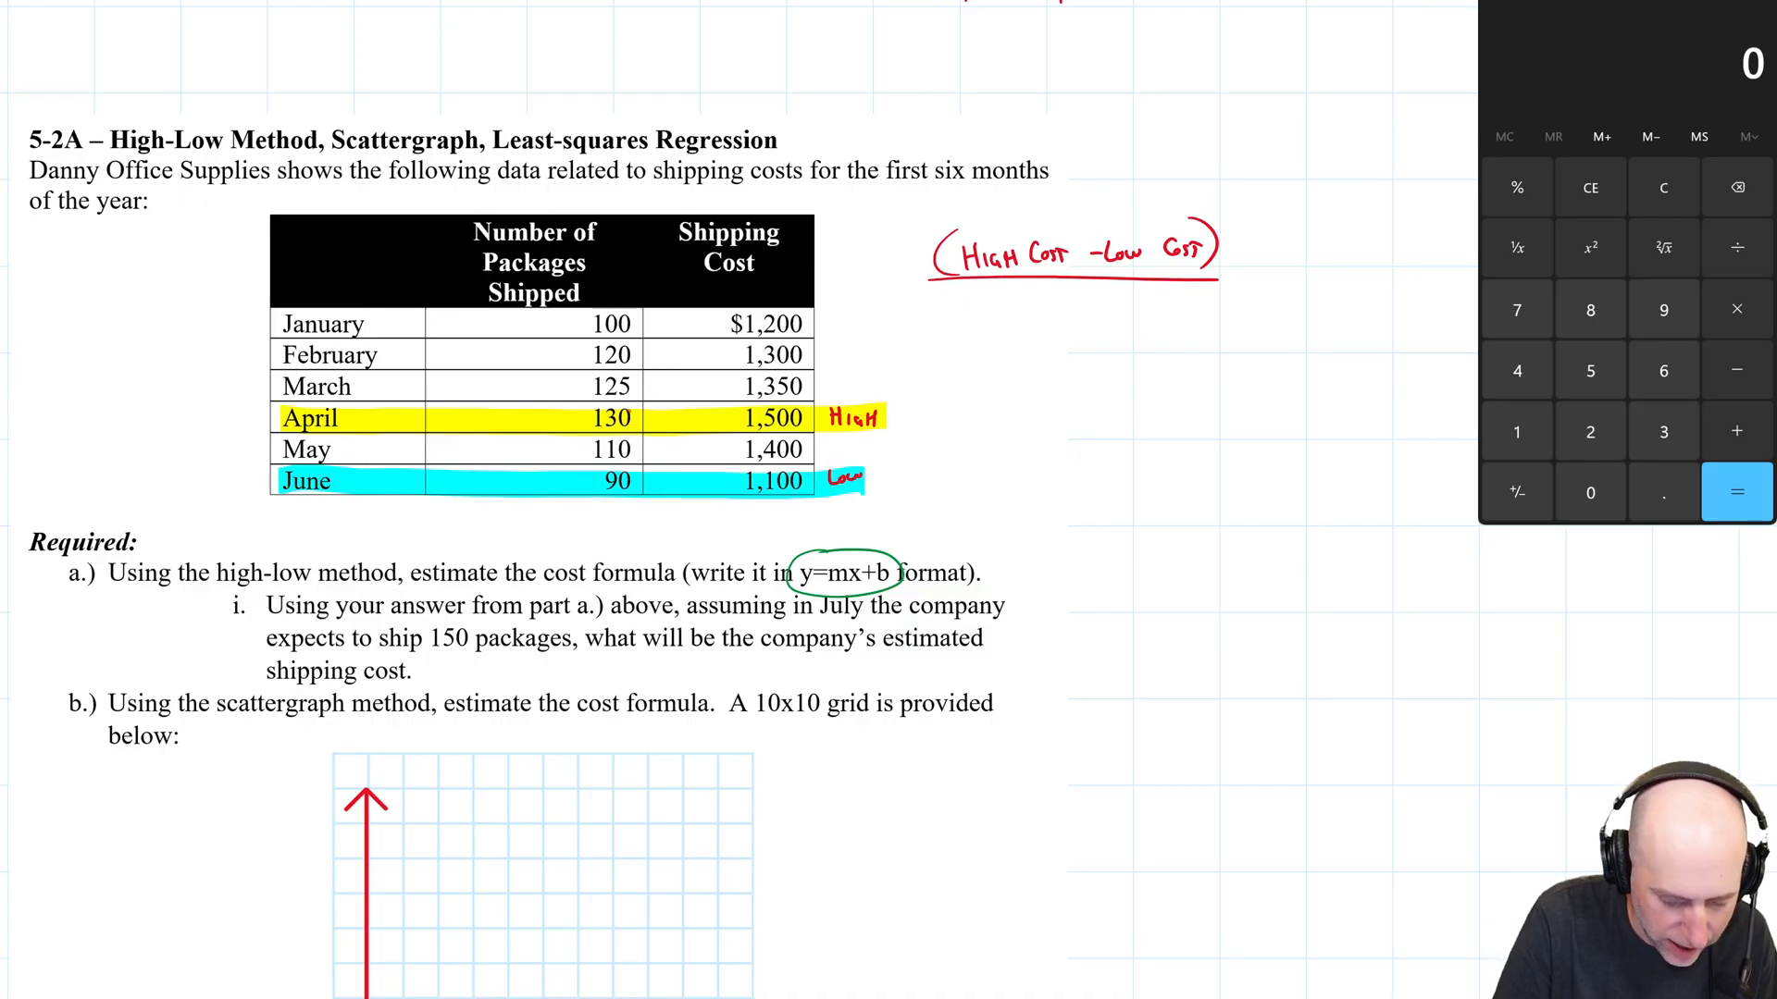
Write the denominator High Activity − Low Activity under the fraction bar.
type("High Activity -")
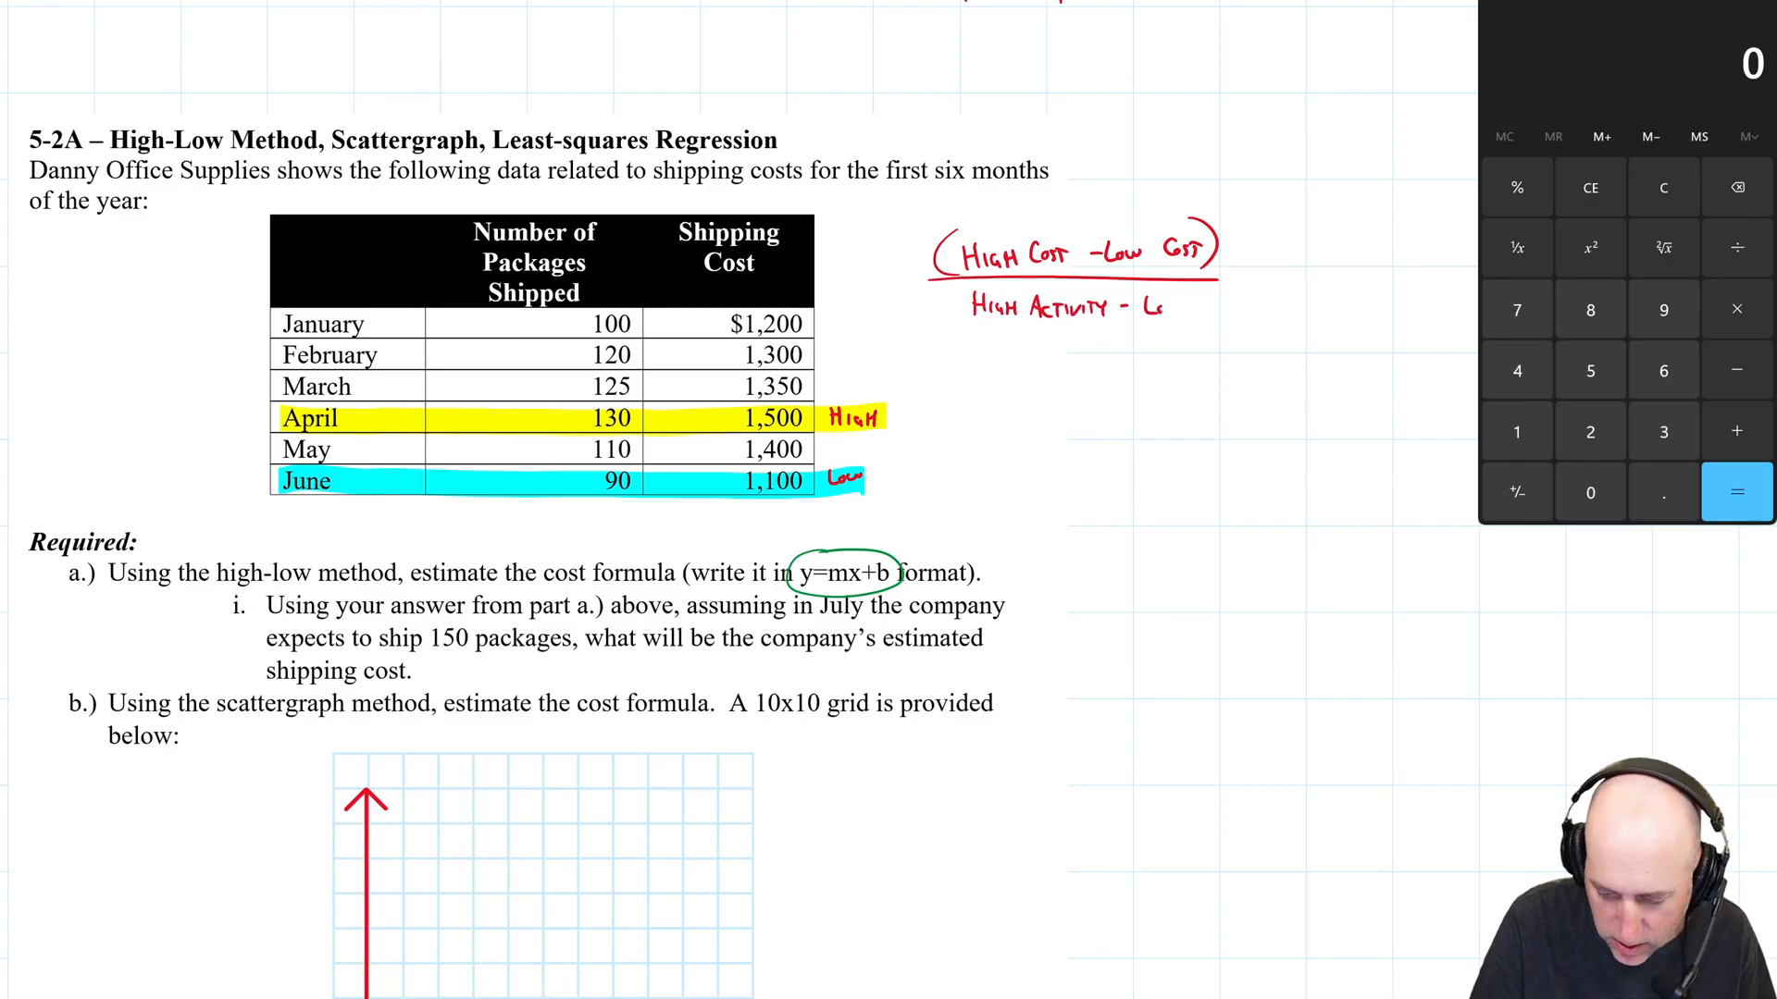
type("Low Activity)")
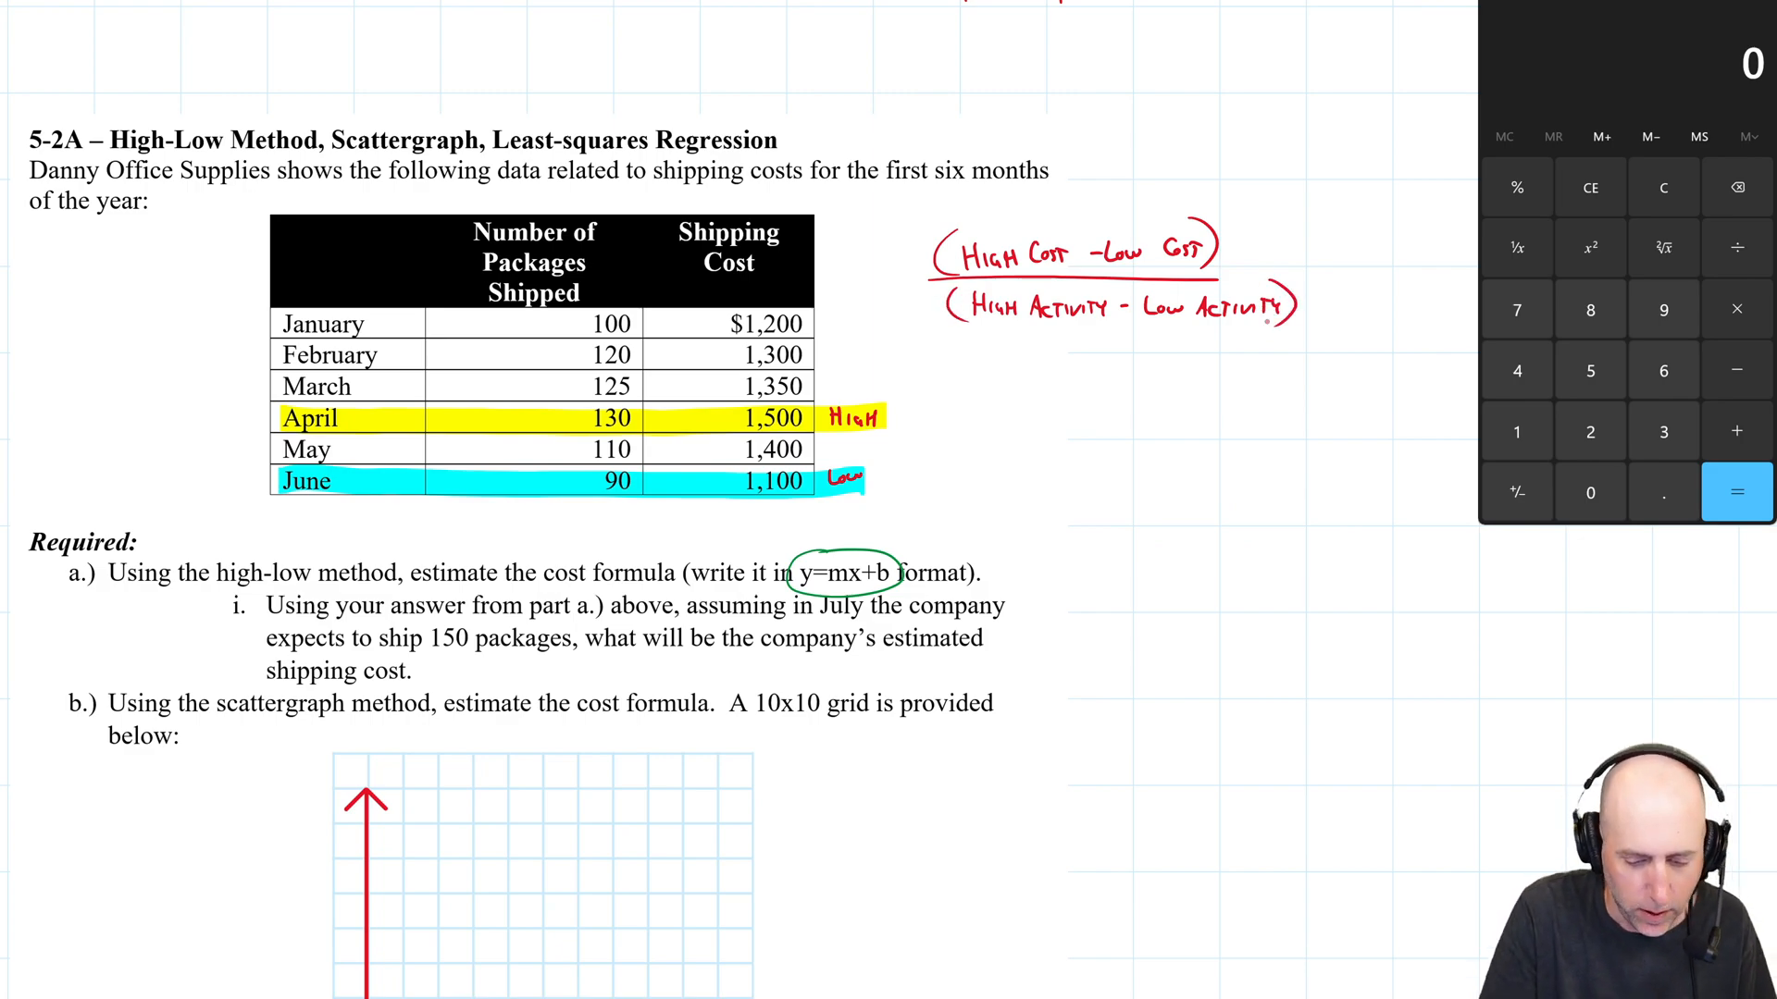
Mark the shipping cost column as y and the packages shipped column as x.
left_click_drag(720, 225, 731, 198)
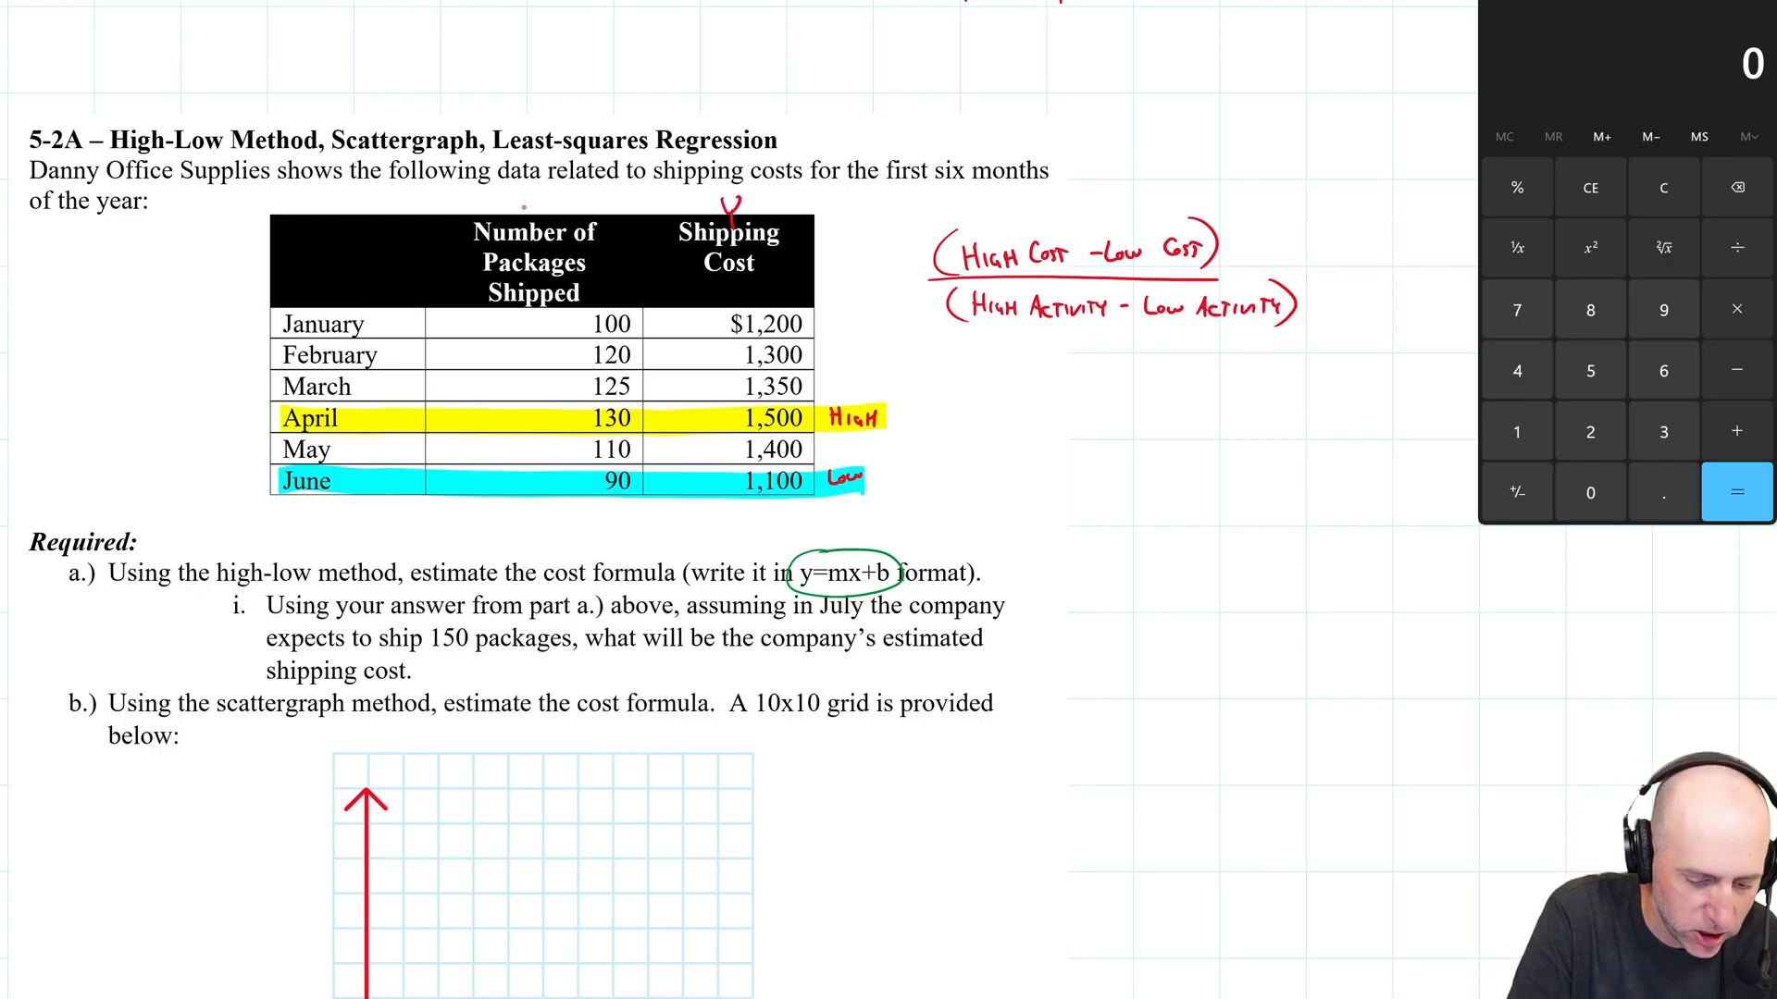
left_click_drag(511, 215, 544, 187)
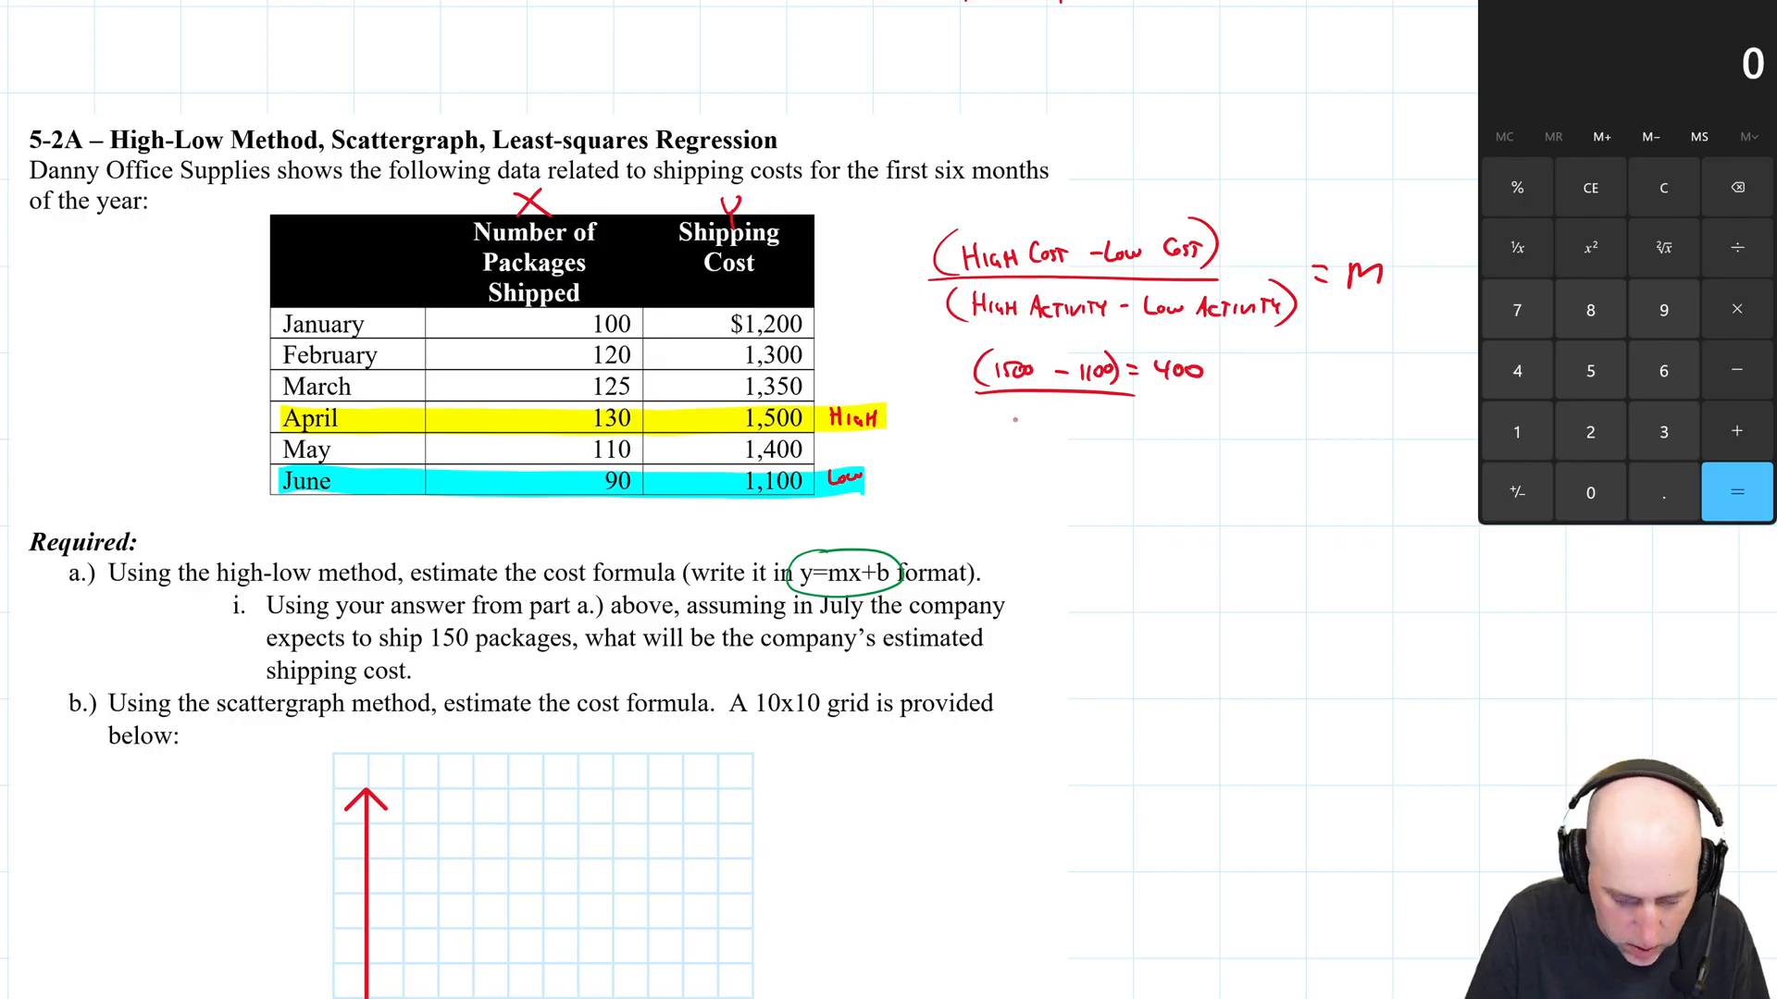
Write (130 − 90) = 40 packages under the $400 numerator.
type("130 - 90) =")
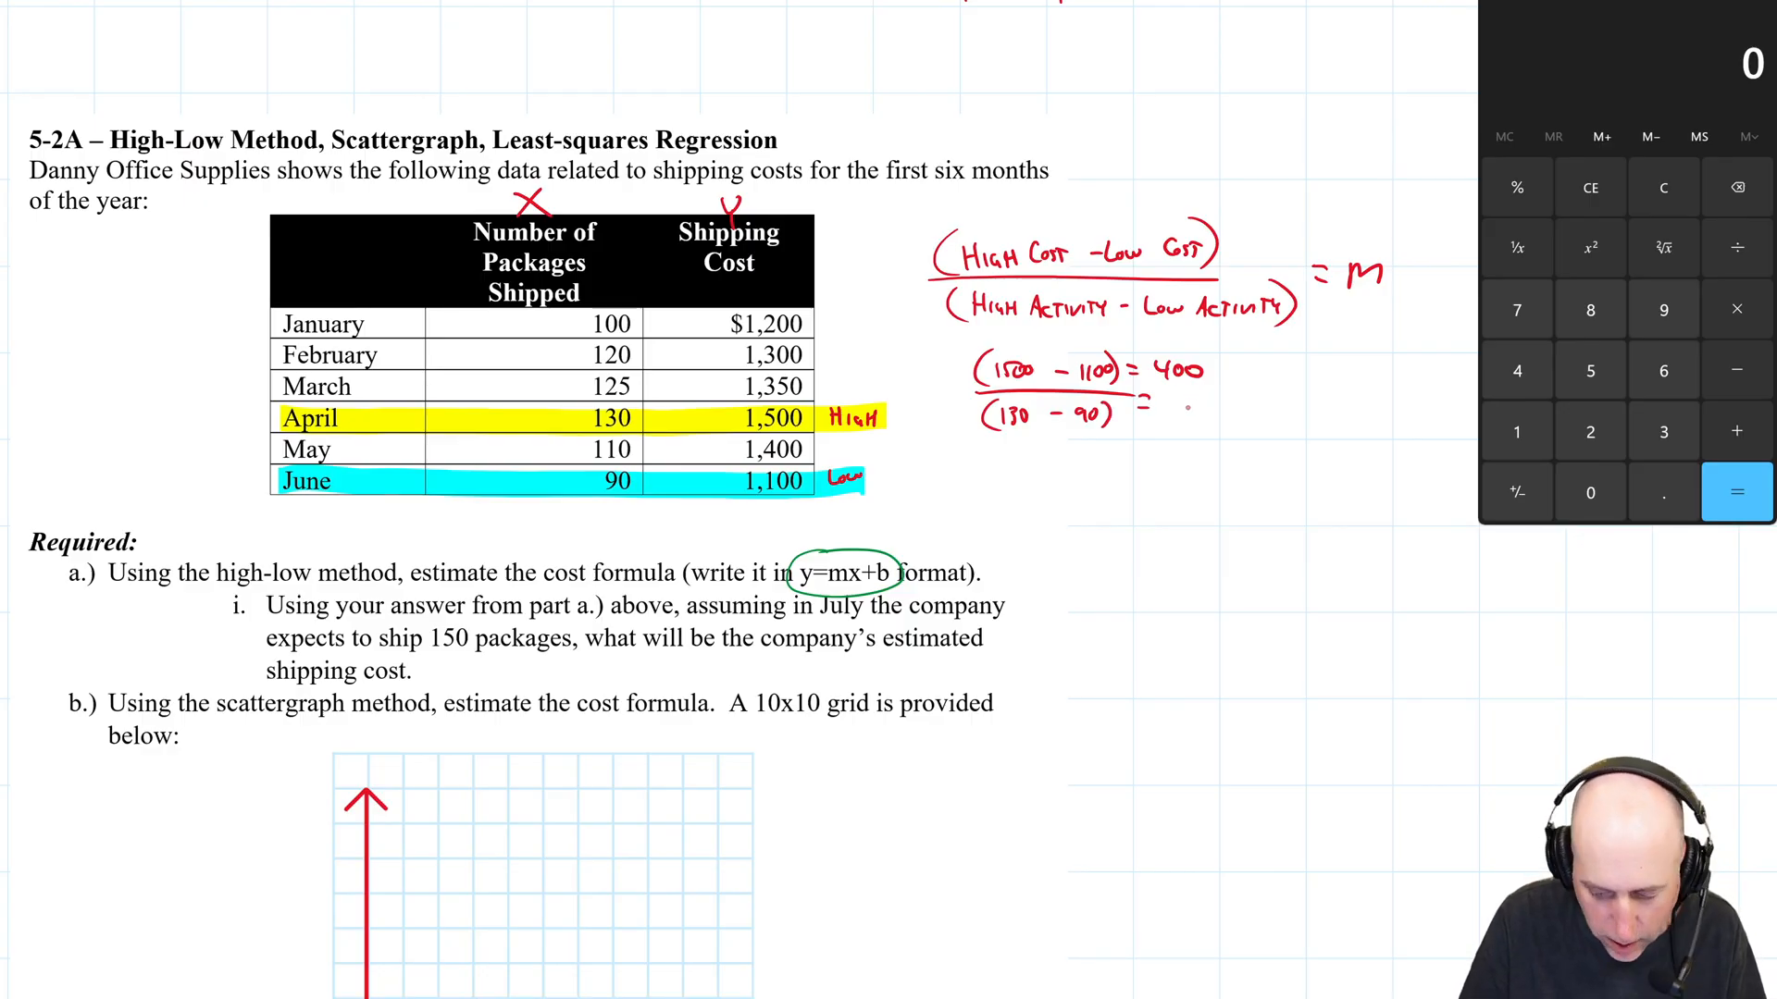
type("40")
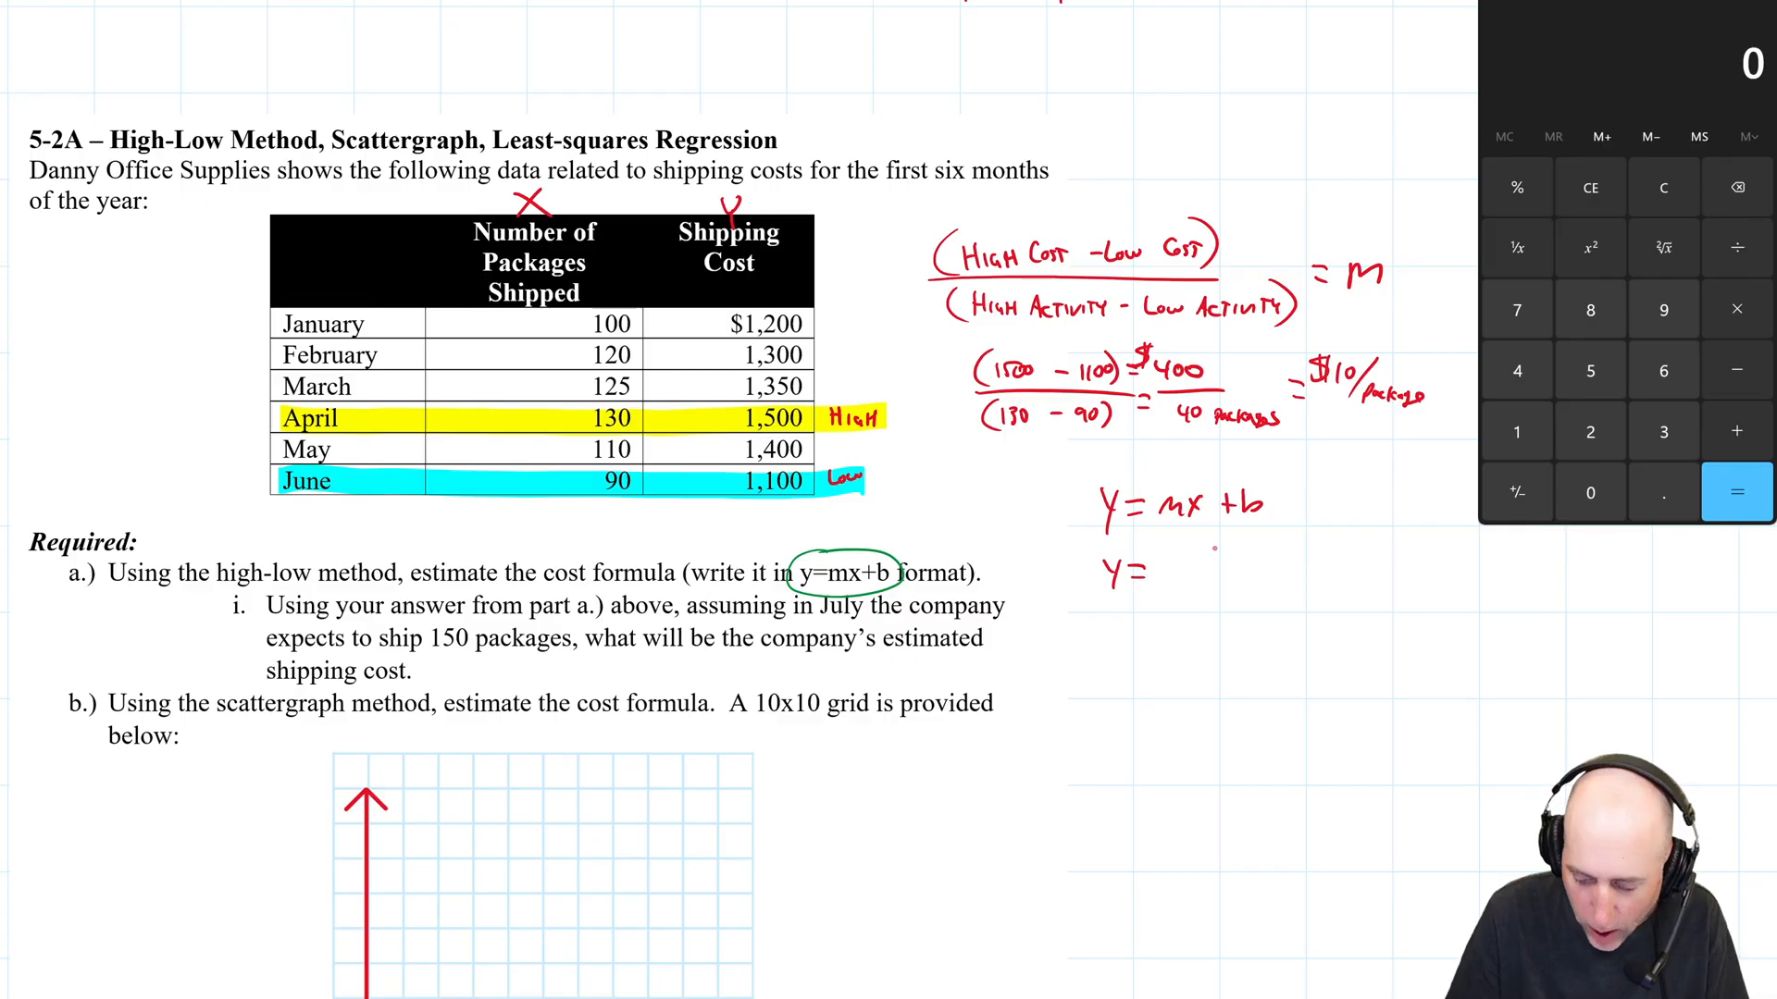
Write the line equation y = 10x + b using the slope of 10.
type("10.")
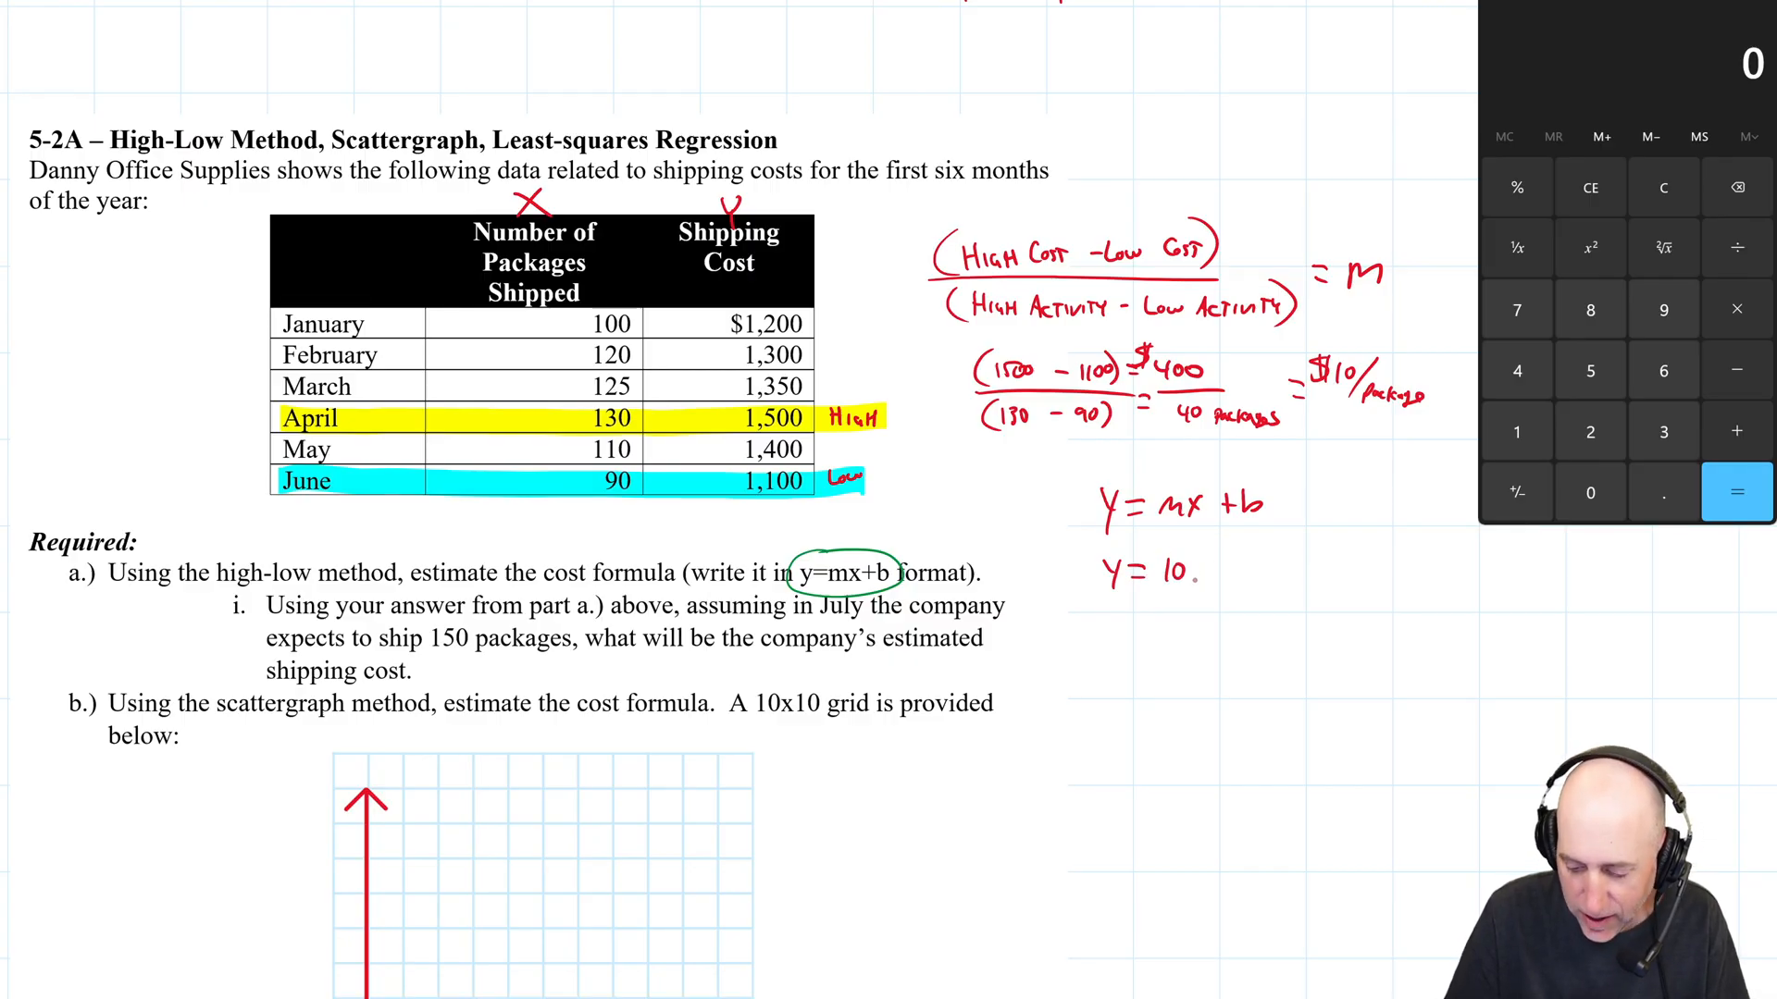
type("x +b")
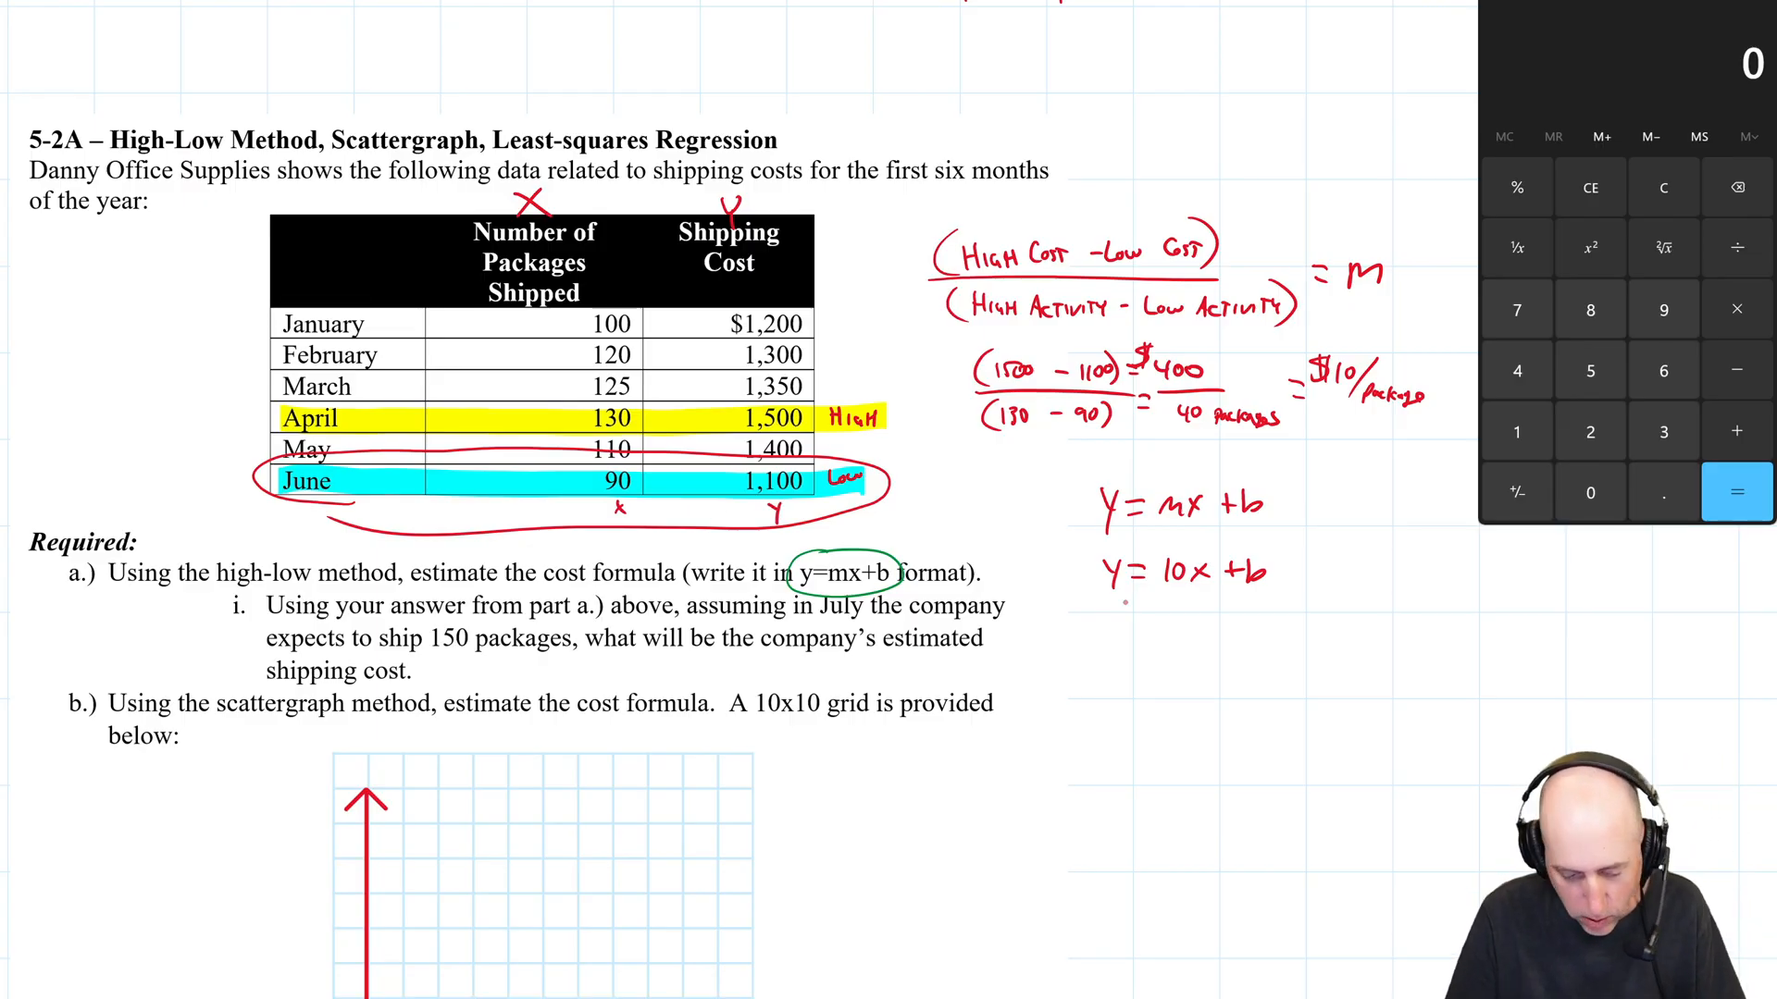
Substitute June's figures: 1100 = 10(90) + b, 1100 = 900 + b, b = 200.
type("11a")
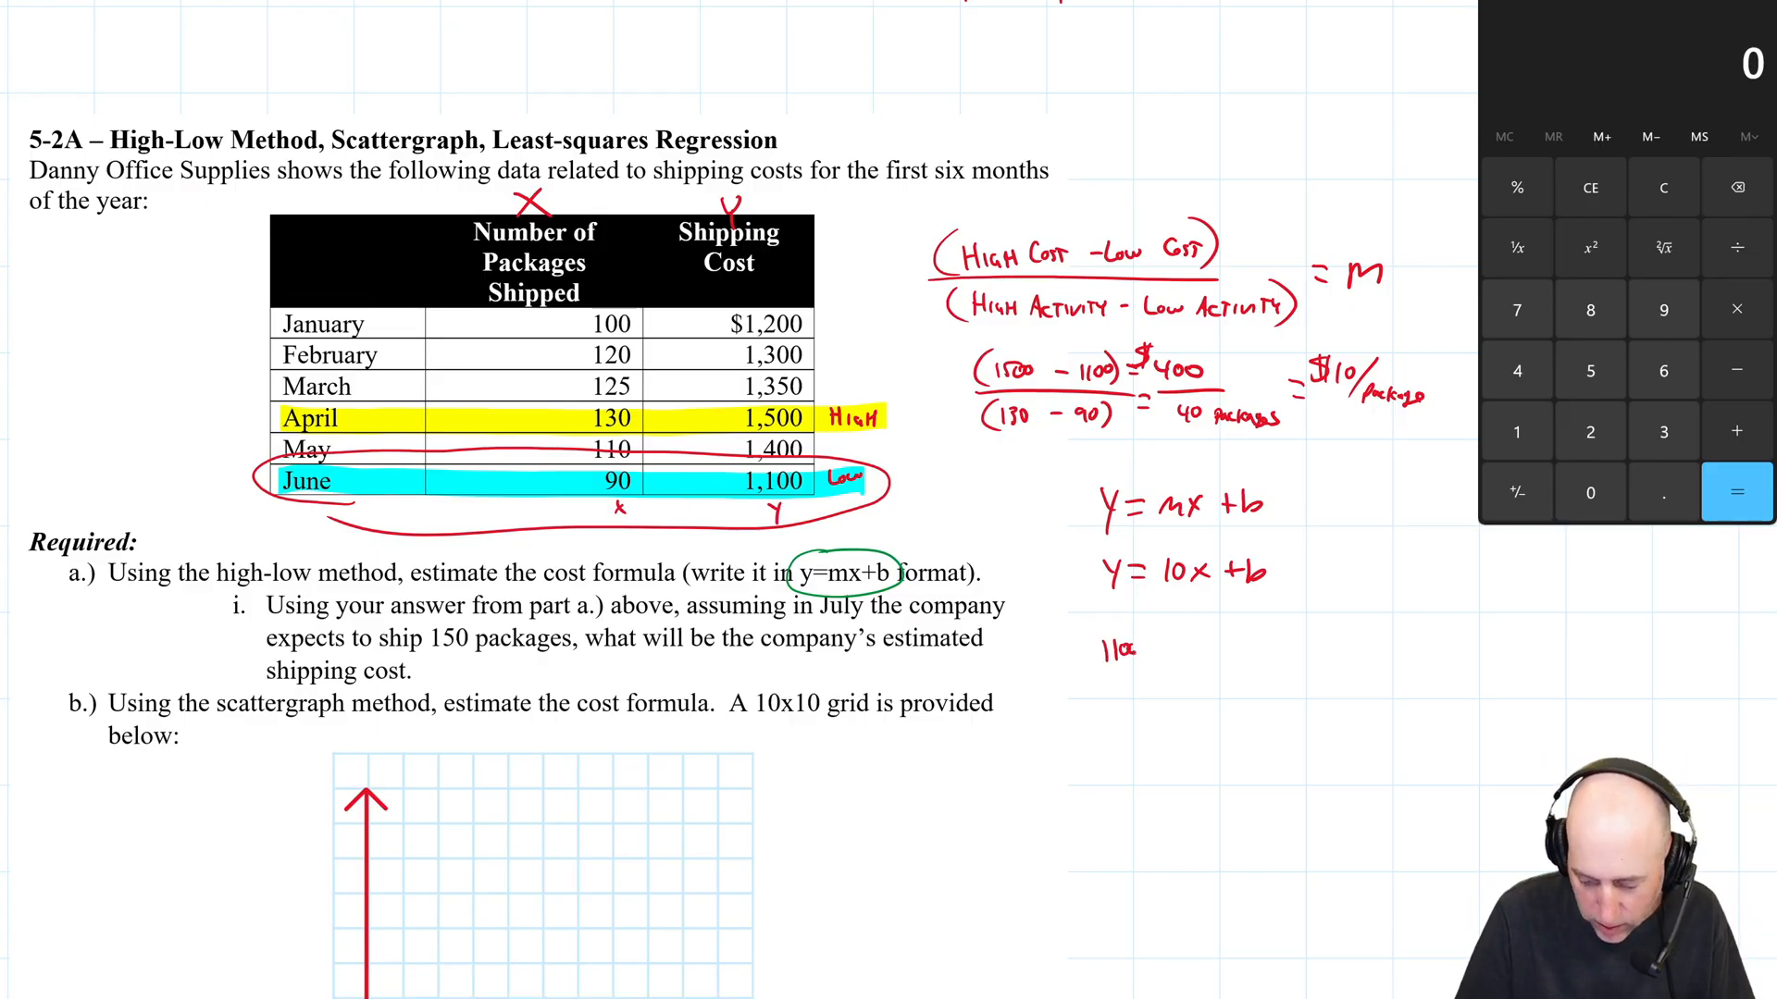
type("1100 =")
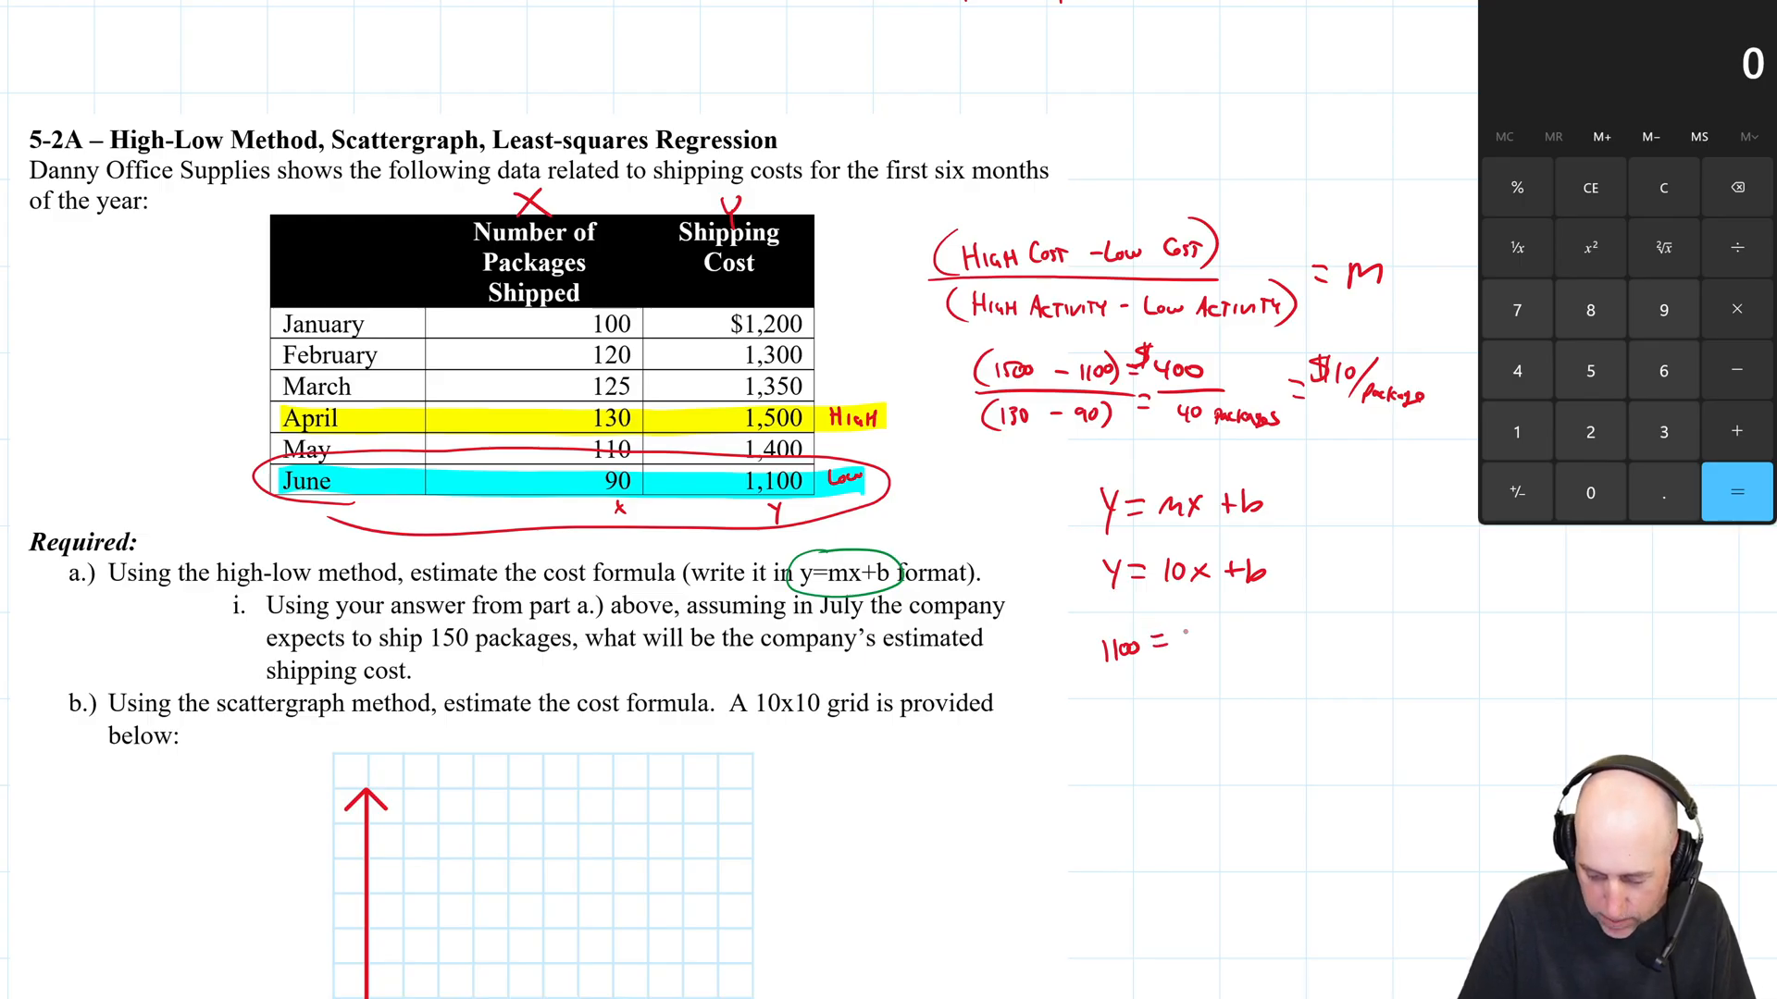
type("10(")
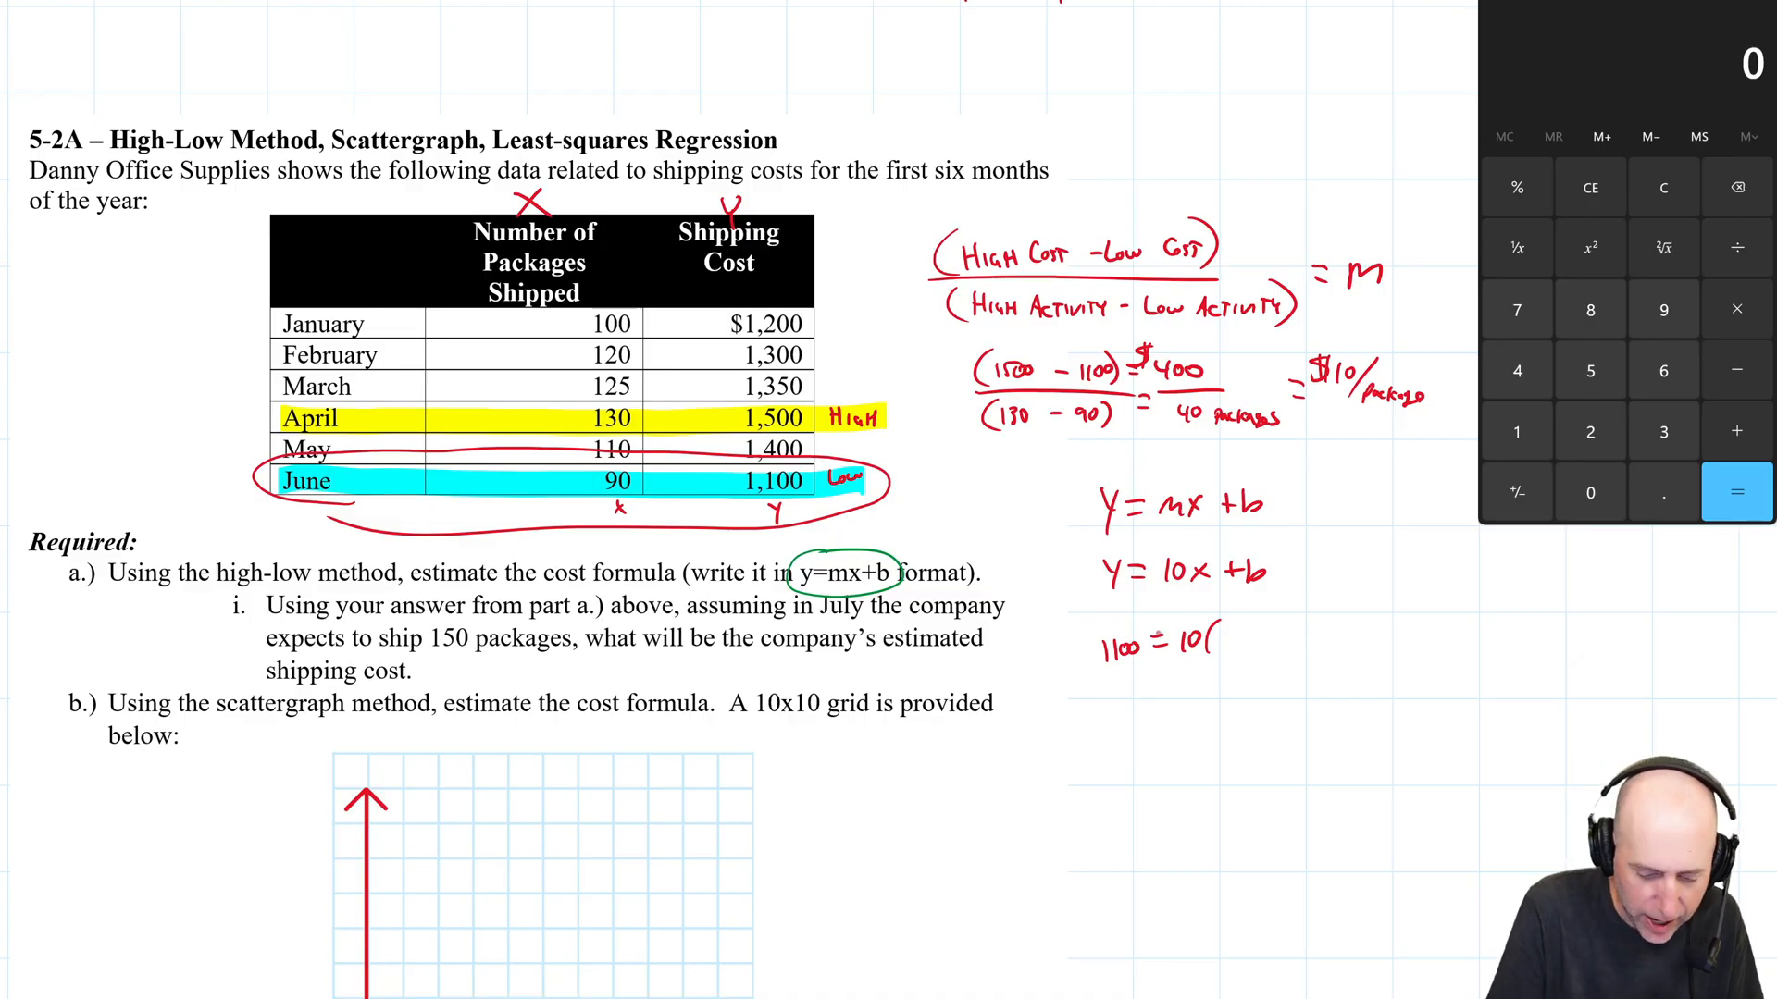
type("90) +b")
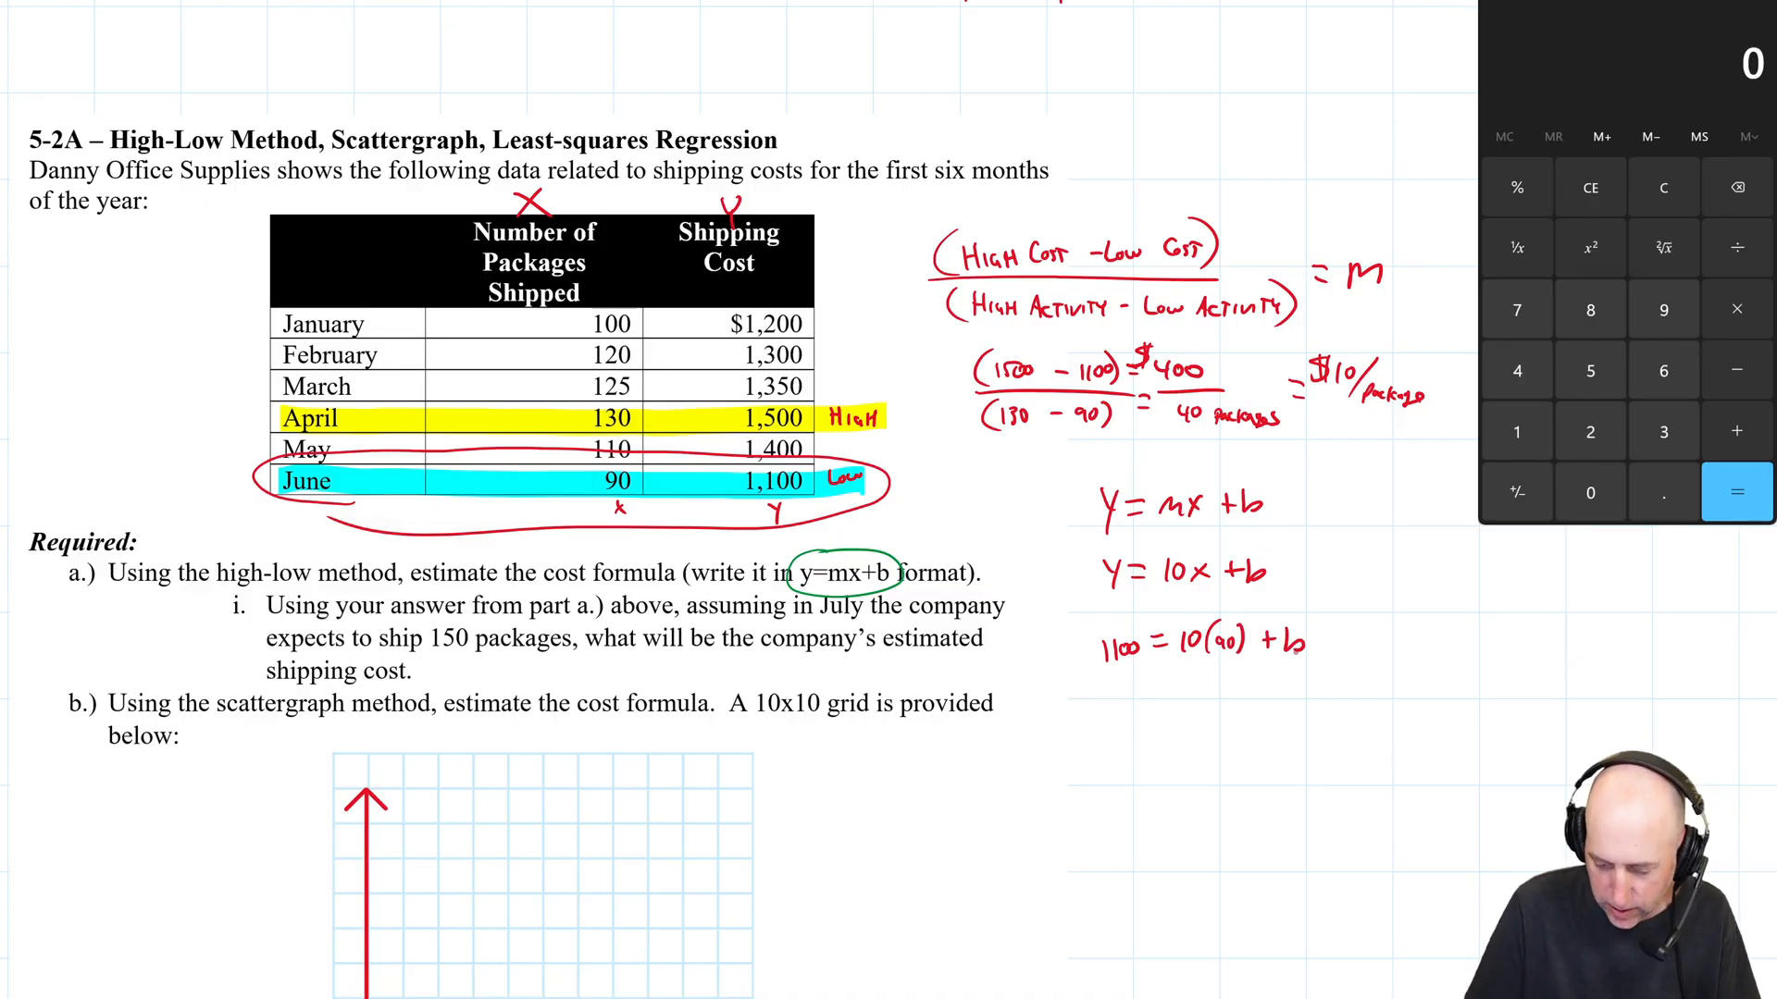
type("1100 = 900 +")
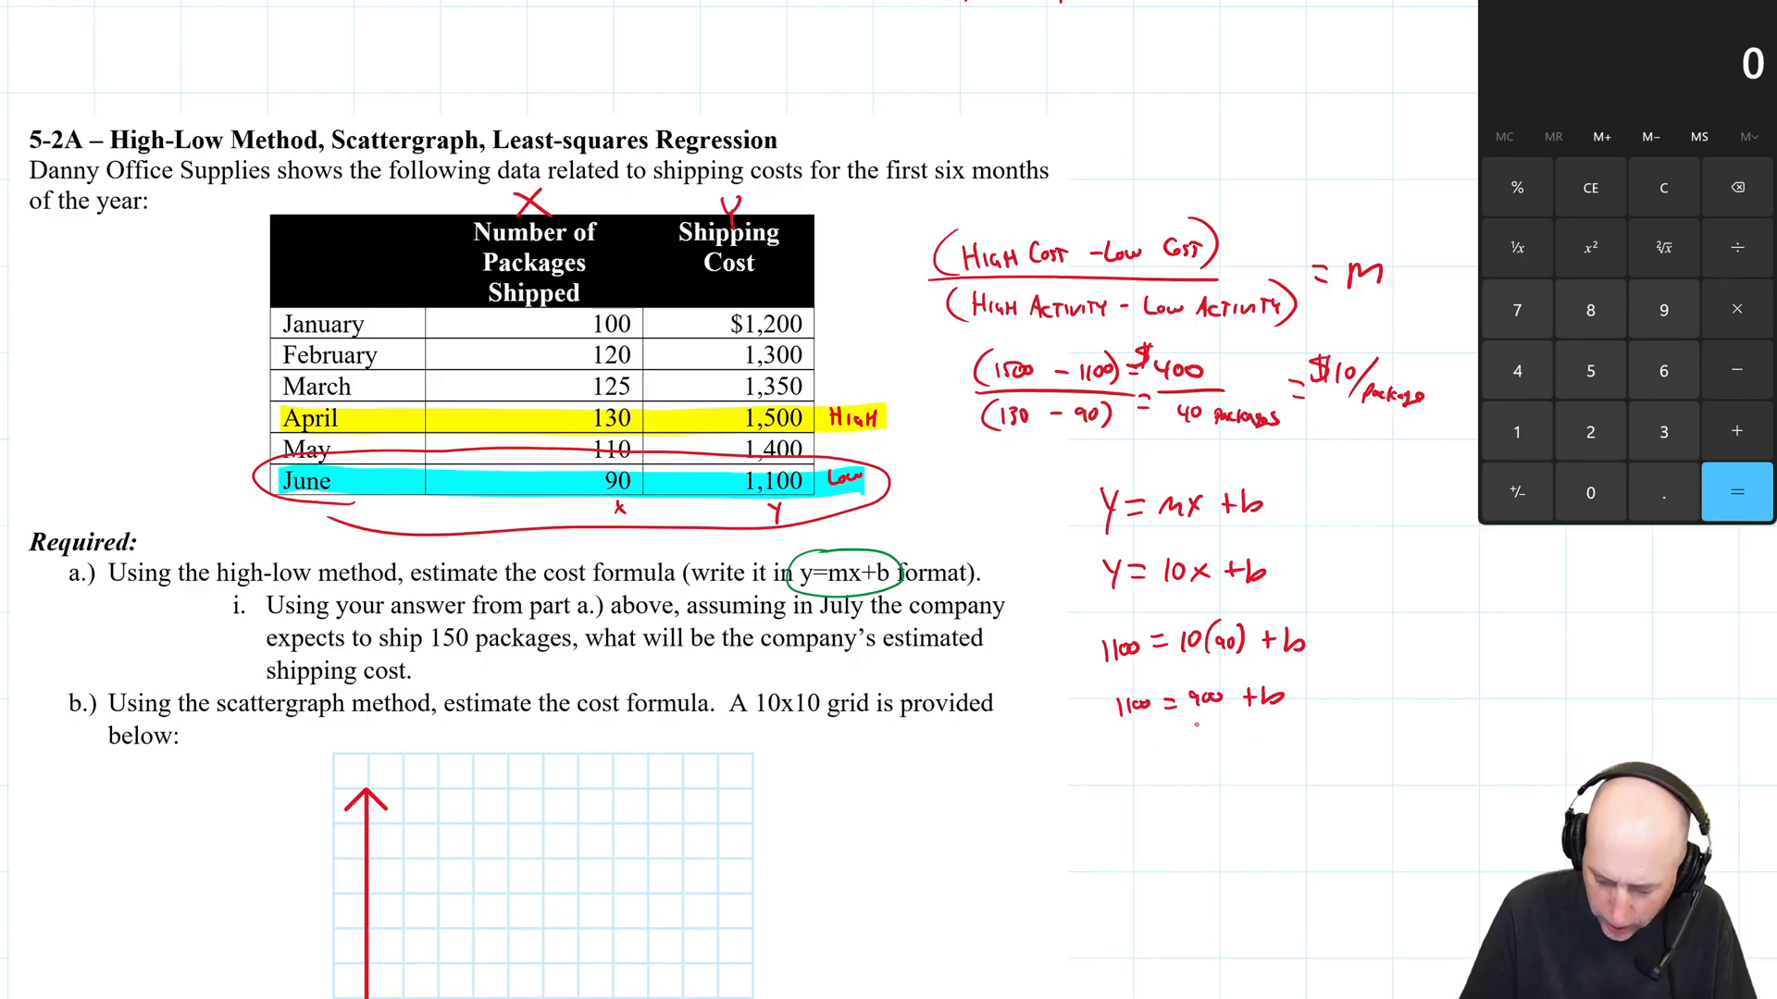
type("b = 200")
type("Y=")
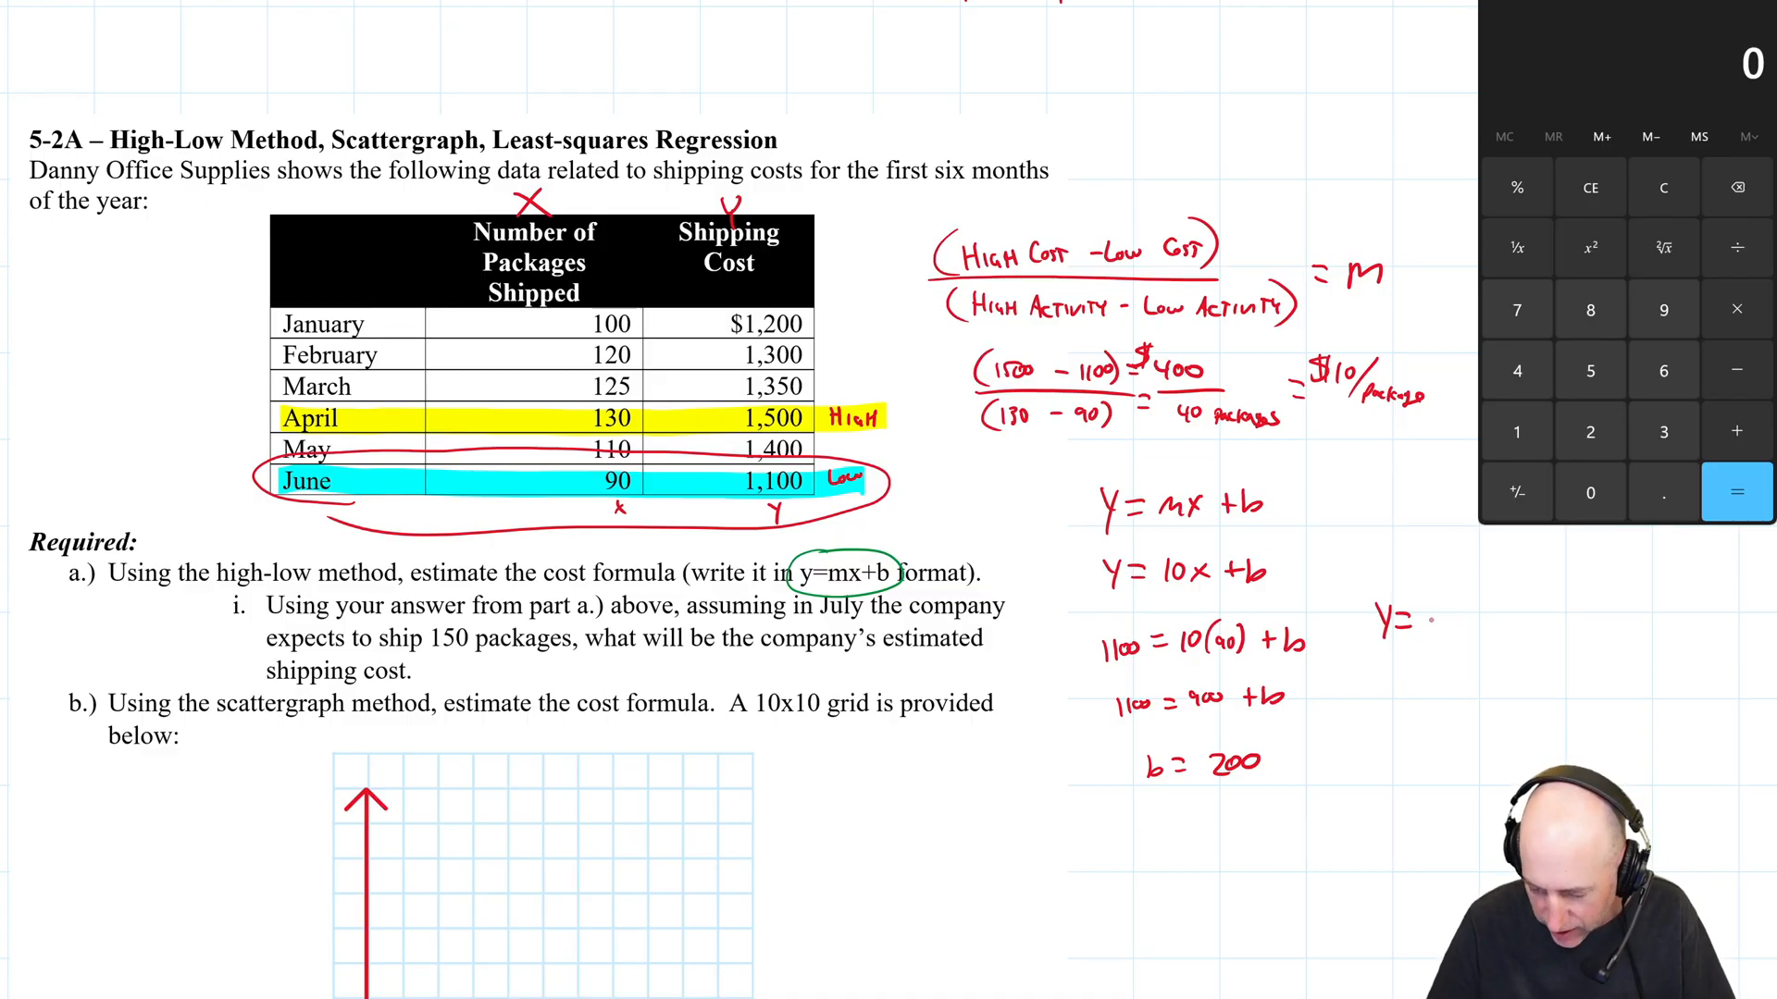
Write the final formula y = 10x + 200 and box it.
type("10x+")
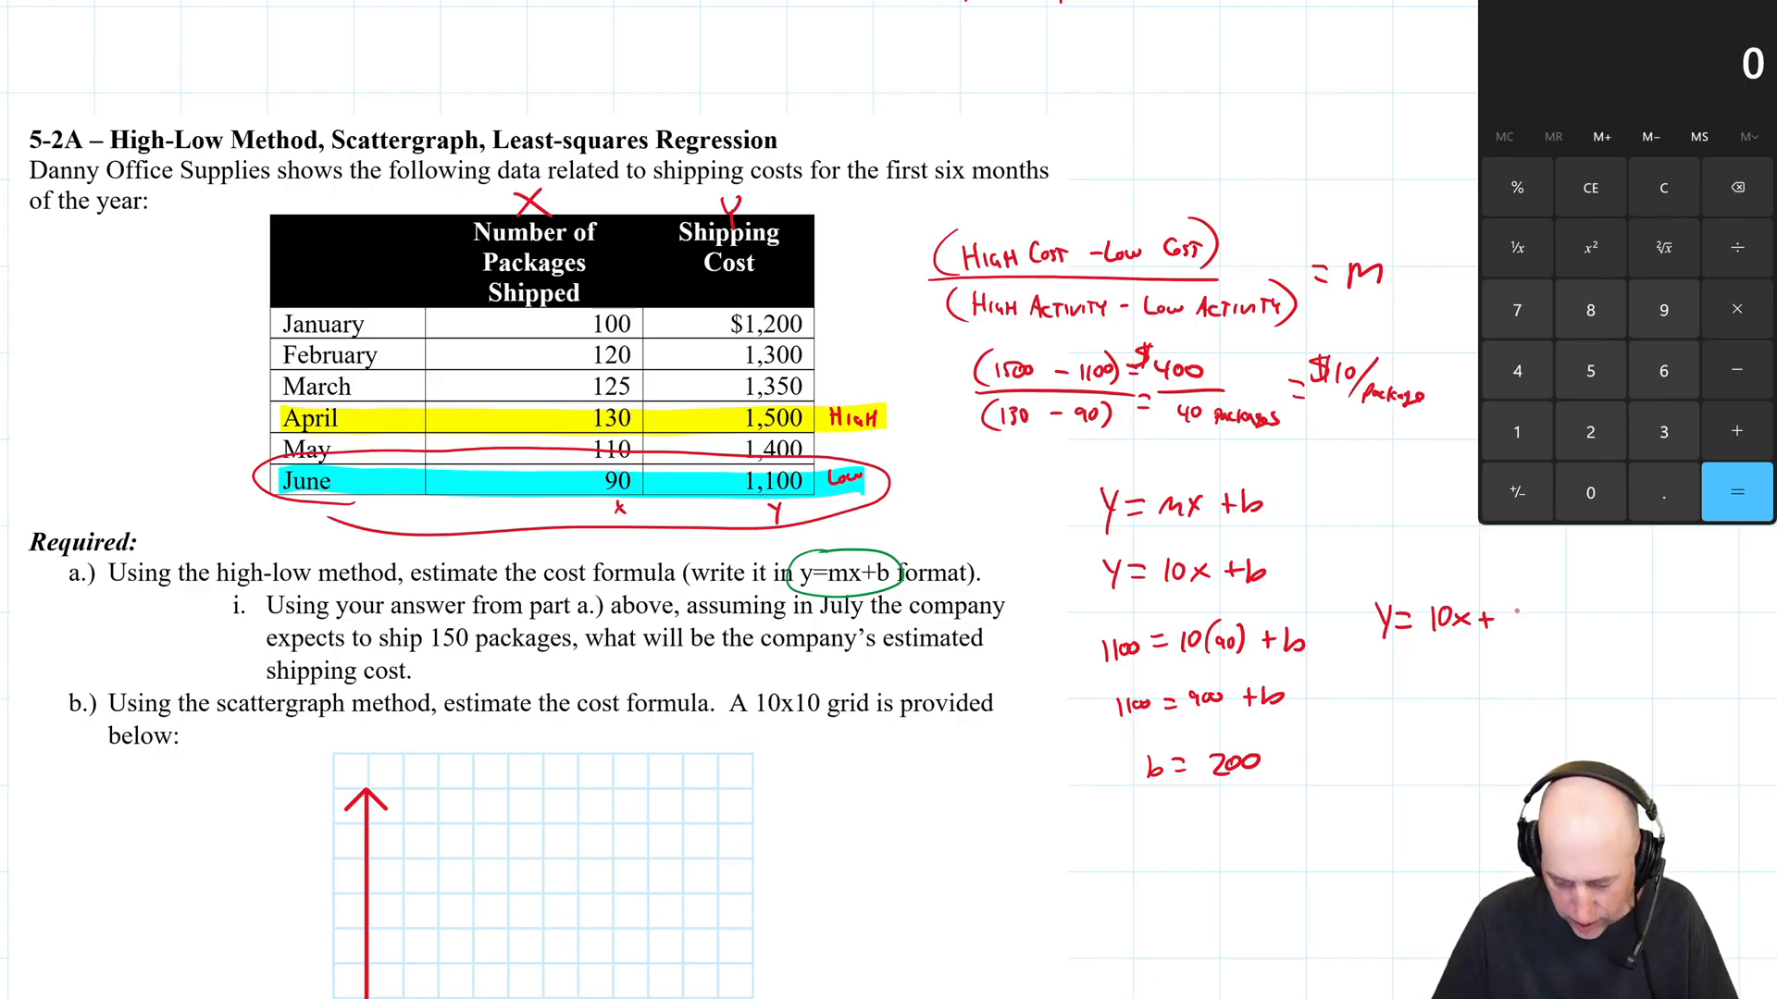
type("200")
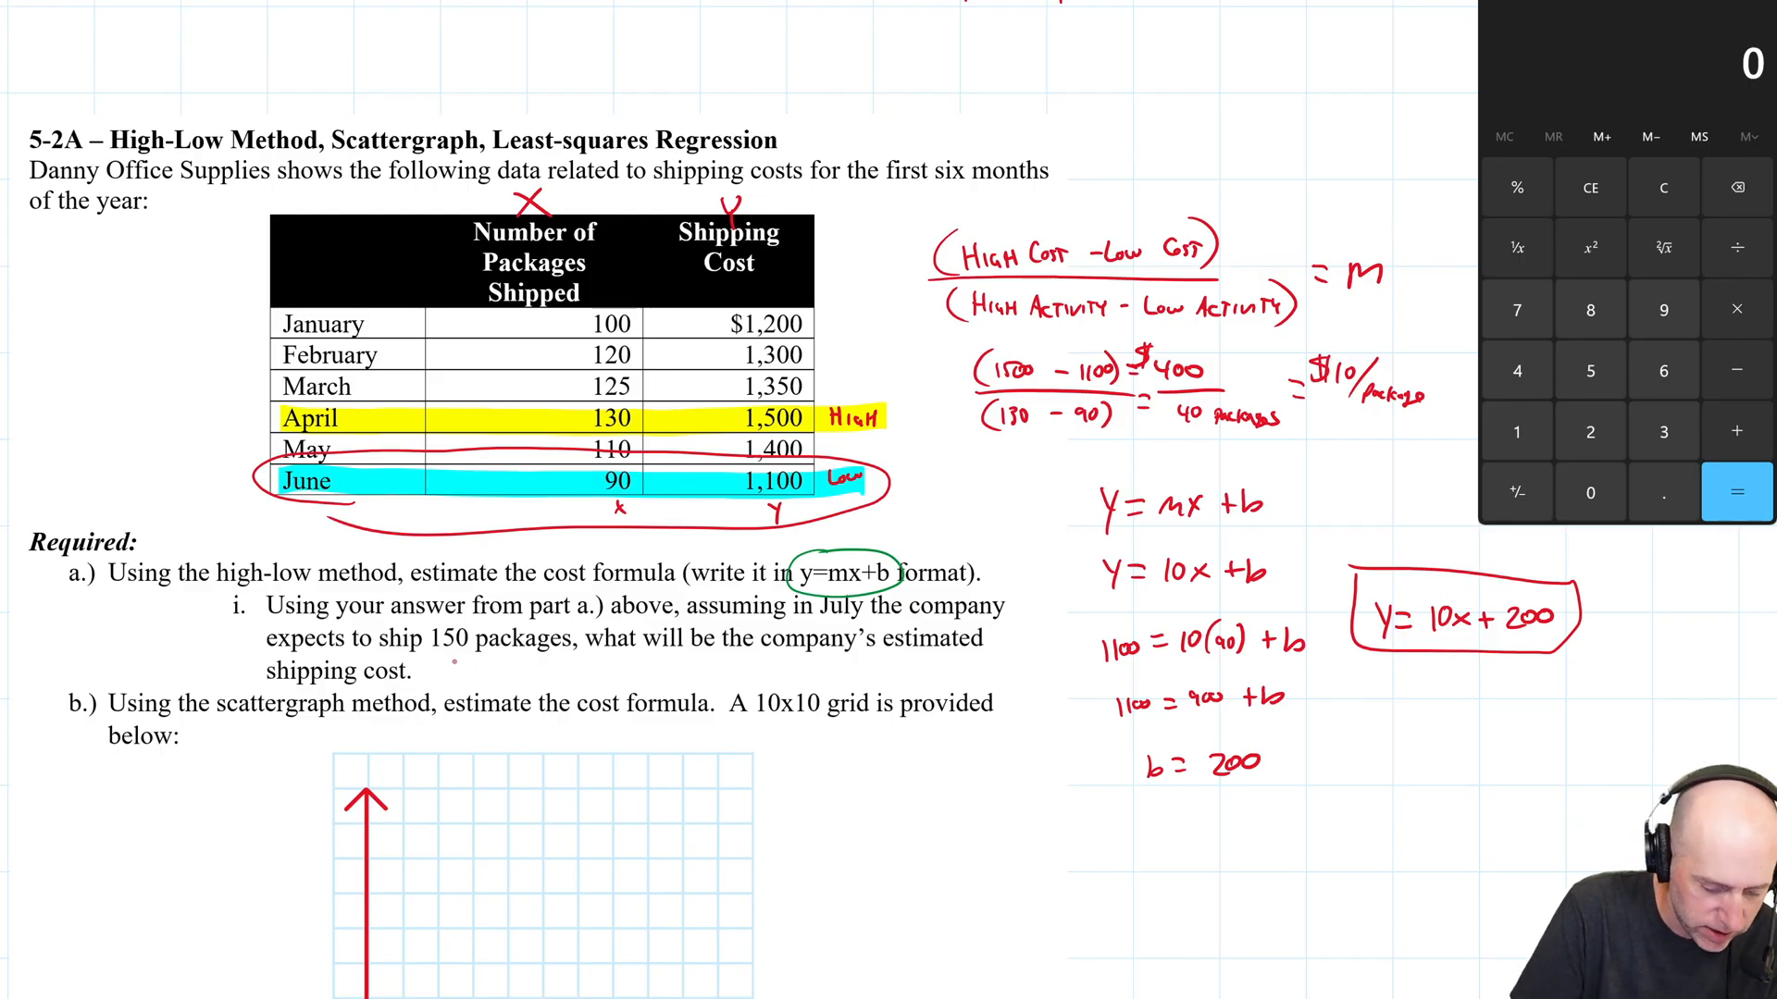
Mark 150 as x and work y = 10(150) + 200 through to y = 1700.
left_click(459, 661)
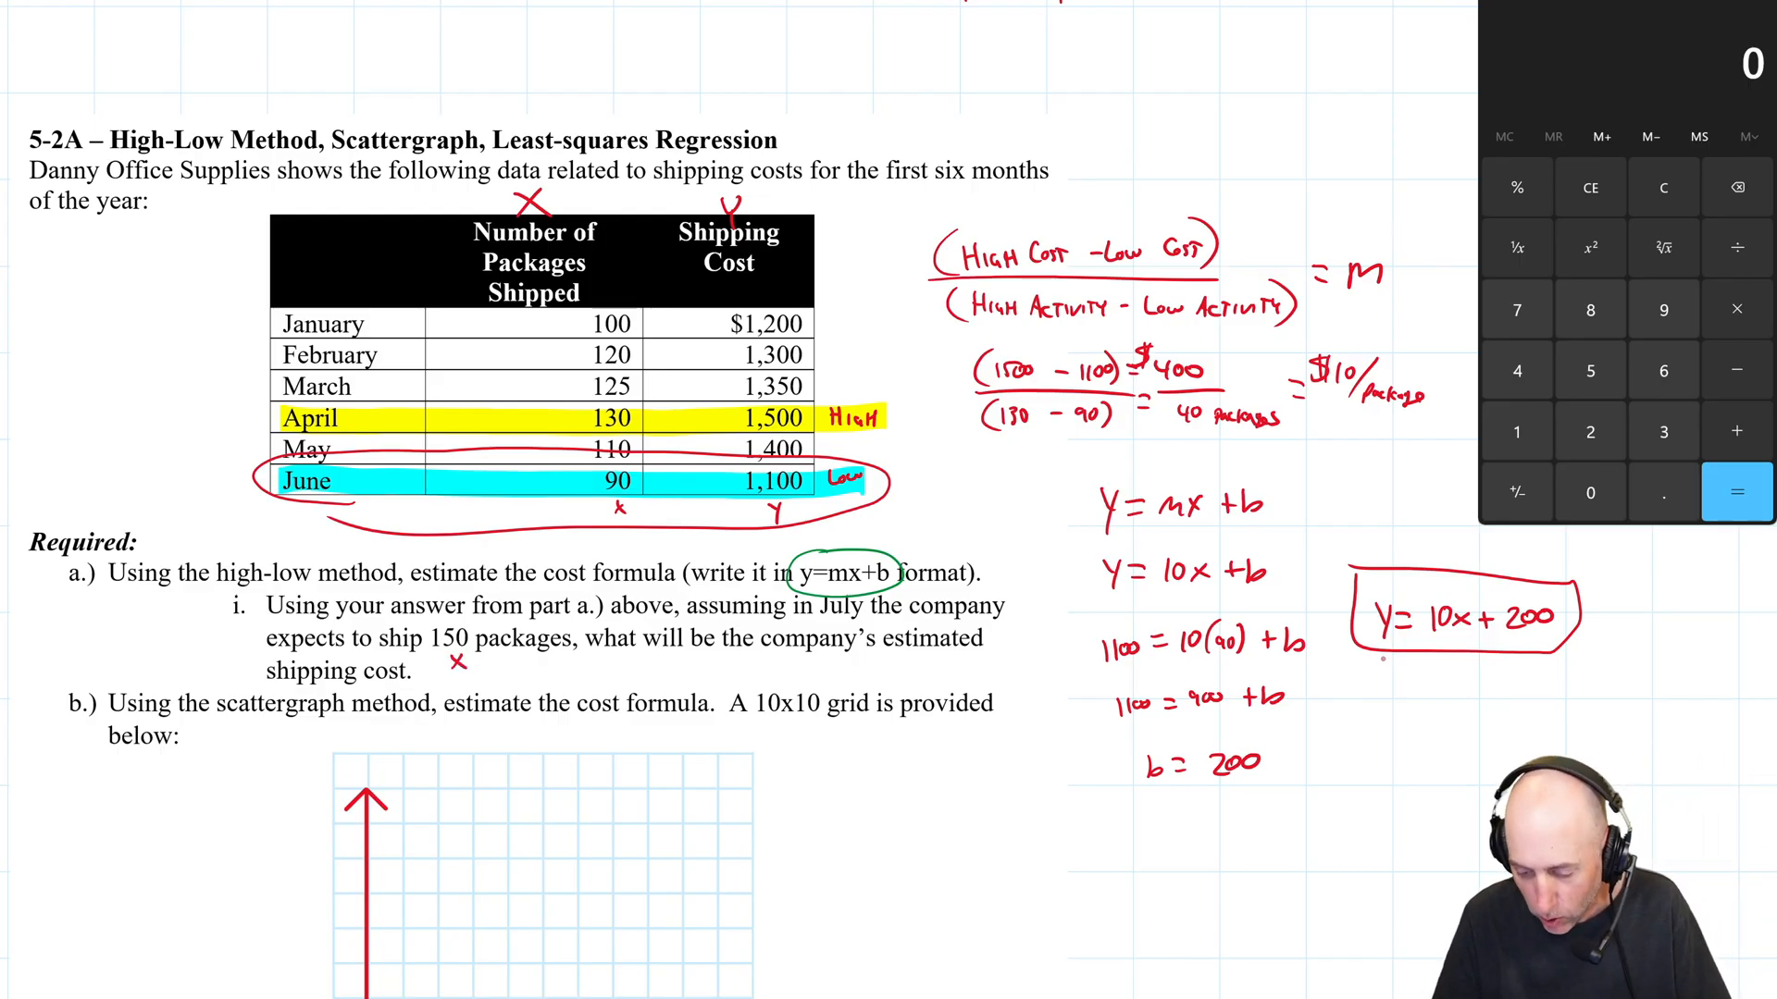
type("y=")
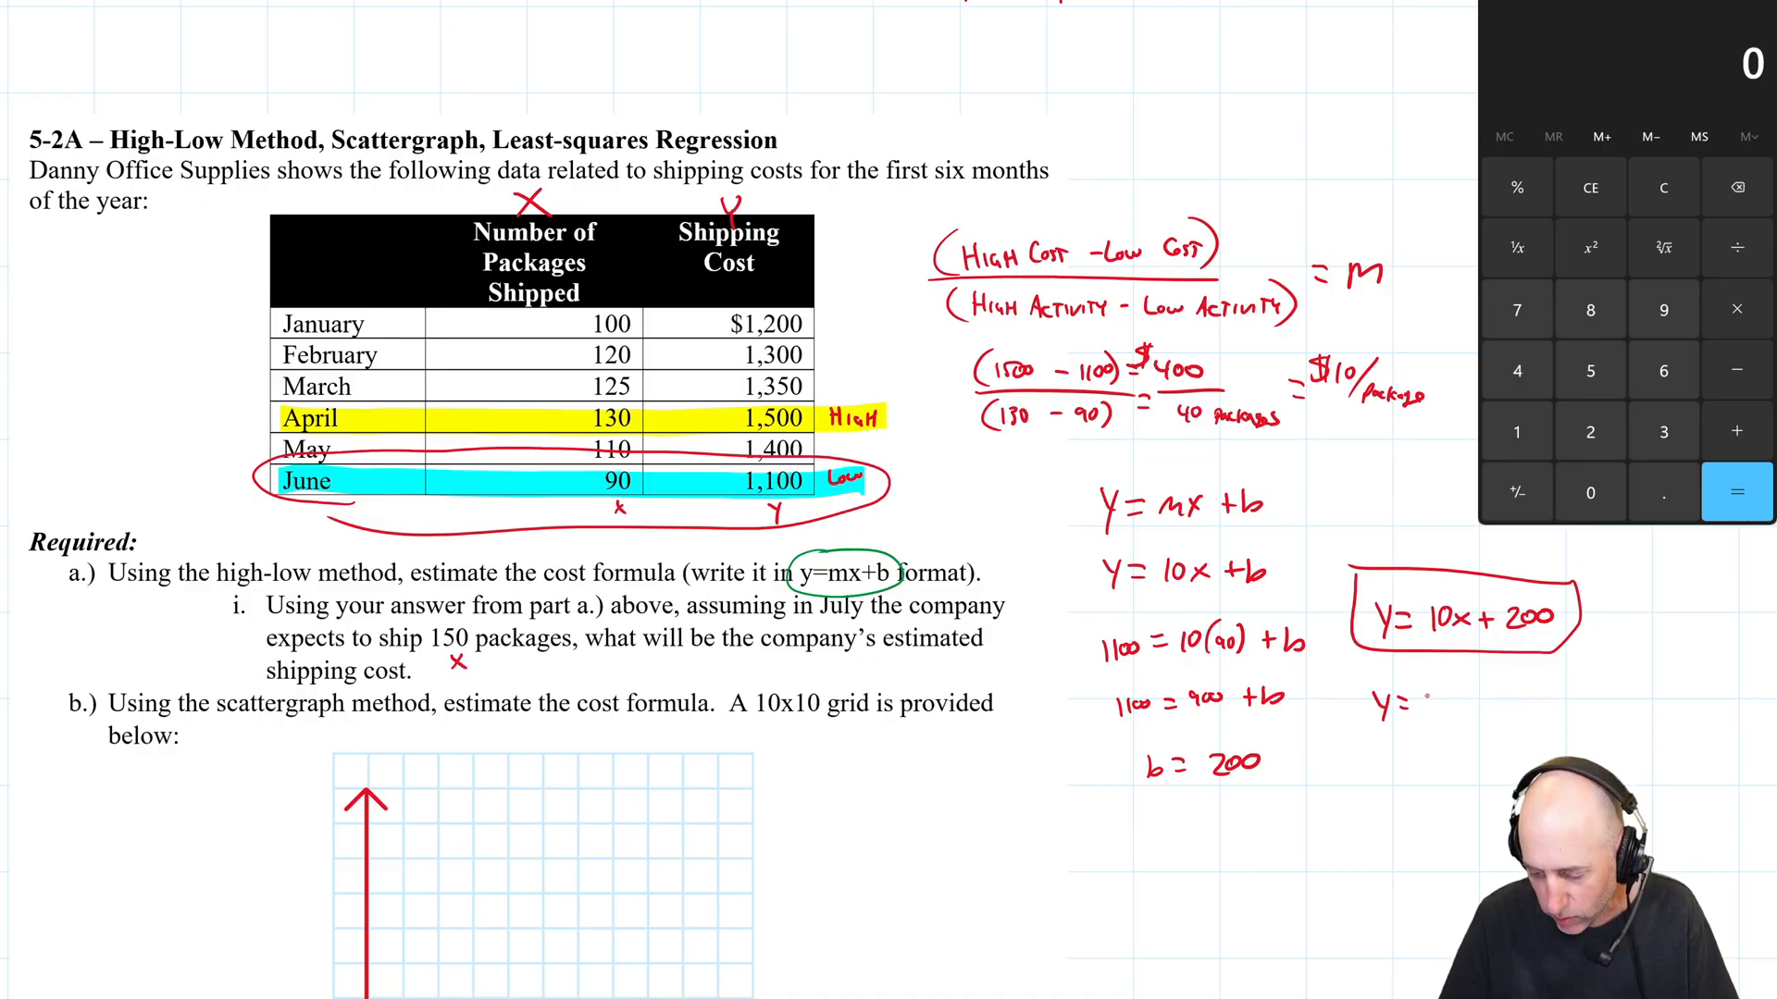
type("10(150)+200")
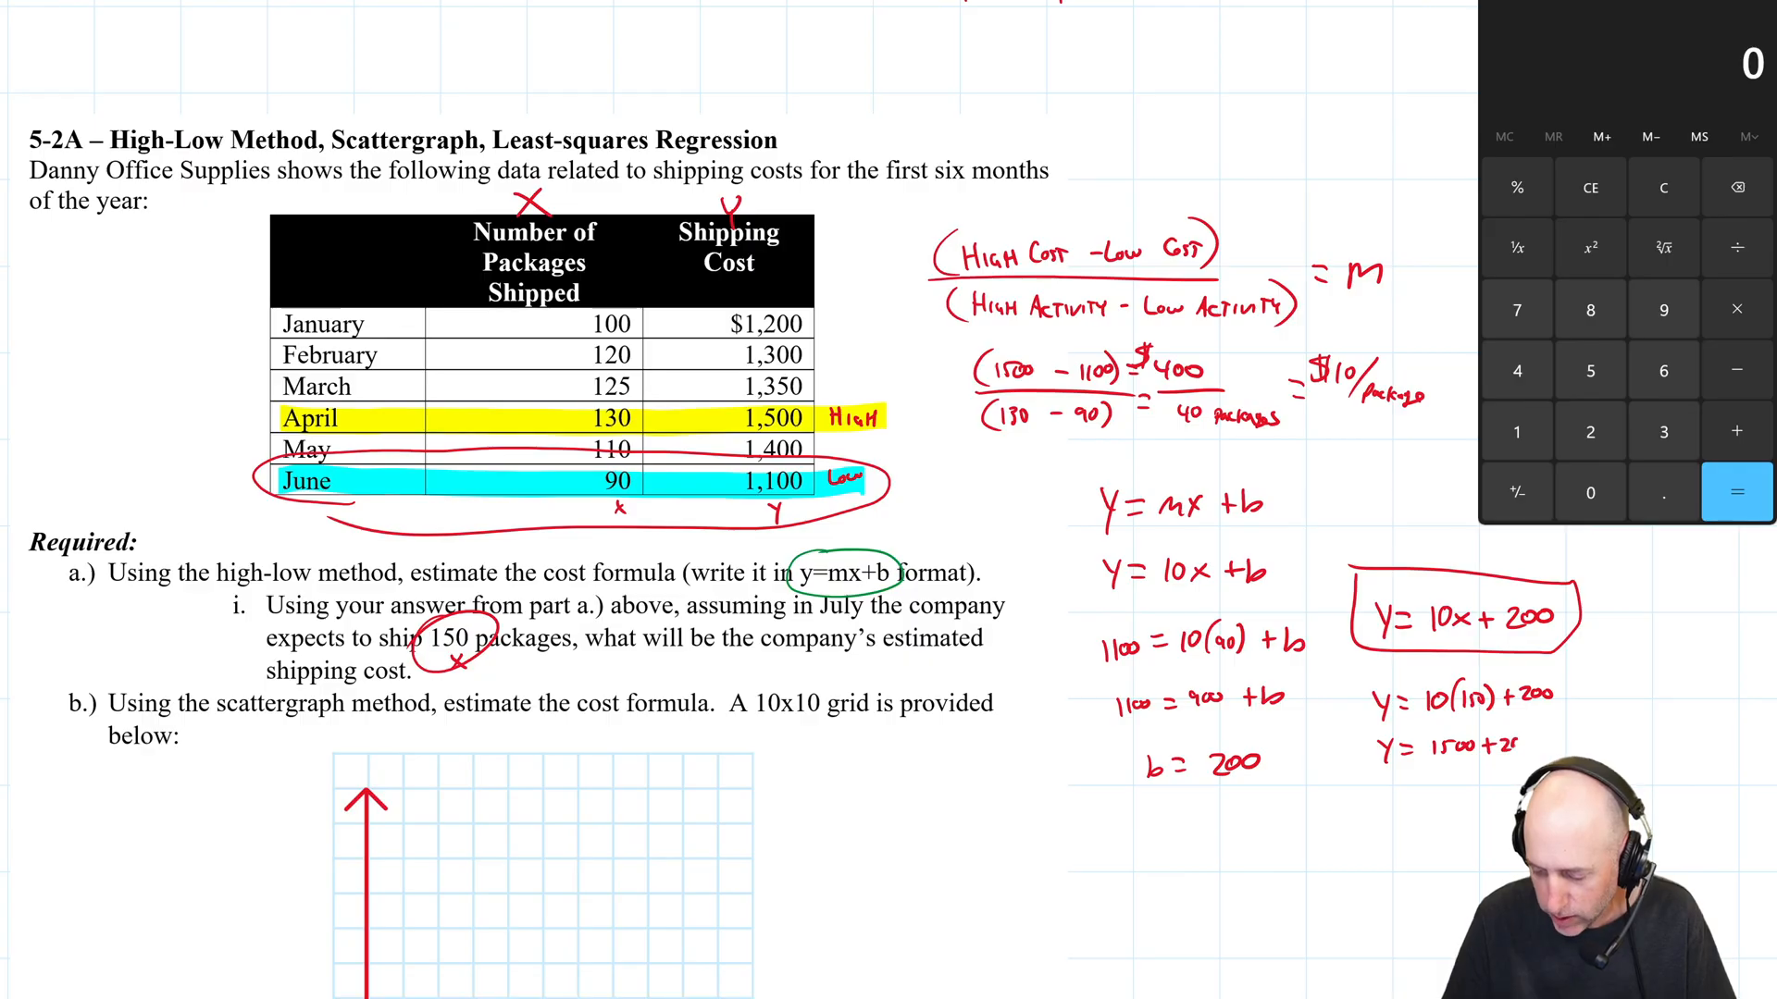
type("y=")
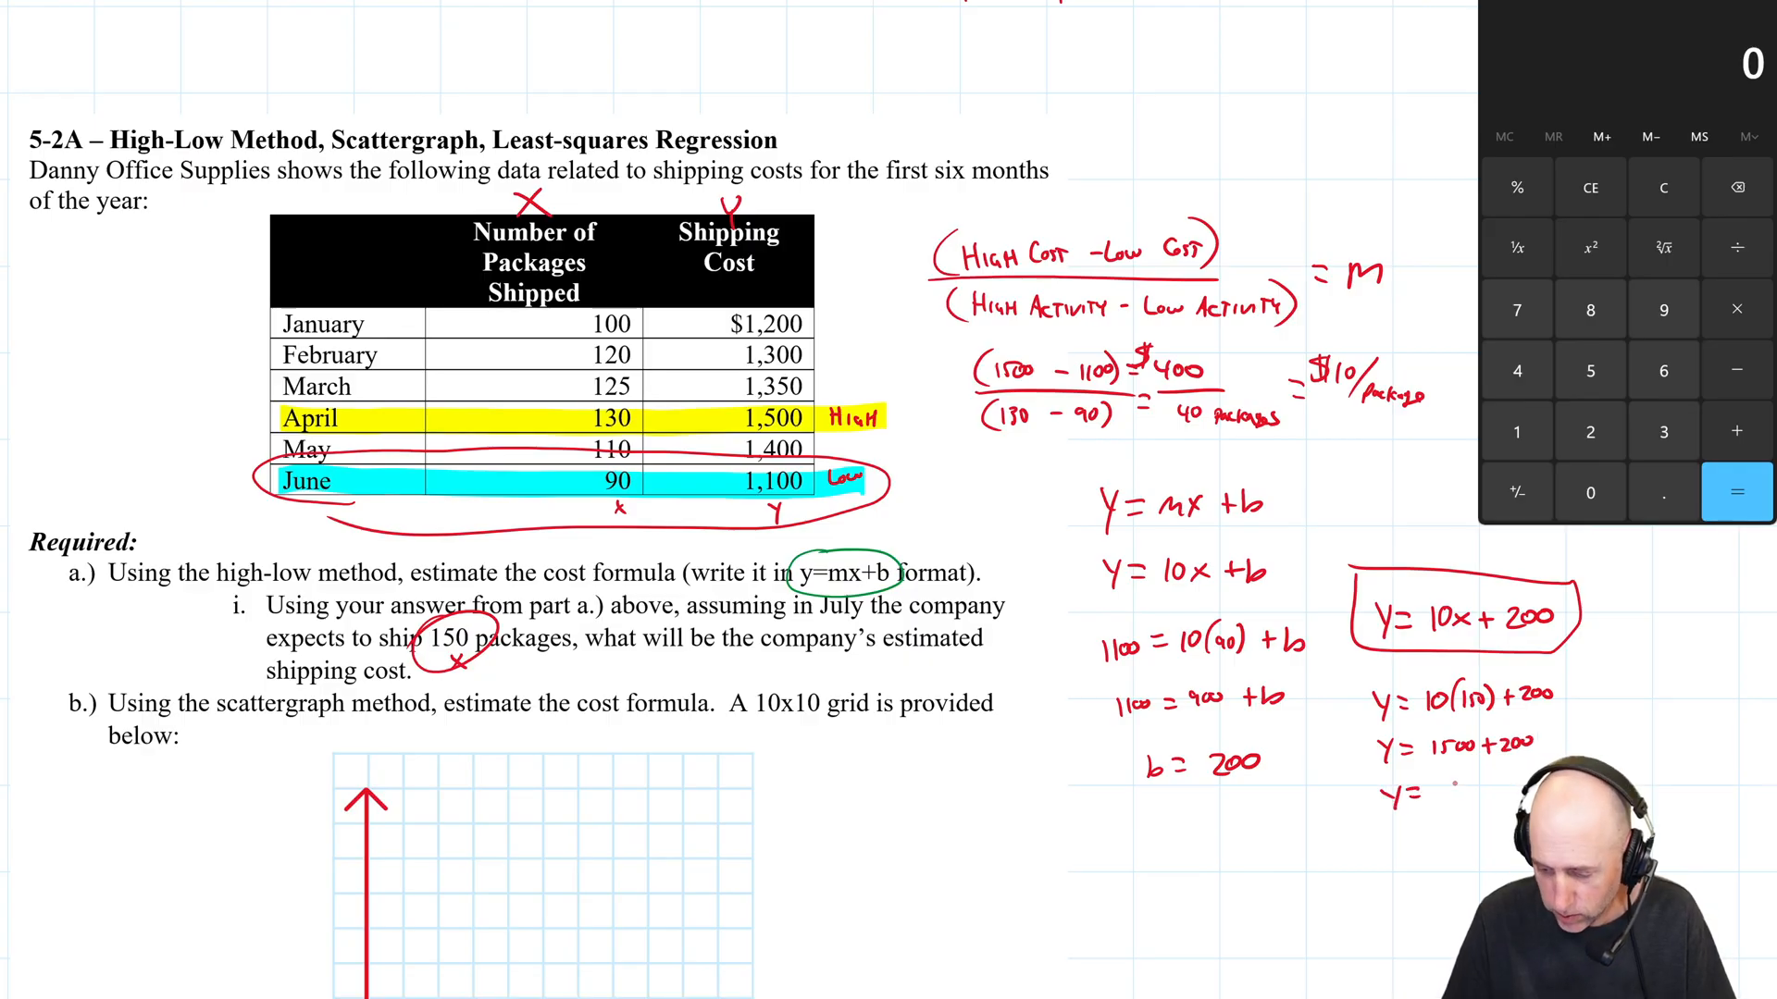
type("1700")
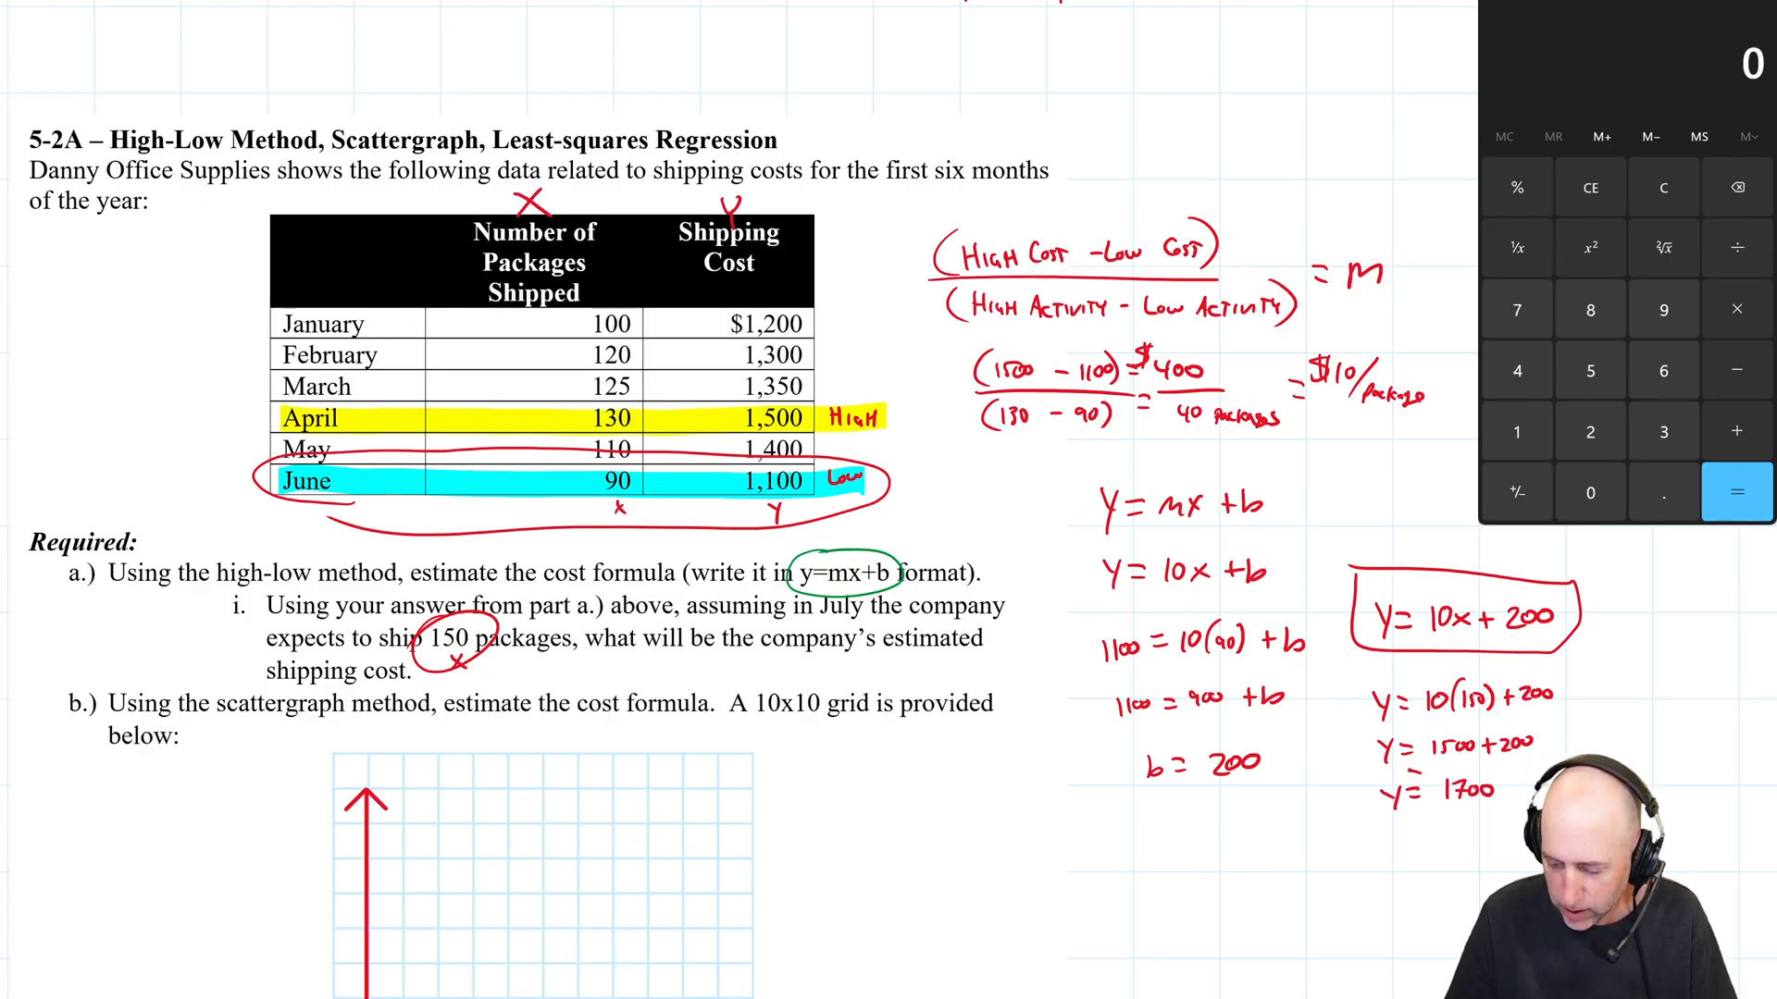